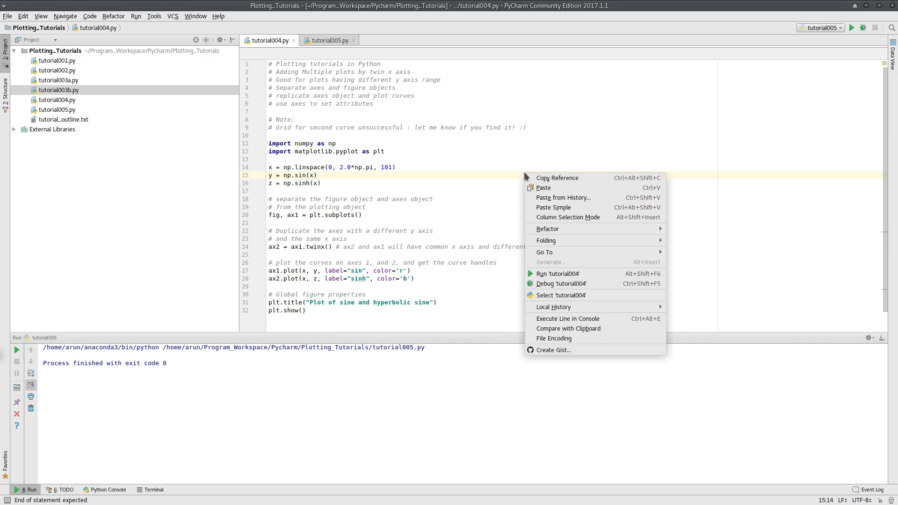
pyautogui.moveTo(556, 274)
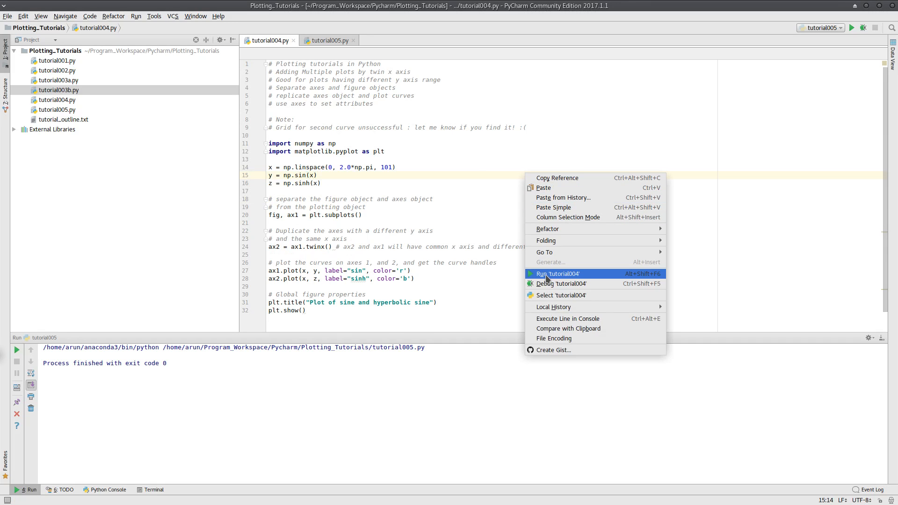
# Step: Run tutorial004.py from the editor's context menu
pyautogui.click(556, 273)
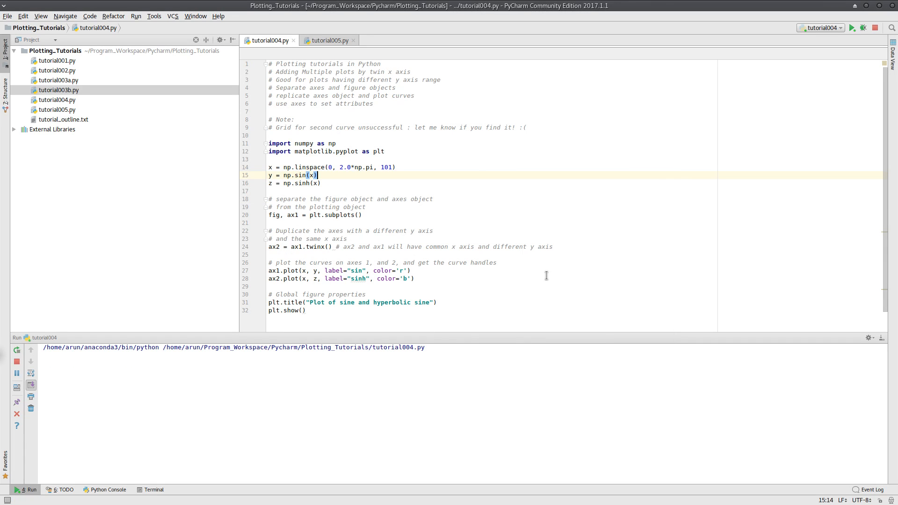
# Step: Bring up Figure 1 showing the red sine and blue sinh curves on twin y-axes
pyautogui.click(851, 27)
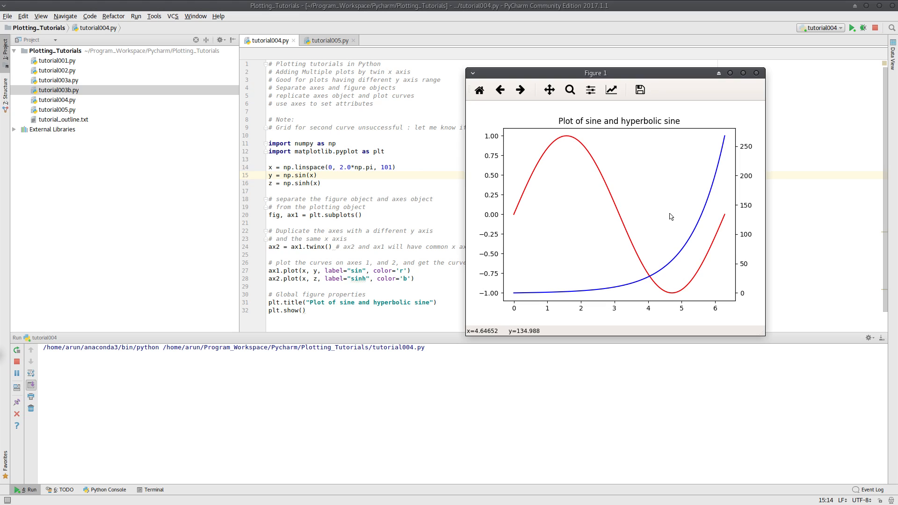
pyautogui.moveTo(748, 247)
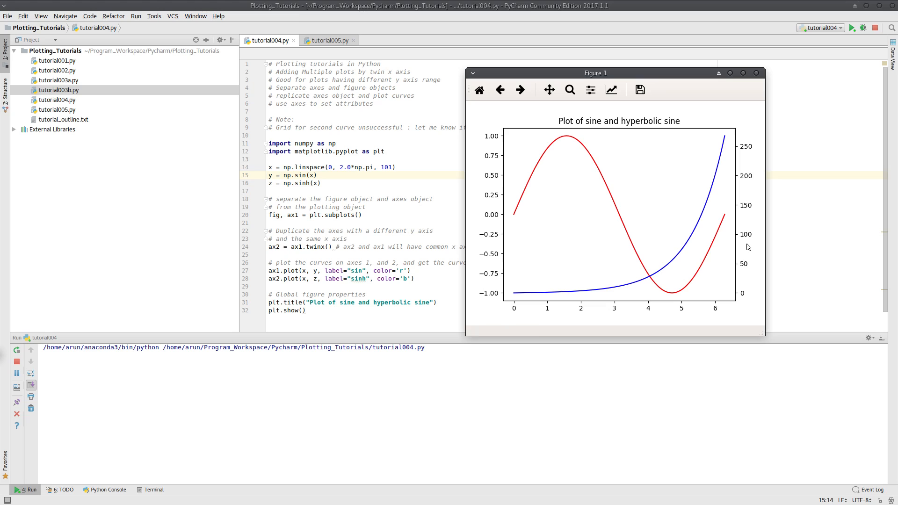
pyautogui.moveTo(622, 228)
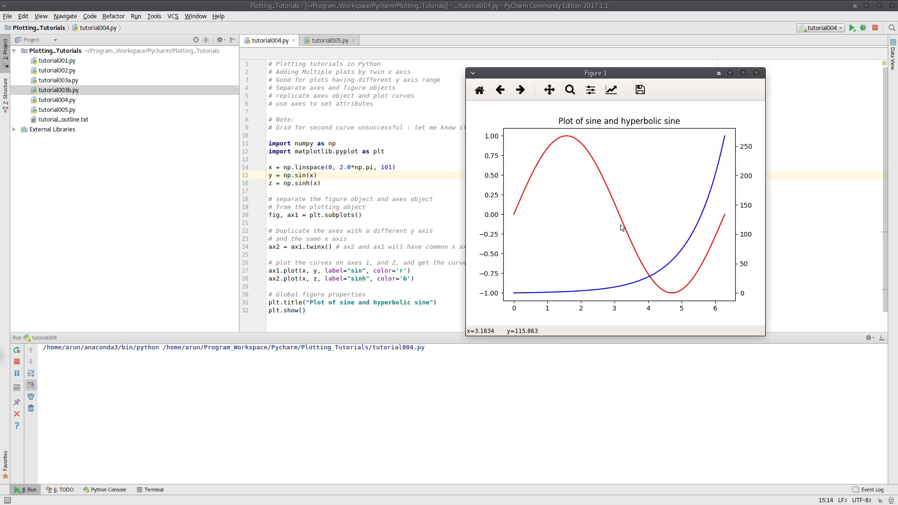
pyautogui.moveTo(666, 220)
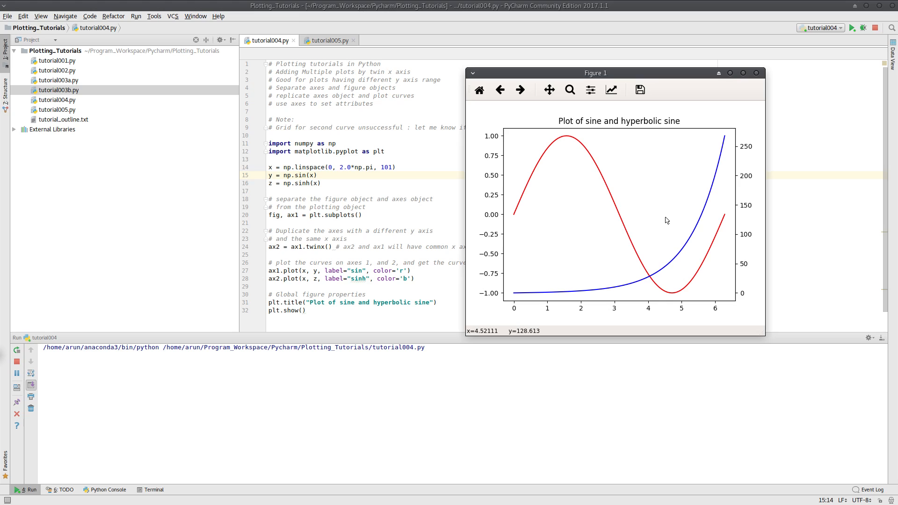
pyautogui.moveTo(755, 87)
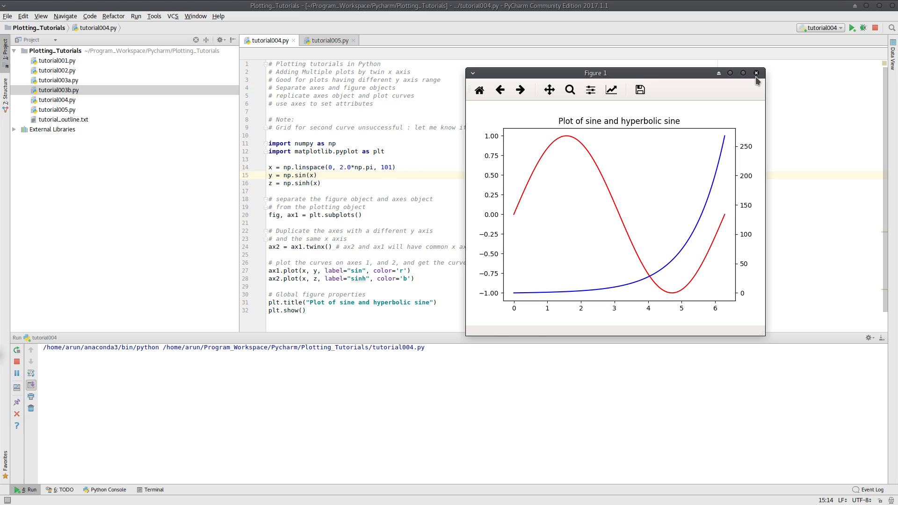
pyautogui.moveTo(480, 263)
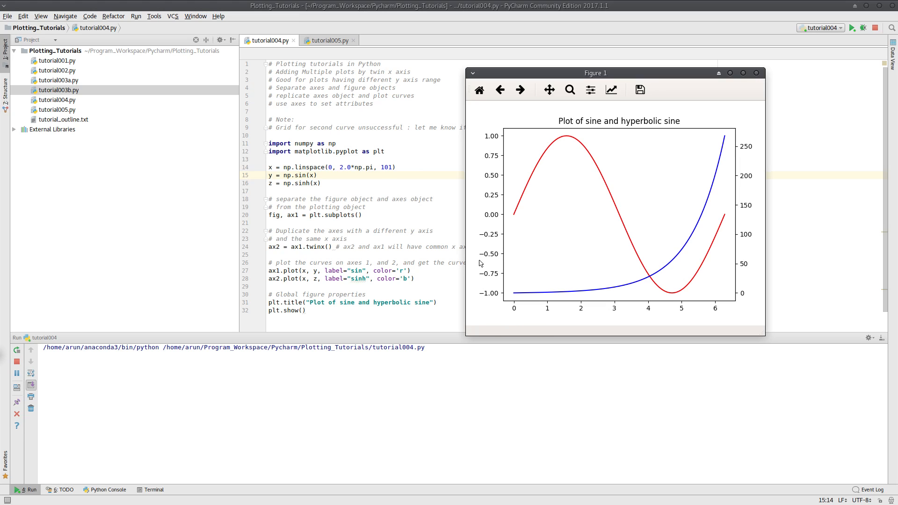
pyautogui.moveTo(777, 172)
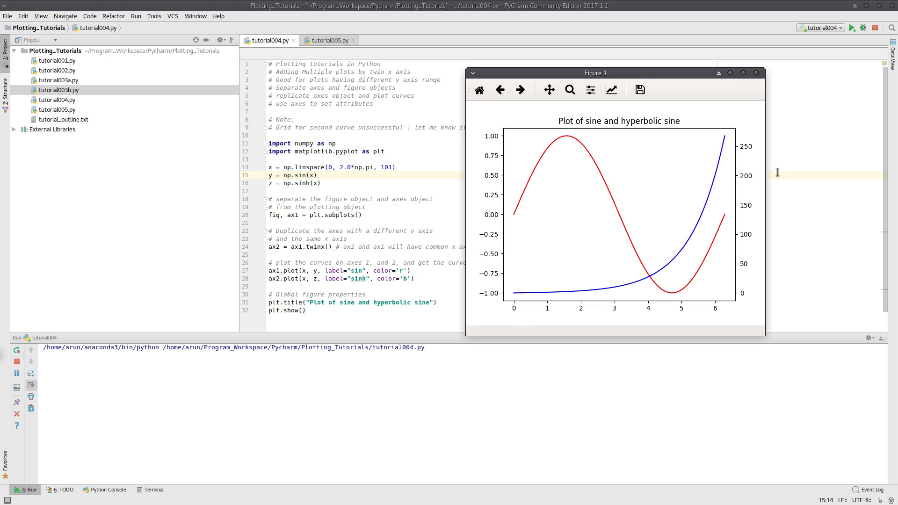
pyautogui.moveTo(501, 229)
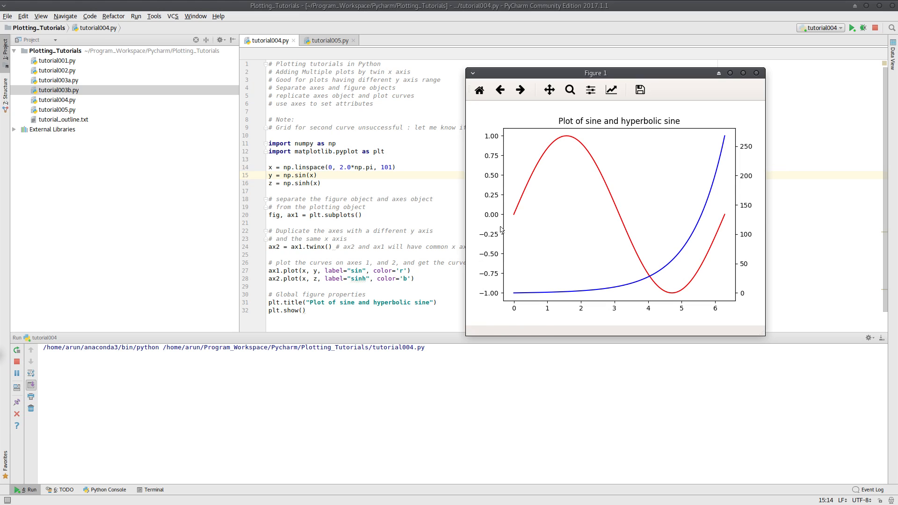
pyautogui.moveTo(742, 199)
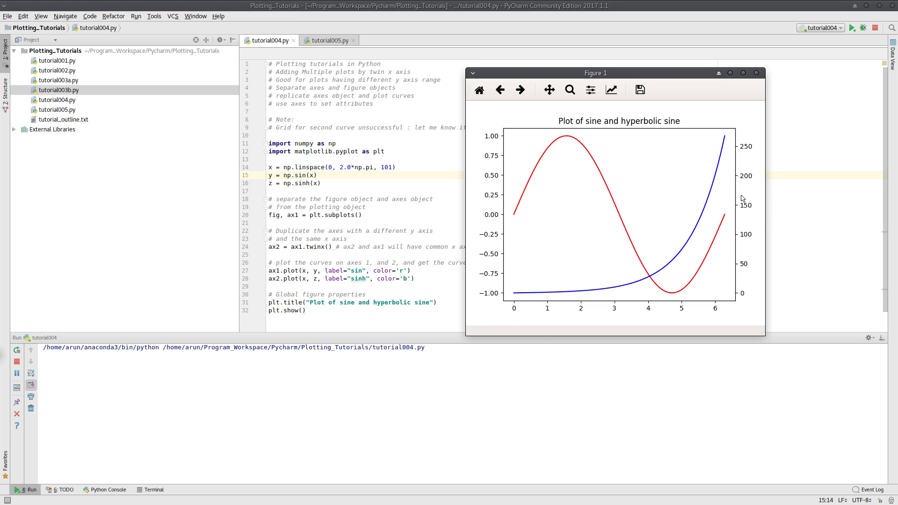
pyautogui.moveTo(576, 171)
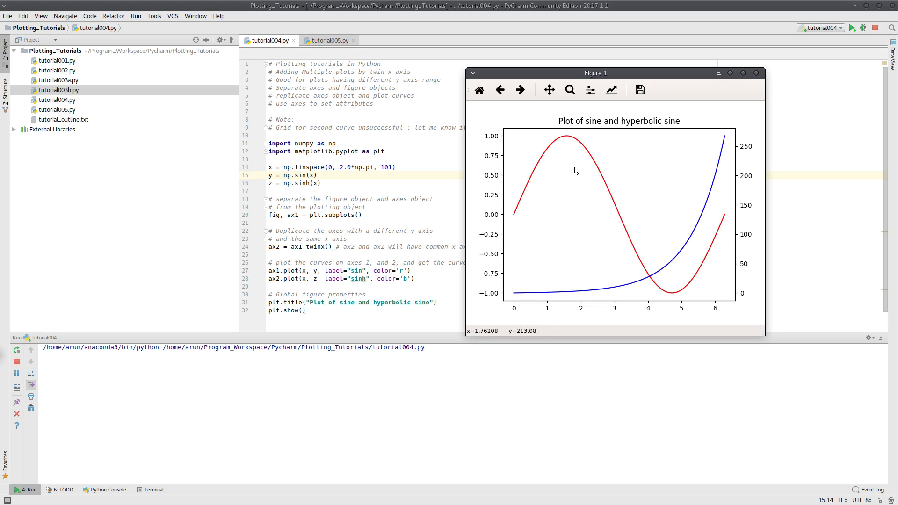
pyautogui.moveTo(750, 79)
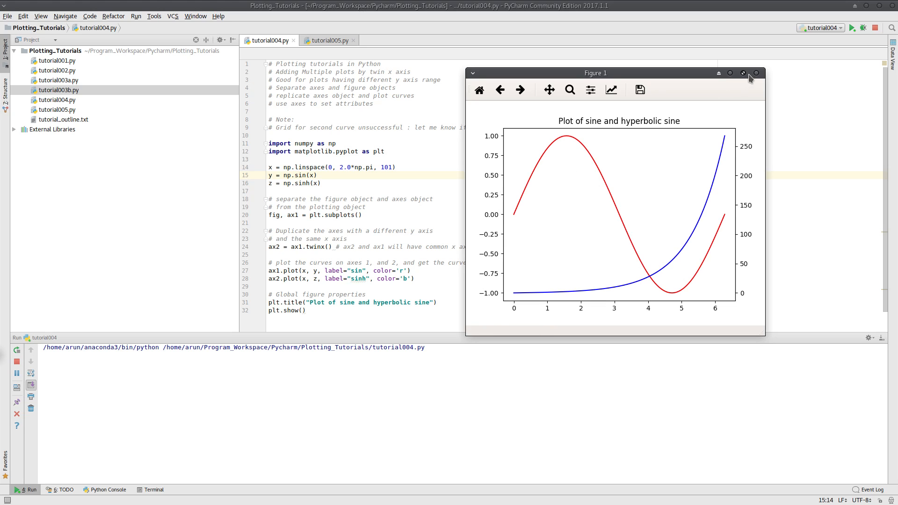
# Step: Close the tutorial004 figure, then run tutorial005.py from its editor context menu
pyautogui.click(755, 73)
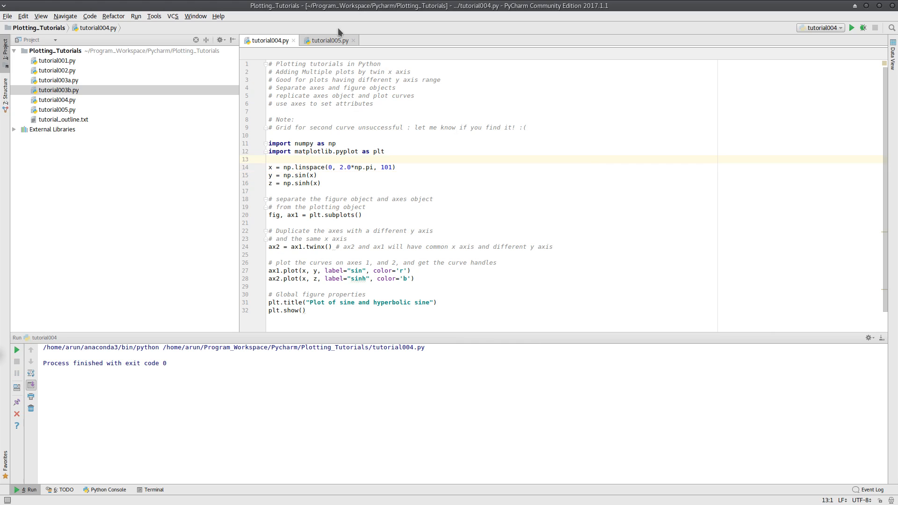
pyautogui.click(328, 40)
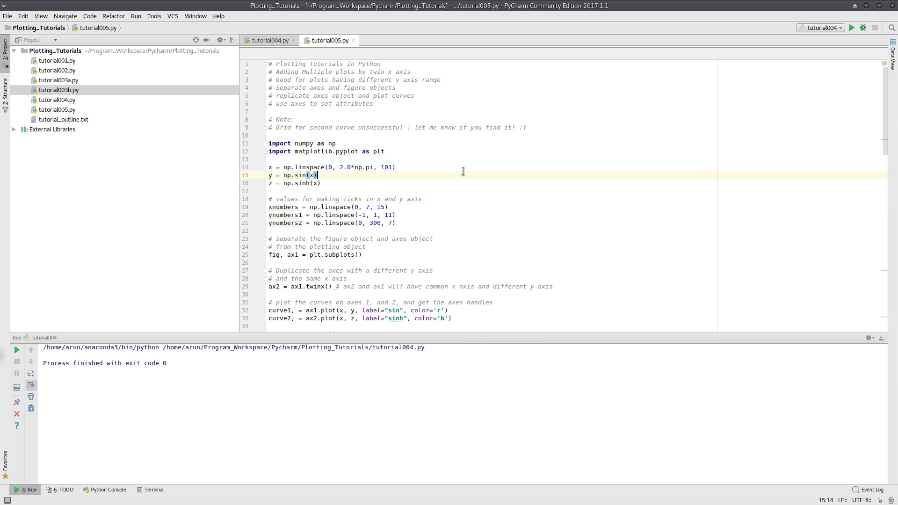
pyautogui.rightClick(463, 172)
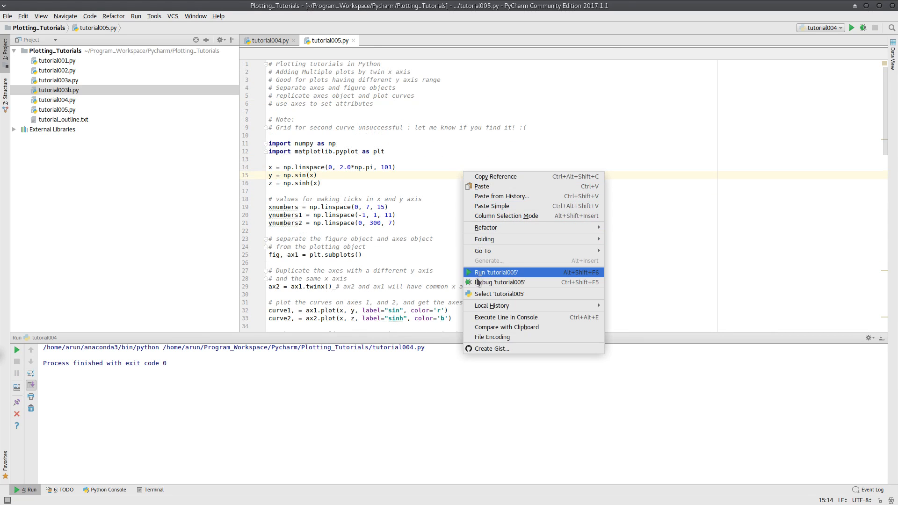
pyautogui.click(500, 281)
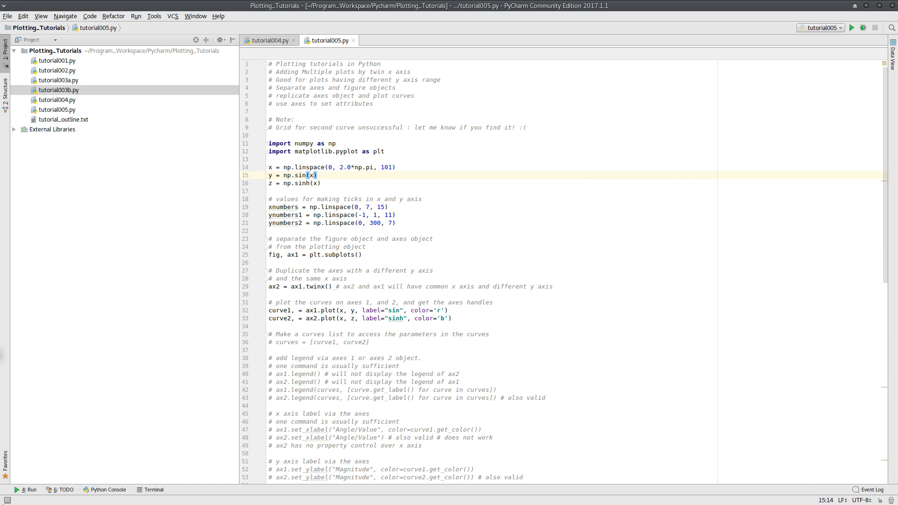
# Step: Restore the Run panel and review tutorial005.py down to its twin-axis curve-plotting lines
pyautogui.click(318, 174)
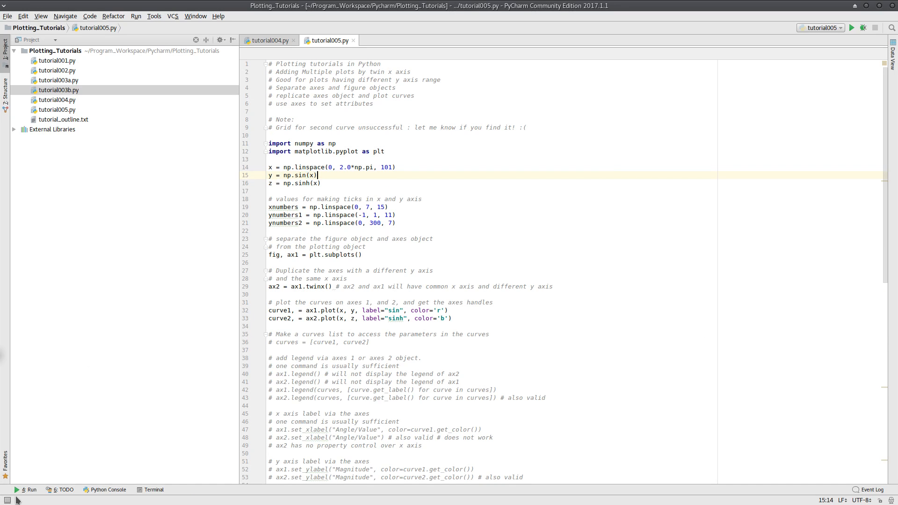
pyautogui.click(851, 28)
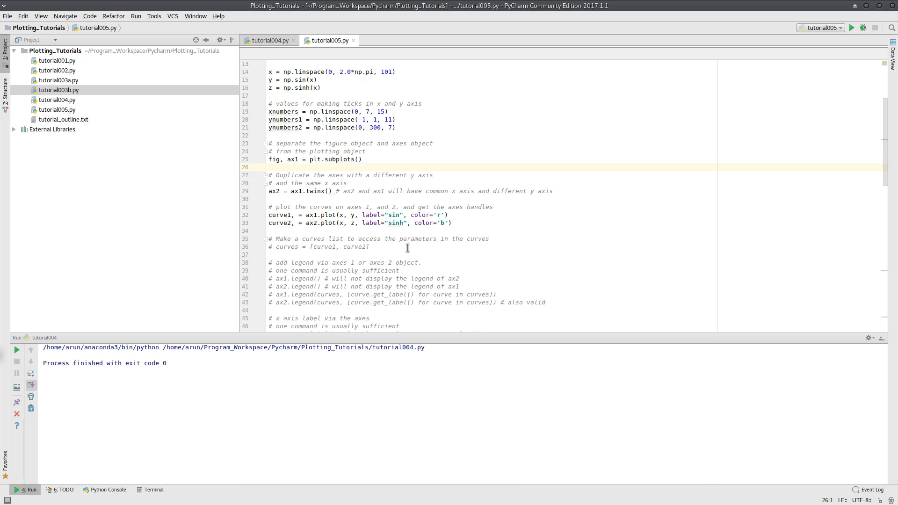
pyautogui.click(269, 167)
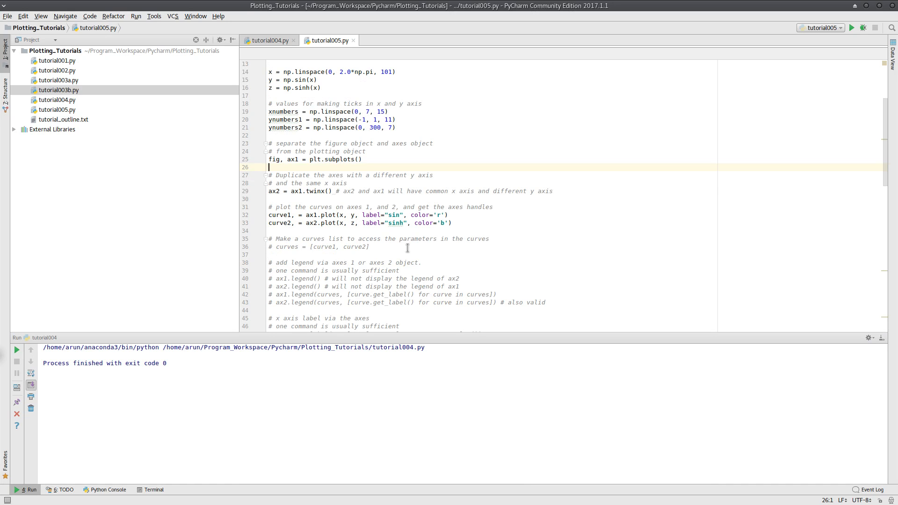
pyautogui.scroll(-3)
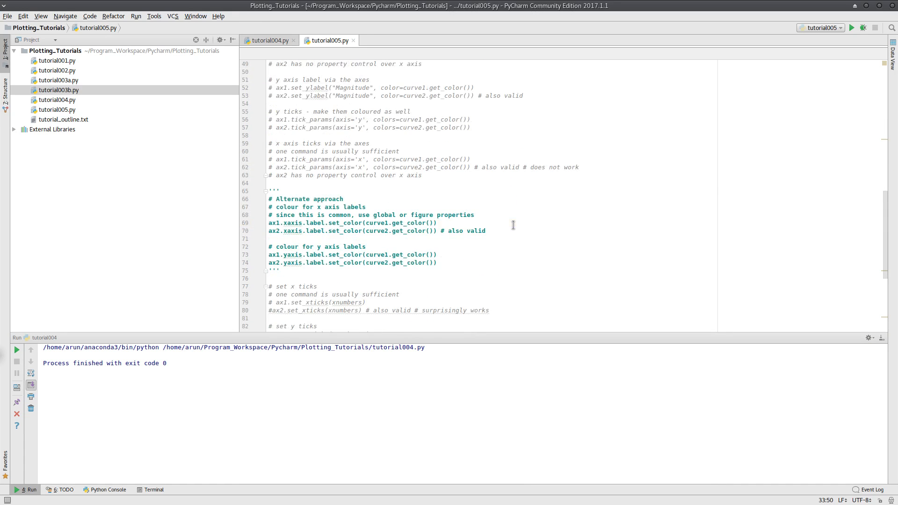
pyautogui.scroll(3)
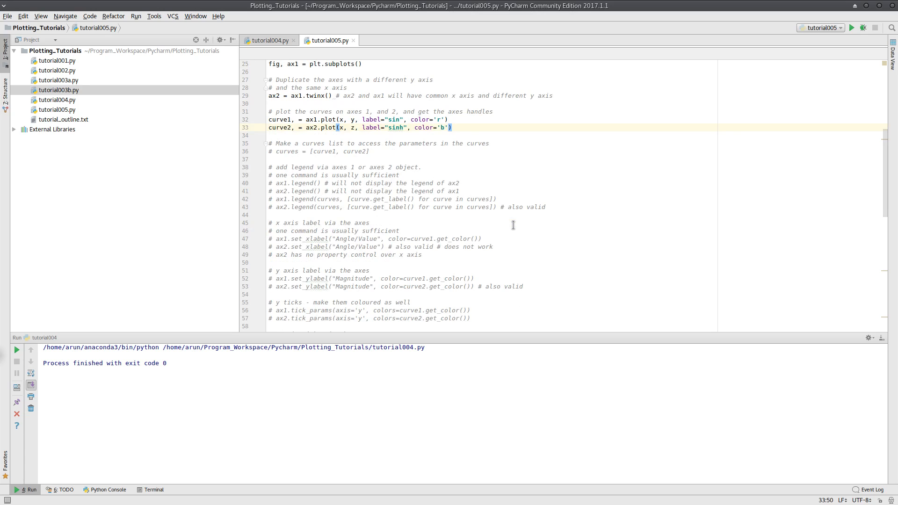
pyautogui.scroll(3)
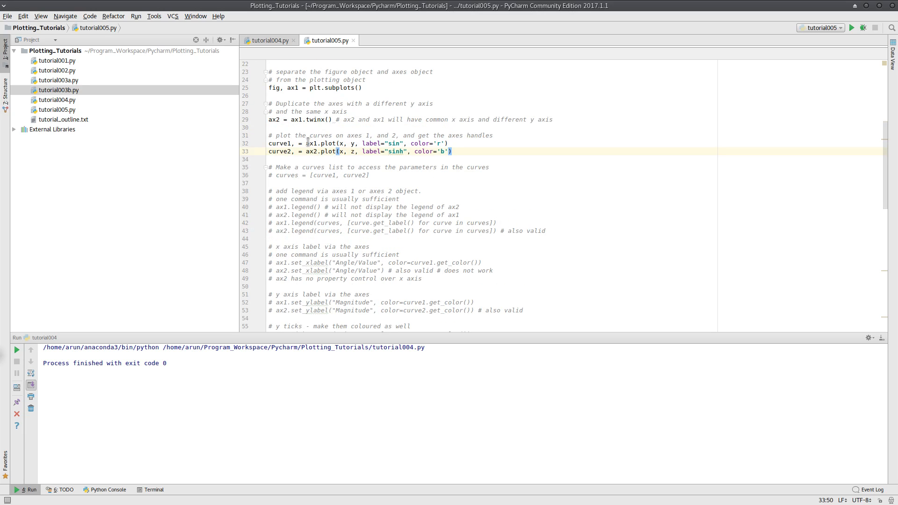
pyautogui.click(279, 143)
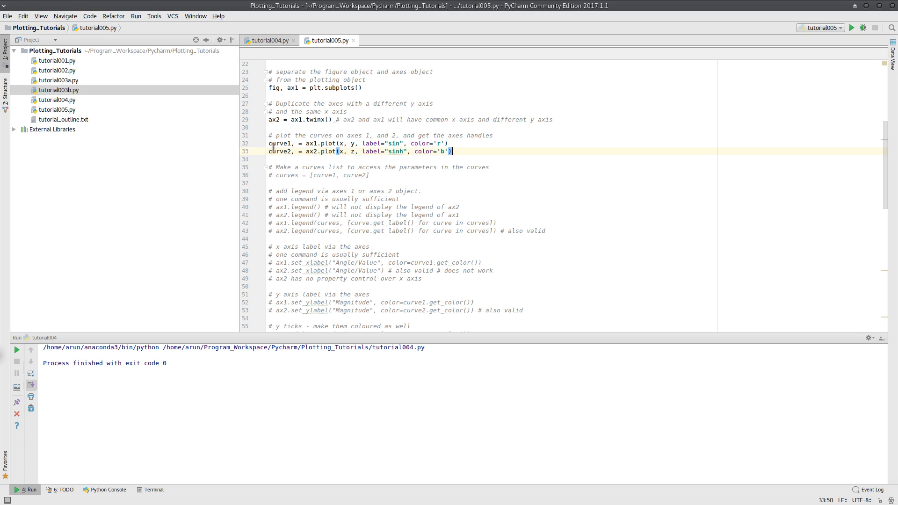
# Step: Uncomment the curves list on line 36 and the ax1.legend() call on line 40
pyautogui.click(276, 151)
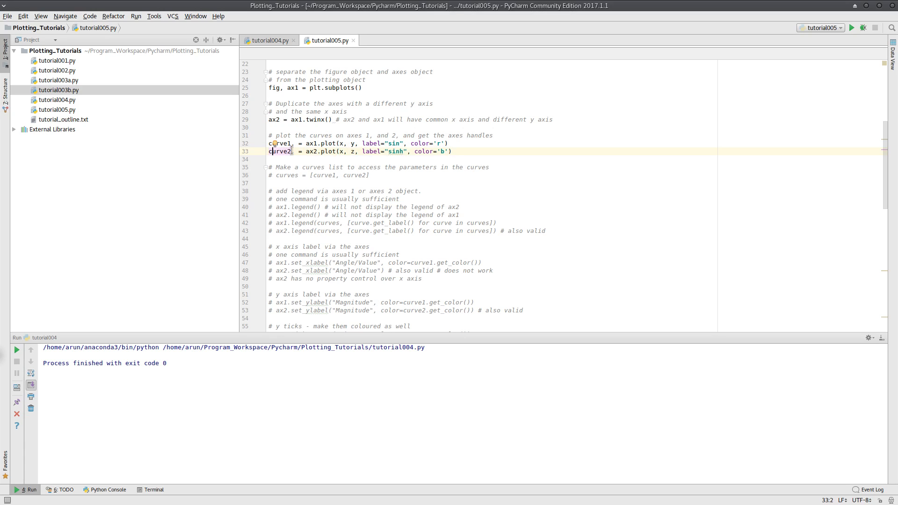
pyautogui.click(298, 143)
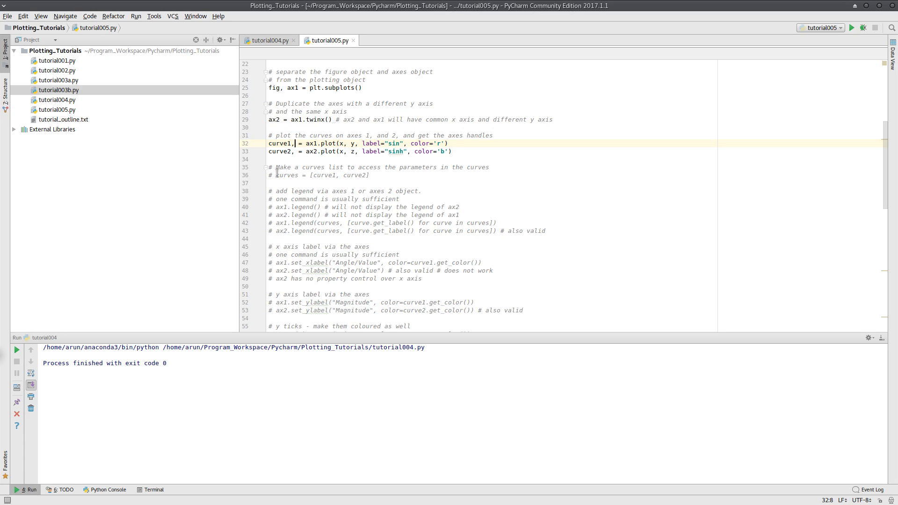
pyautogui.click(276, 176)
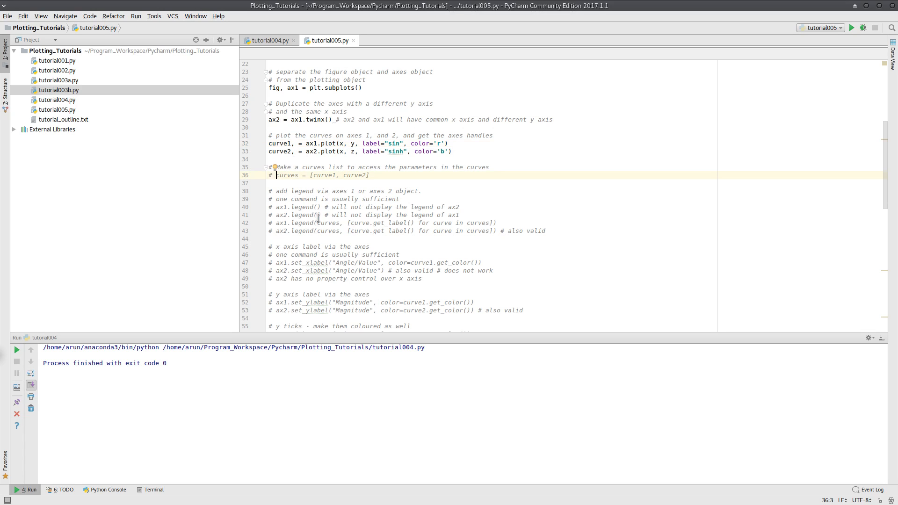
pyautogui.moveTo(491, 175)
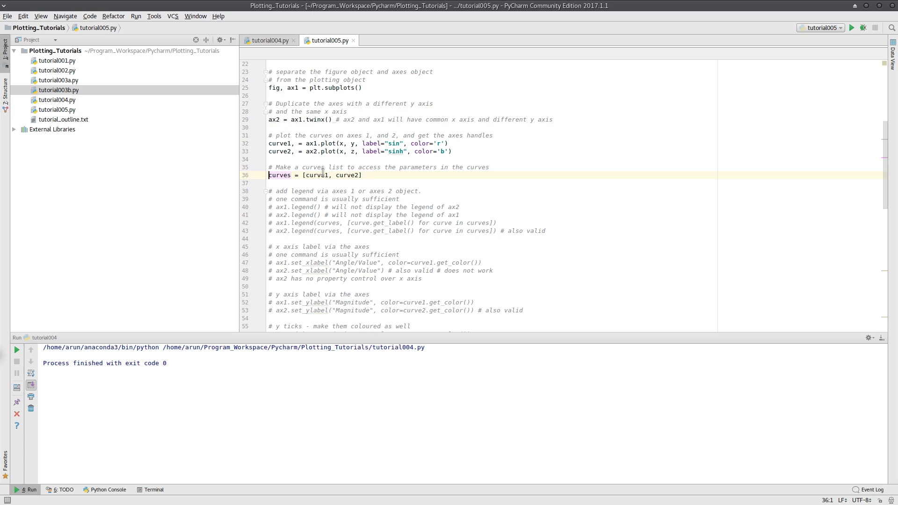
pyautogui.click(280, 206)
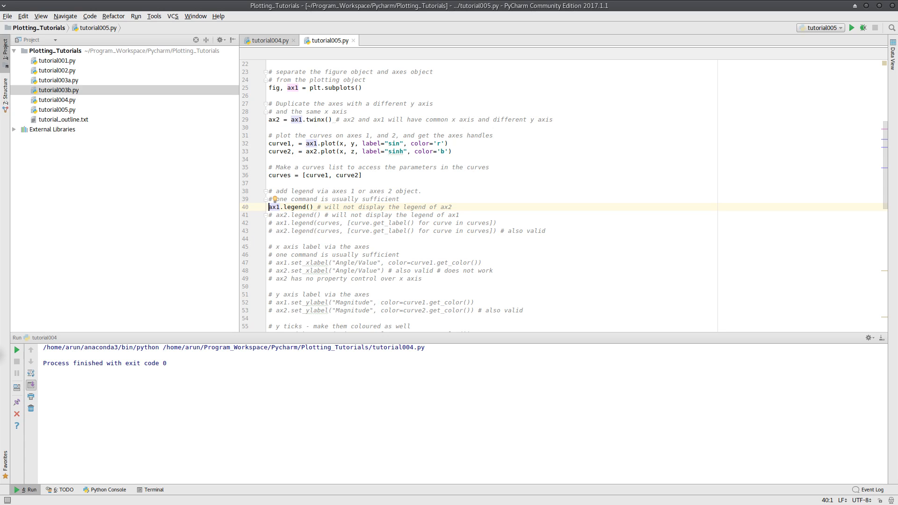
pyautogui.rightClick(344, 190)
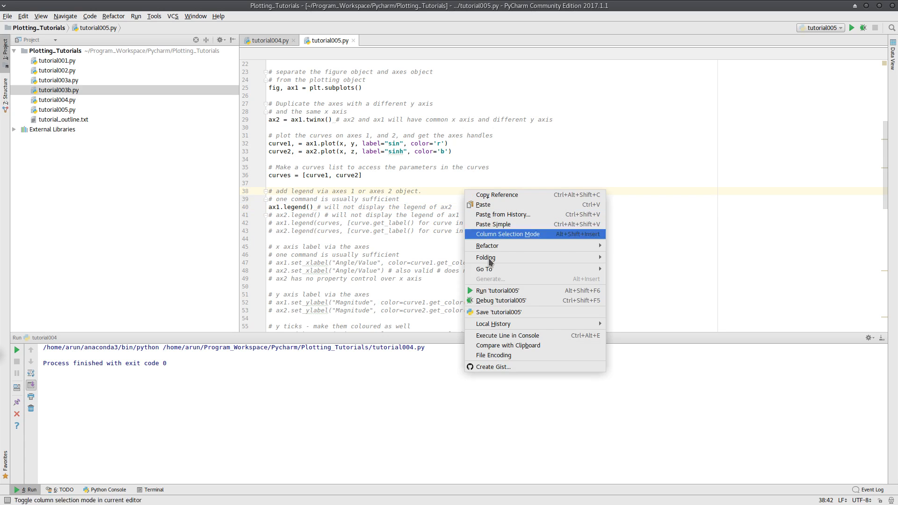
pyautogui.click(497, 290)
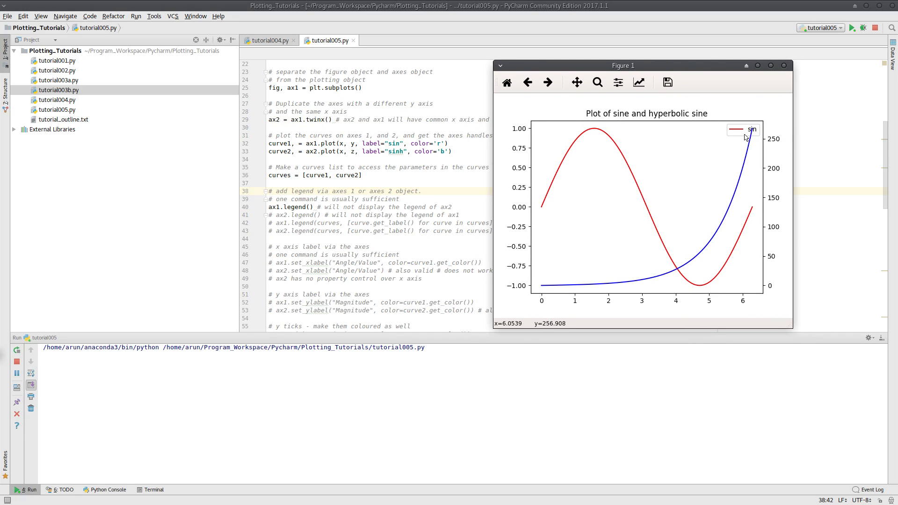
pyautogui.moveTo(569, 158)
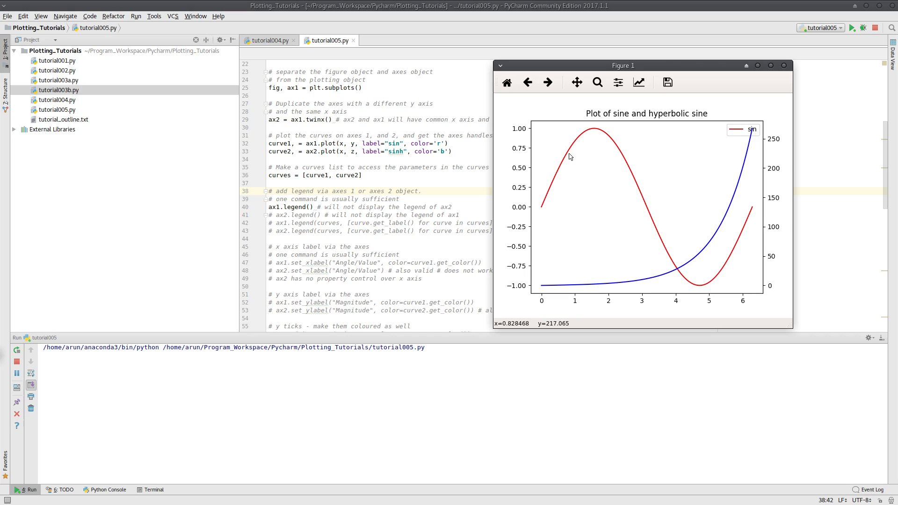
pyautogui.moveTo(675, 197)
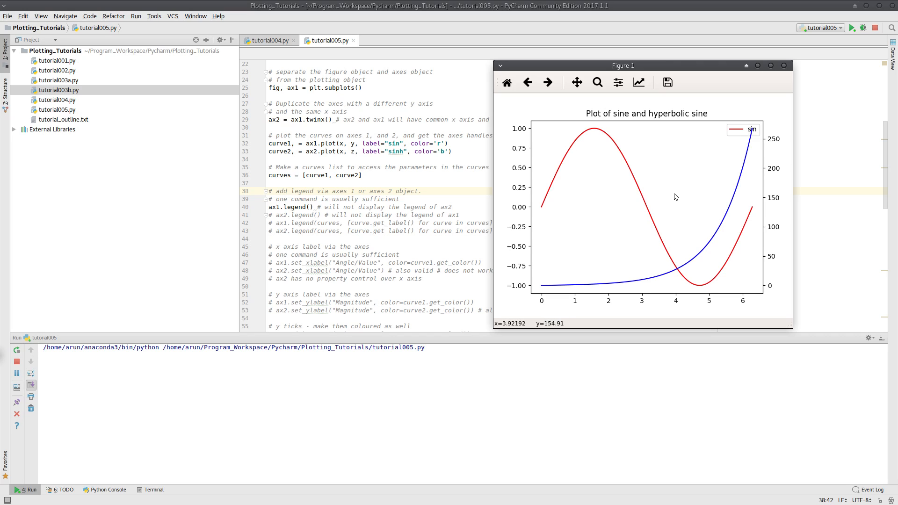
pyautogui.moveTo(678, 194)
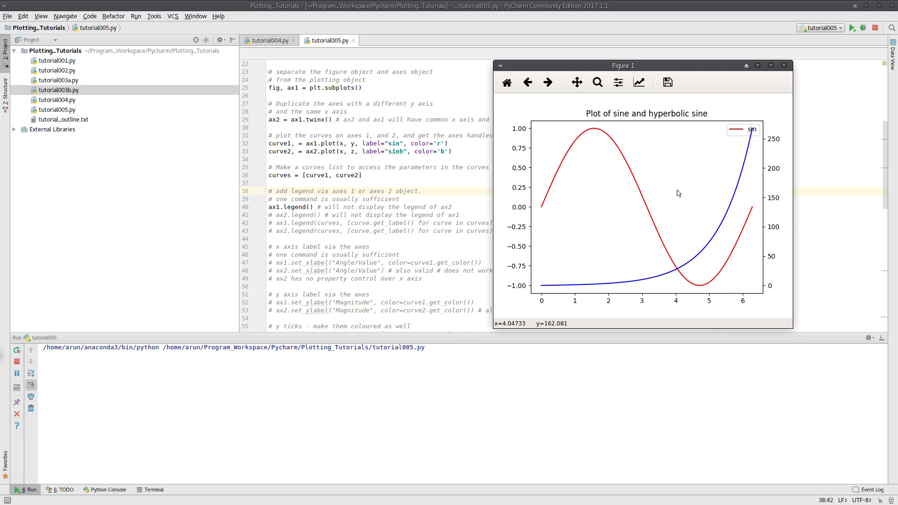
pyautogui.moveTo(683, 239)
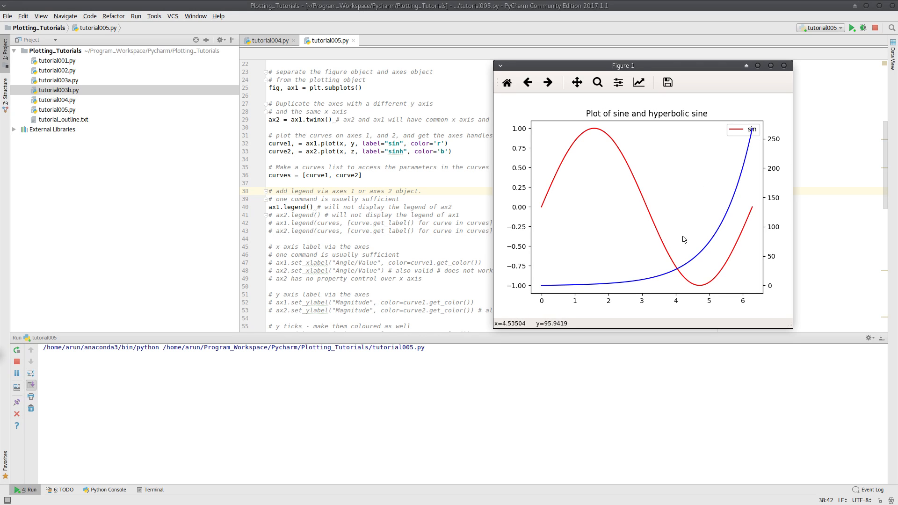
pyautogui.moveTo(757, 147)
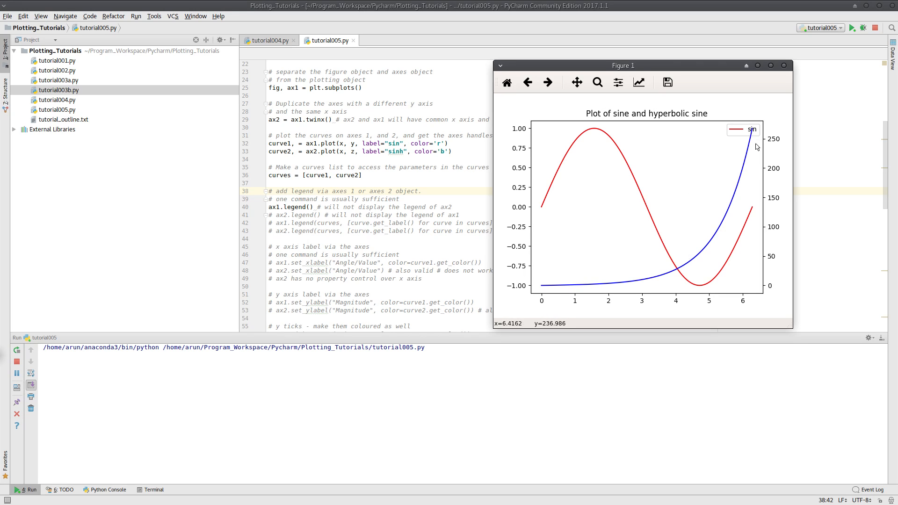
pyautogui.moveTo(755, 137)
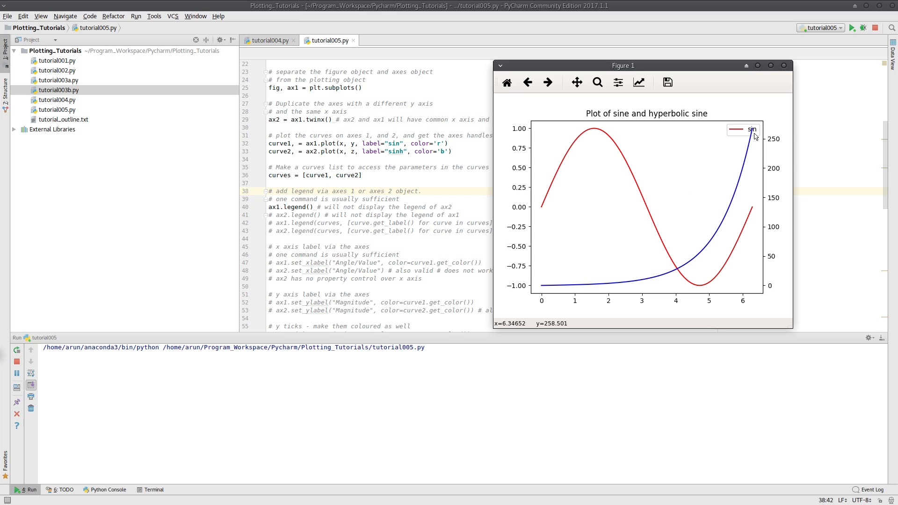
pyautogui.moveTo(754, 135)
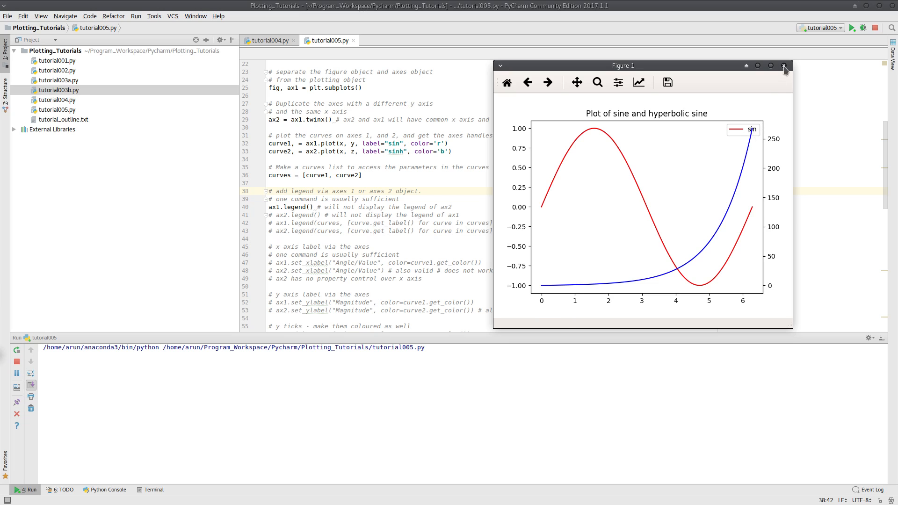
# Step: Close the figure, switch to ax2.legend() instead, and run to see the sinh legend
pyautogui.click(785, 65)
pyautogui.write('# ')
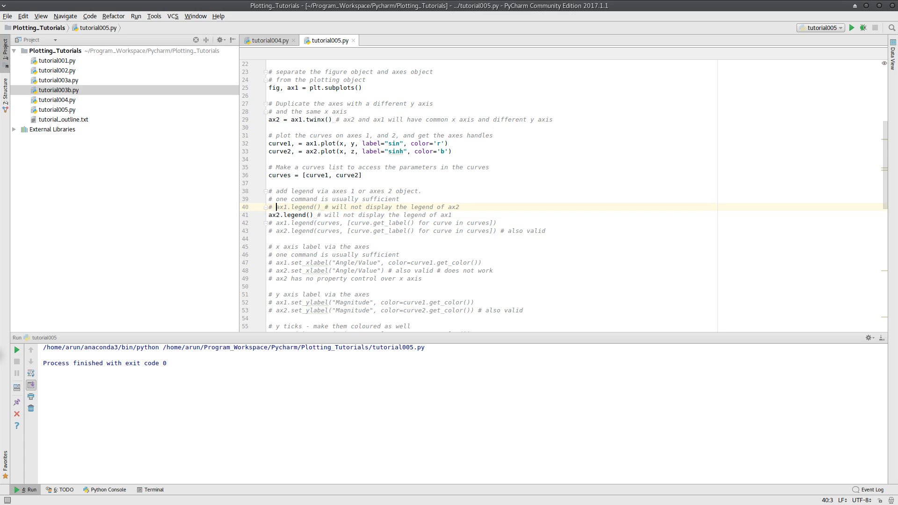
pyautogui.click(272, 183)
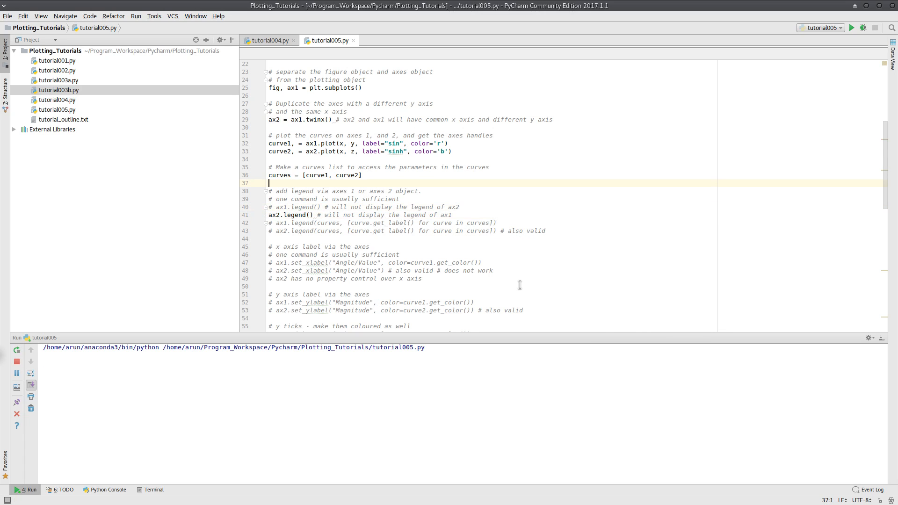
pyautogui.click(852, 27)
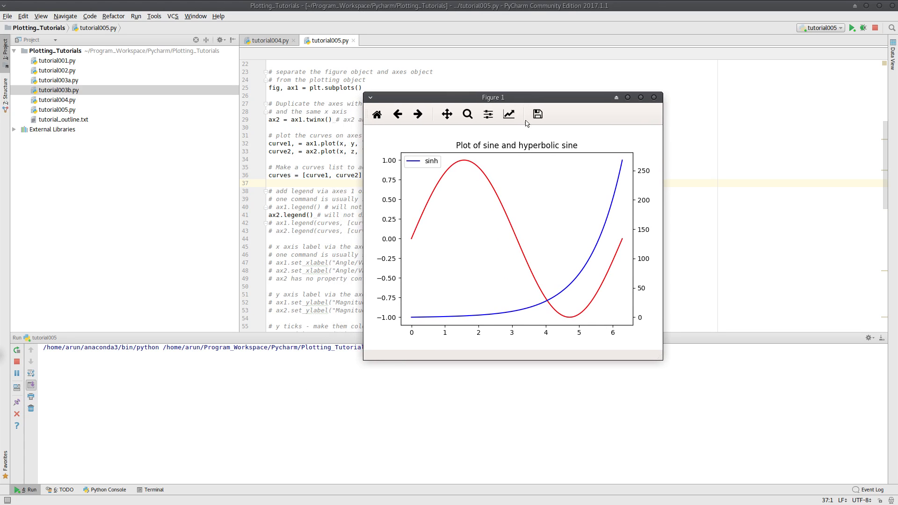
pyautogui.moveTo(651, 89)
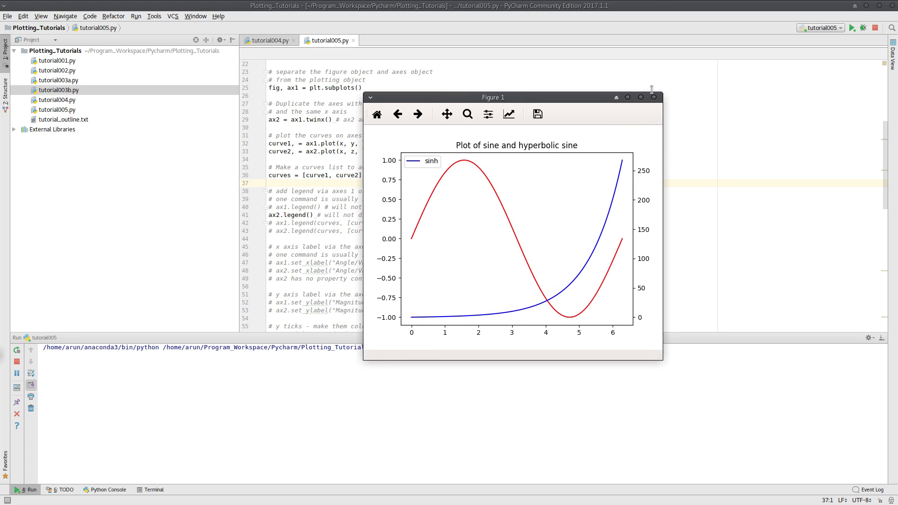
# Step: Enable ax1.legend() as well, run to show separate sin and sinh legends, then close
pyautogui.click(653, 96)
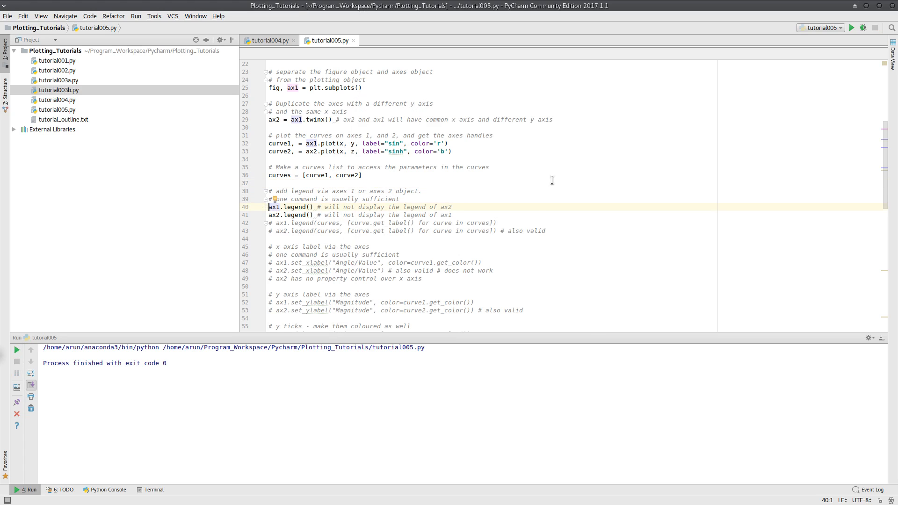
pyautogui.click(852, 28)
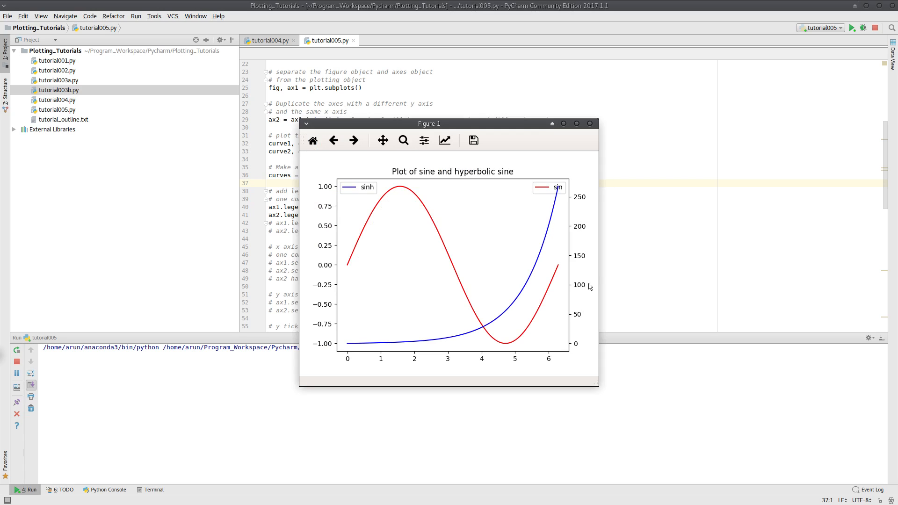
pyautogui.moveTo(497, 126)
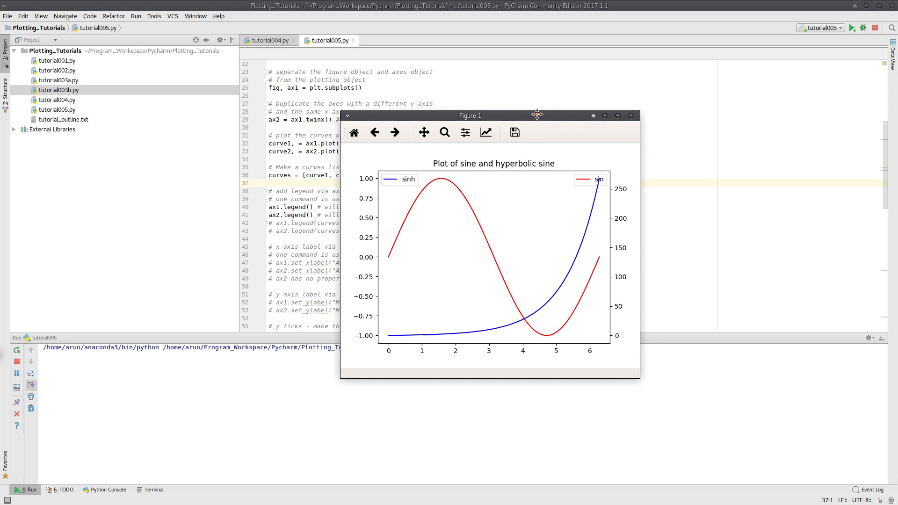
pyautogui.click(630, 115)
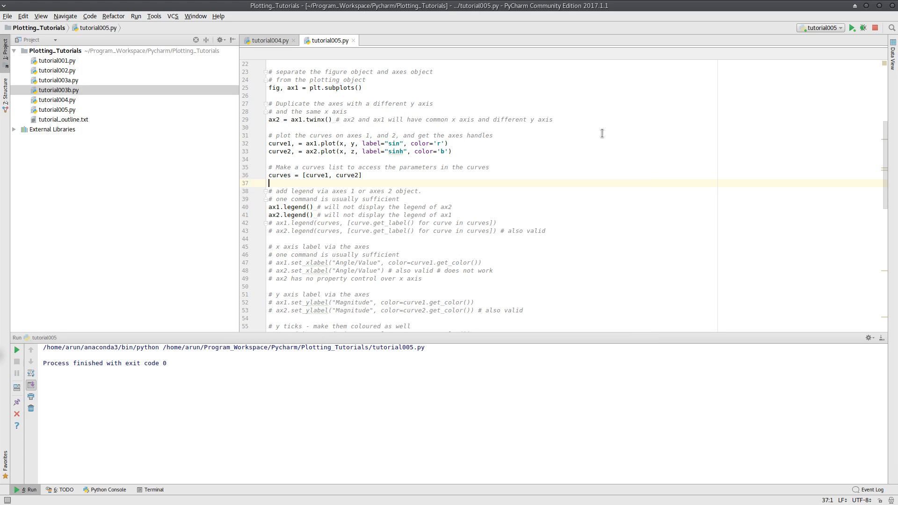
# Step: Comment out lines 40–41 and activate ax1.legend(curves, [curve.get_label() for curve in curves])
pyautogui.click(297, 206)
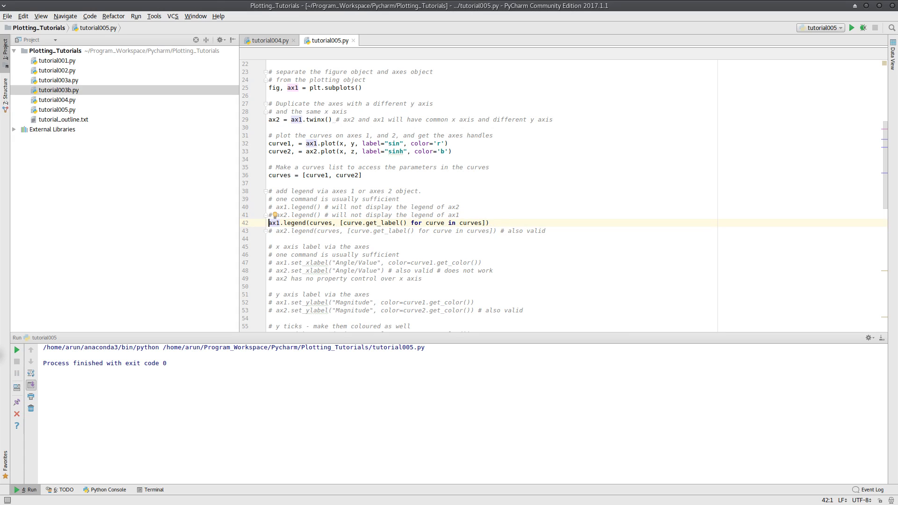
pyautogui.click(362, 175)
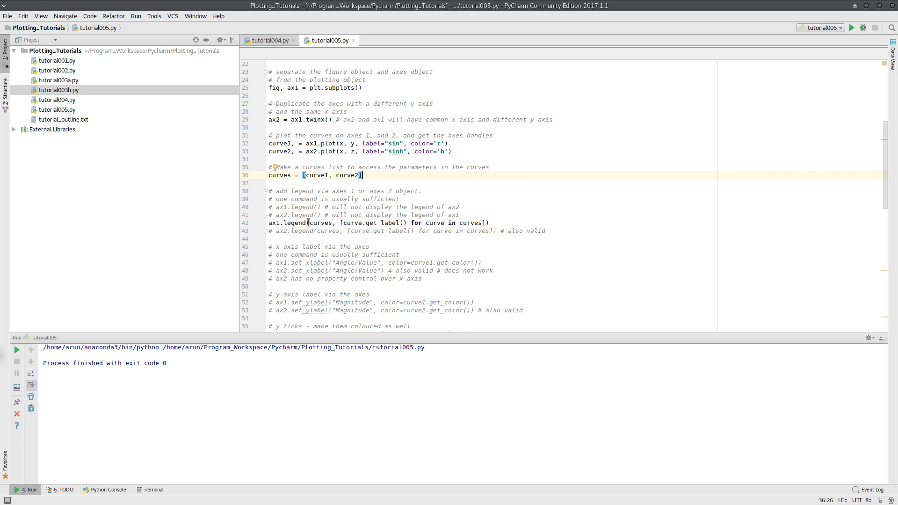
pyautogui.click(318, 223)
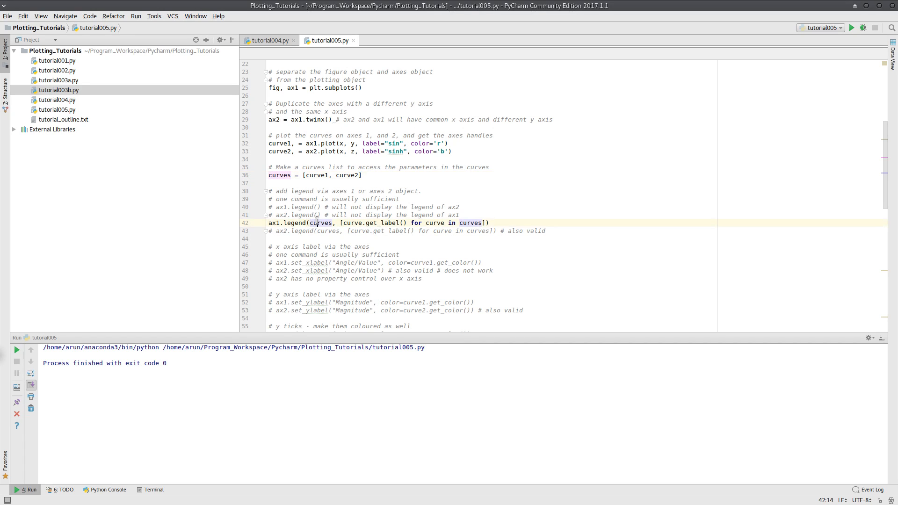
pyautogui.click(317, 176)
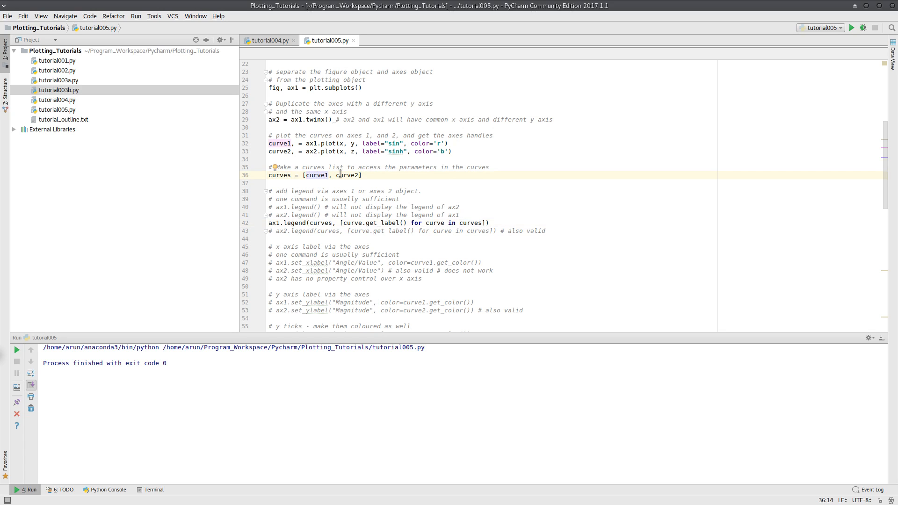
pyautogui.doubleClick(321, 223)
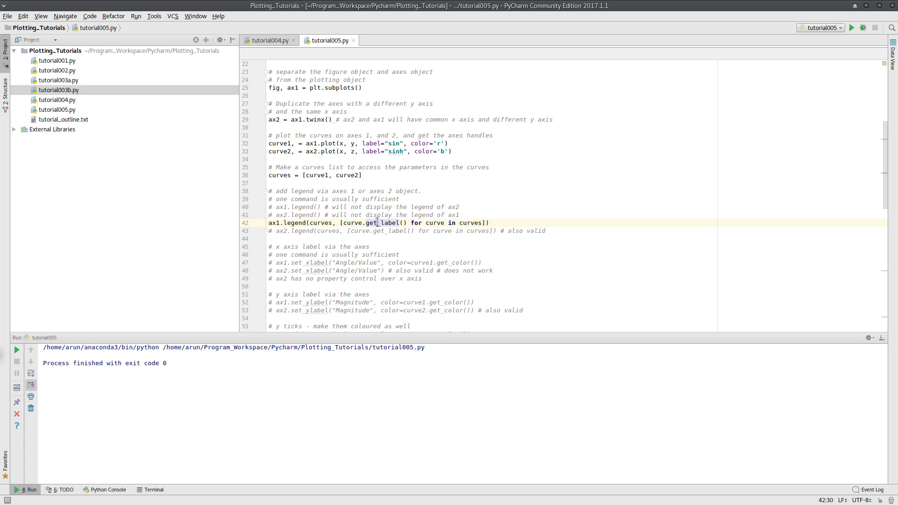
pyautogui.click(323, 222)
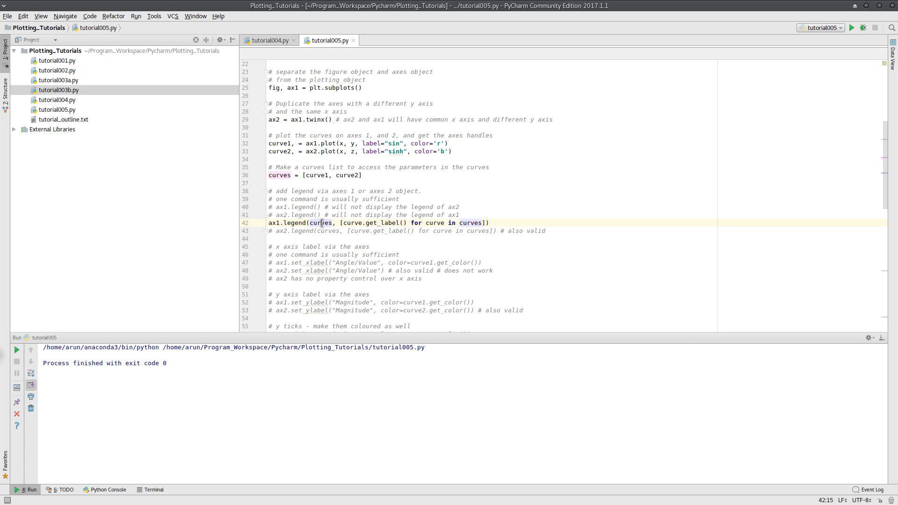
pyautogui.doubleClick(322, 223)
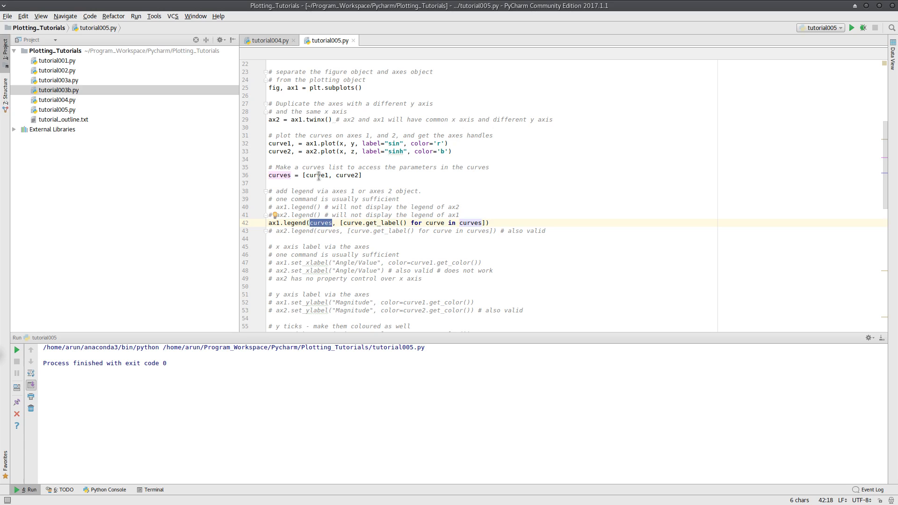
pyautogui.click(348, 176)
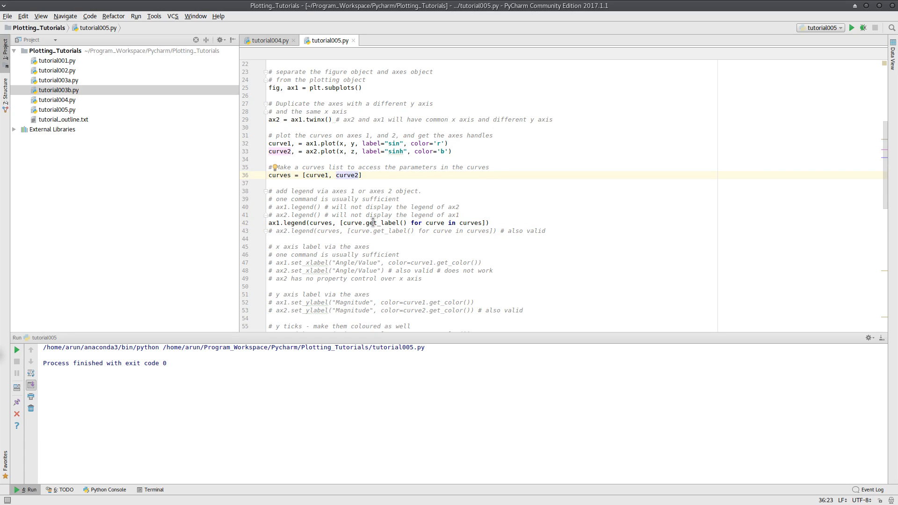
pyautogui.moveTo(452, 222)
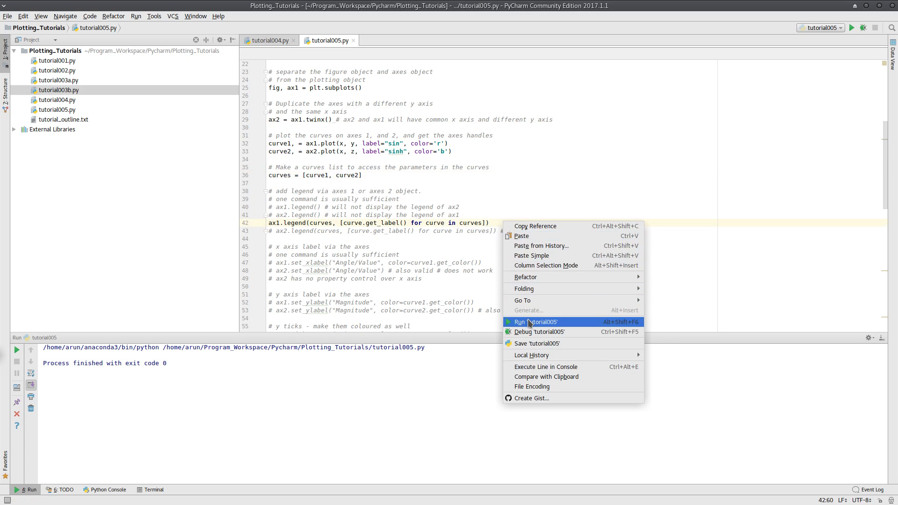
# Step: Run tutorial005 to show a single legend listing both sin and sinh
pyautogui.click(520, 321)
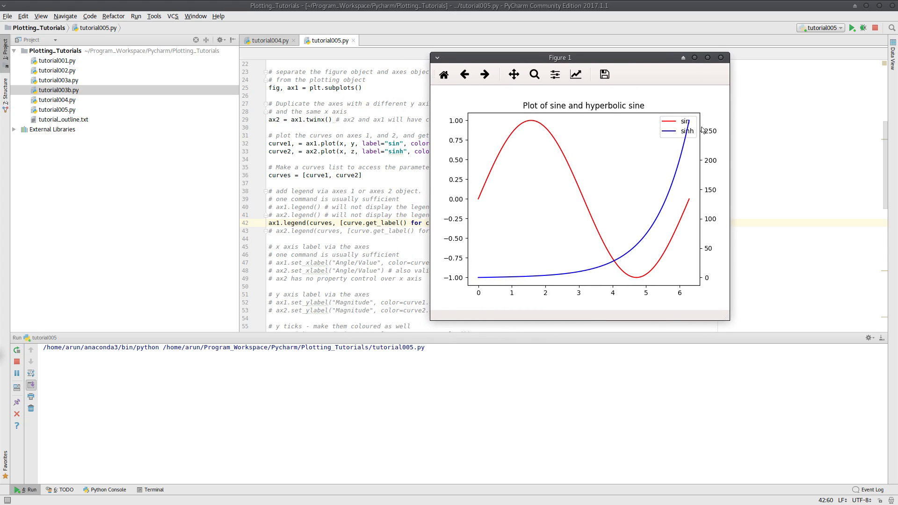
pyautogui.moveTo(691, 132)
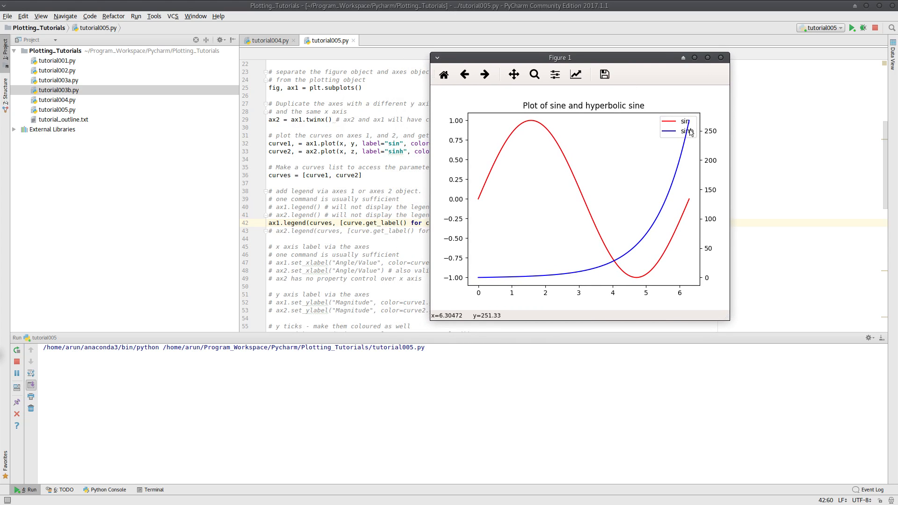
pyautogui.moveTo(681, 143)
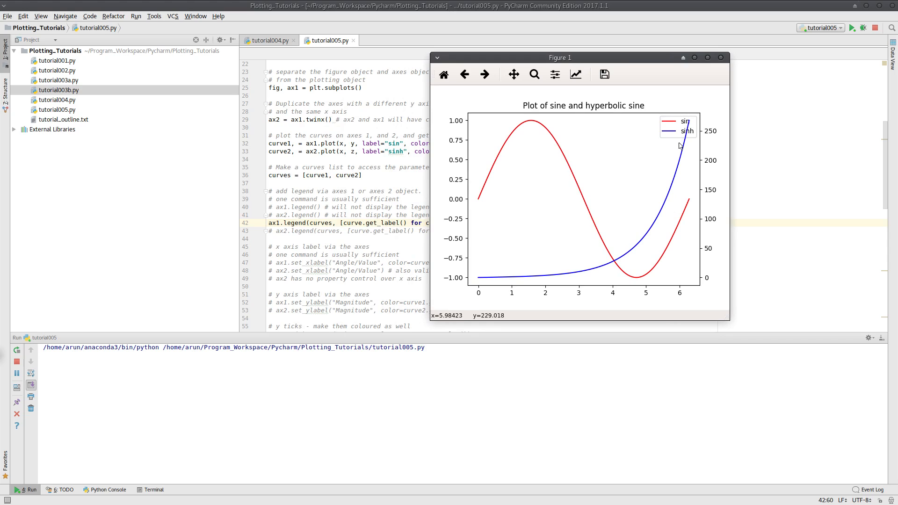
pyautogui.moveTo(701, 89)
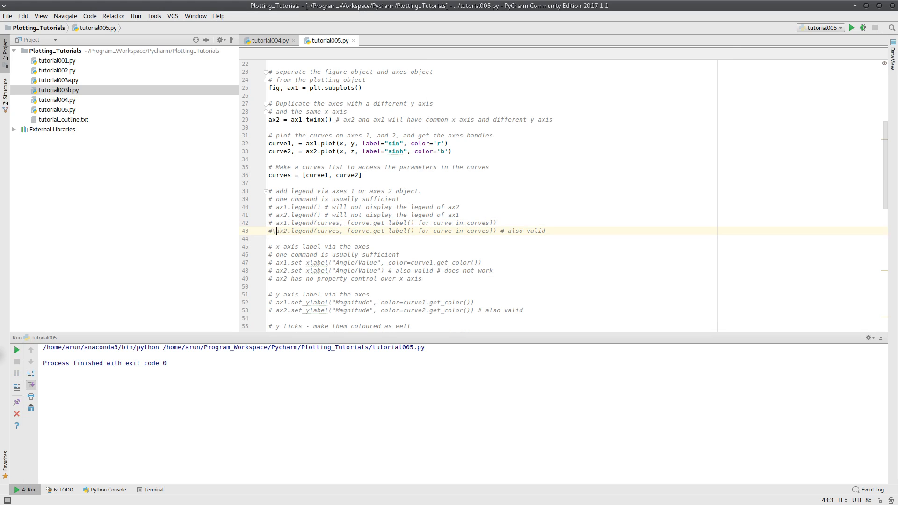
# Step: Run tutorial005 with the combined ax2 legend and close the single-legend figure
pyautogui.rightClick(372, 183)
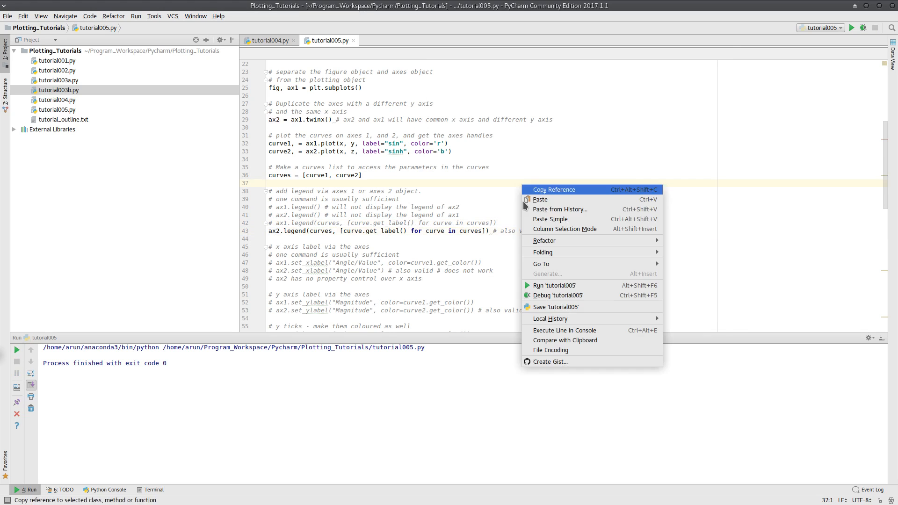
pyautogui.click(554, 285)
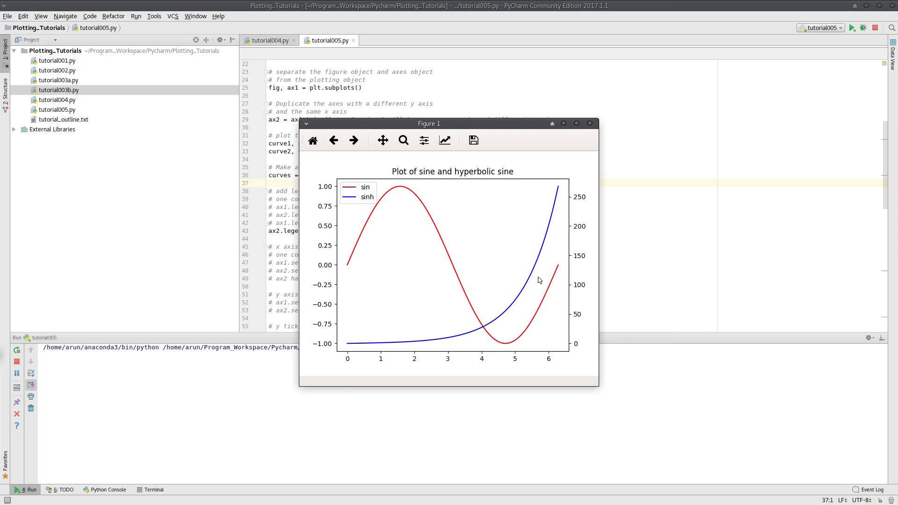
pyautogui.moveTo(355, 197)
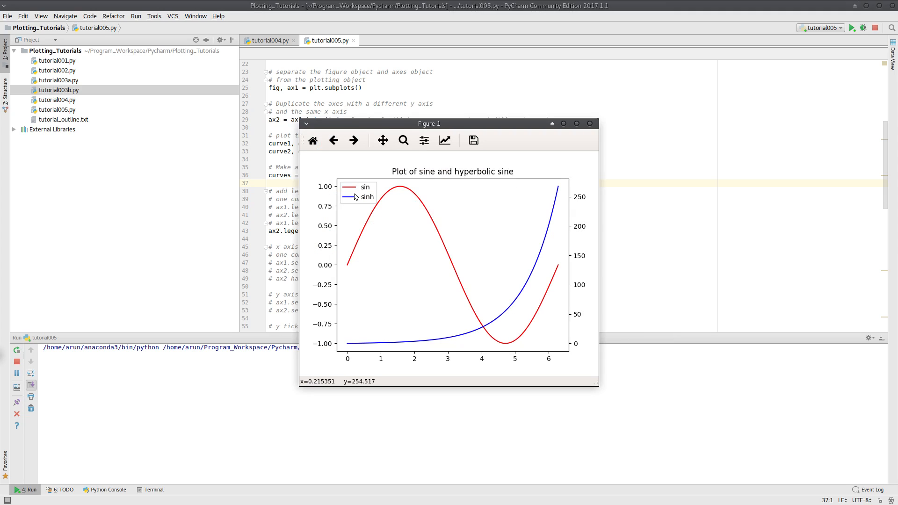
pyautogui.moveTo(354, 198)
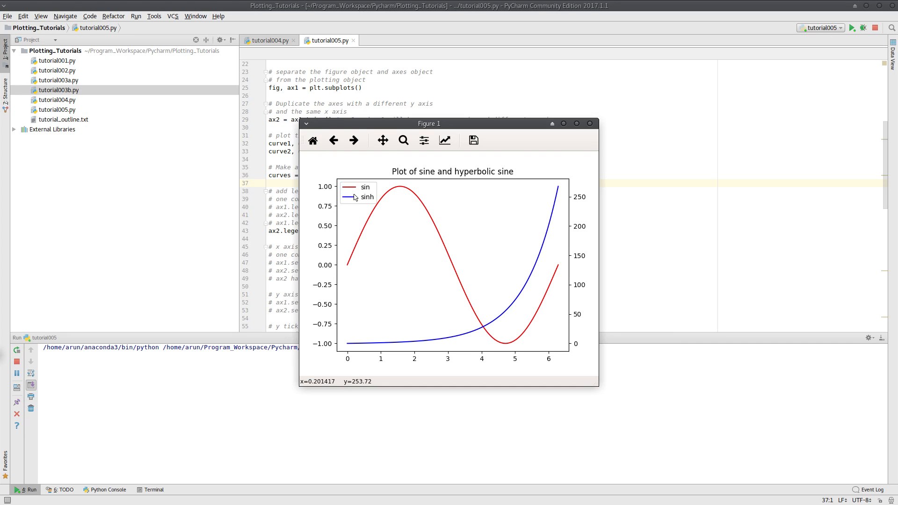
pyautogui.moveTo(446, 191)
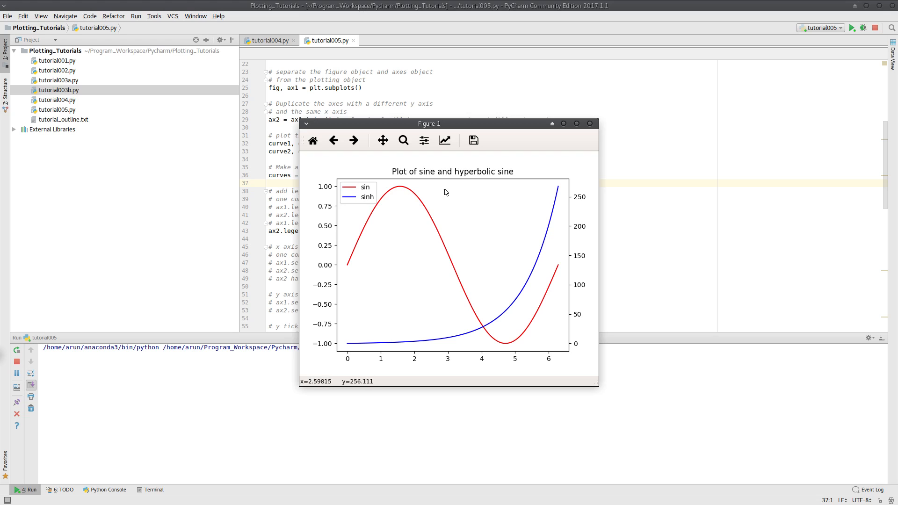
pyautogui.click(564, 123)
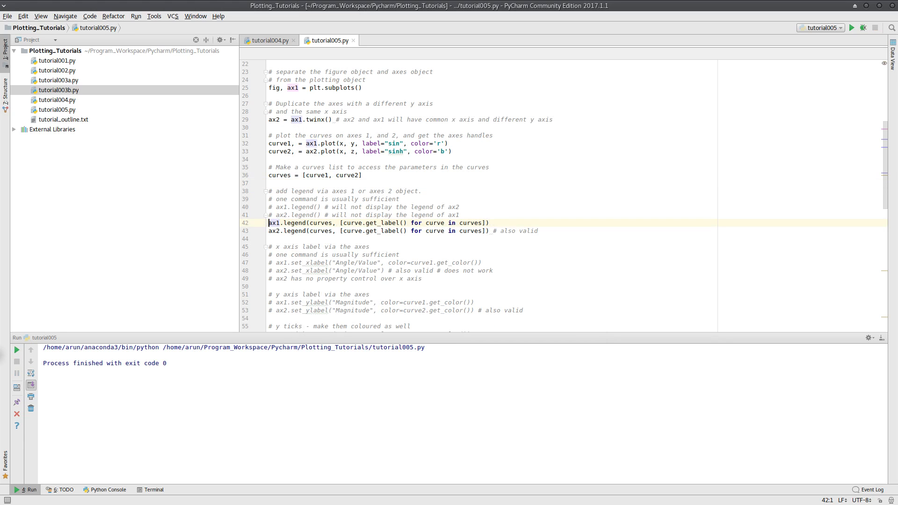
# Step: Rerun with both combined legends active, check the two duplicate legends, then close
pyautogui.click(423, 191)
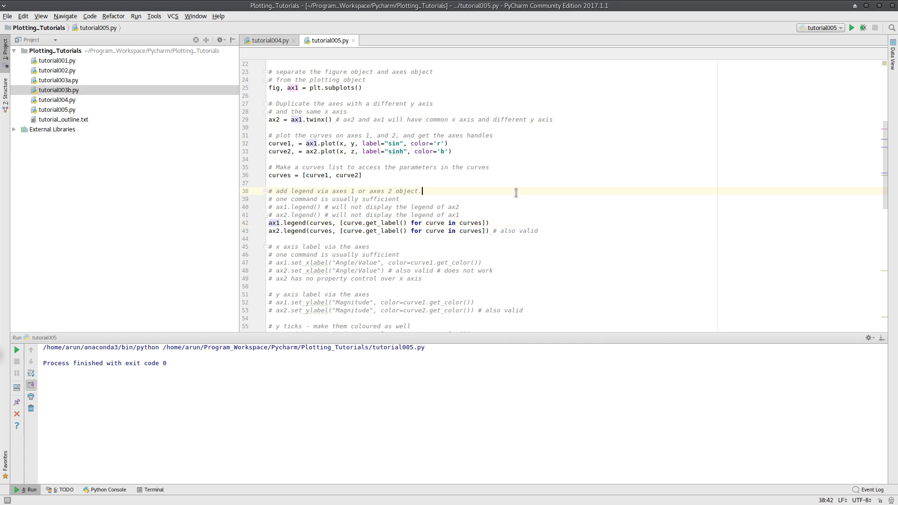
pyautogui.click(852, 28)
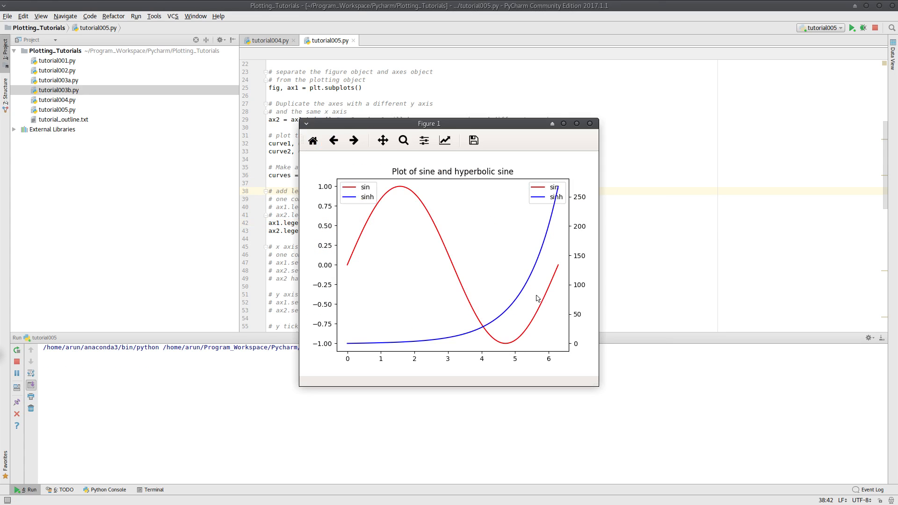
pyautogui.moveTo(540, 202)
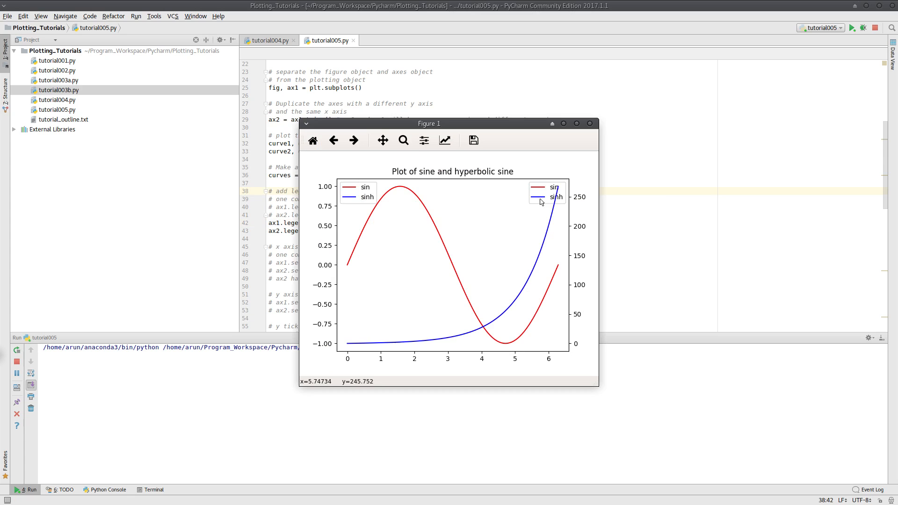
pyautogui.click(576, 123)
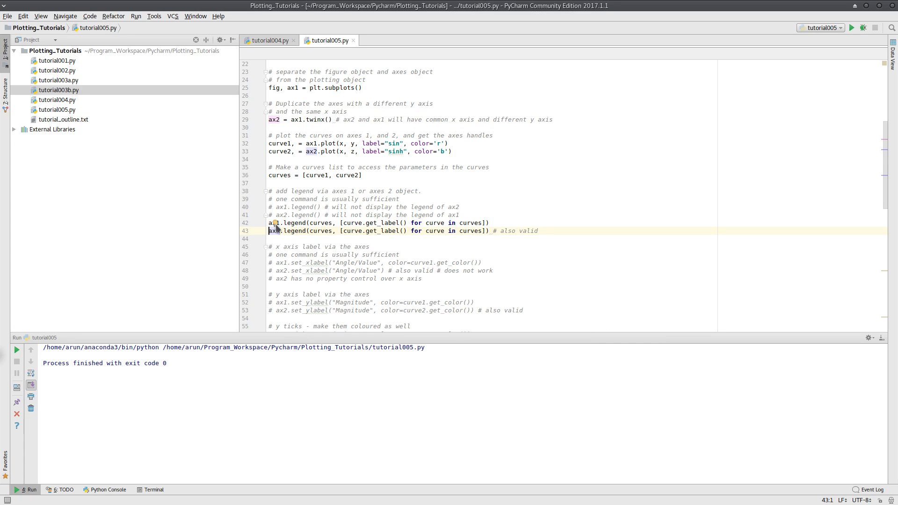
# Step: Enable the curve1-coloured ax1.set_xlabel on line 47 and comment out the ax2 legend on line 43
pyautogui.write('@')
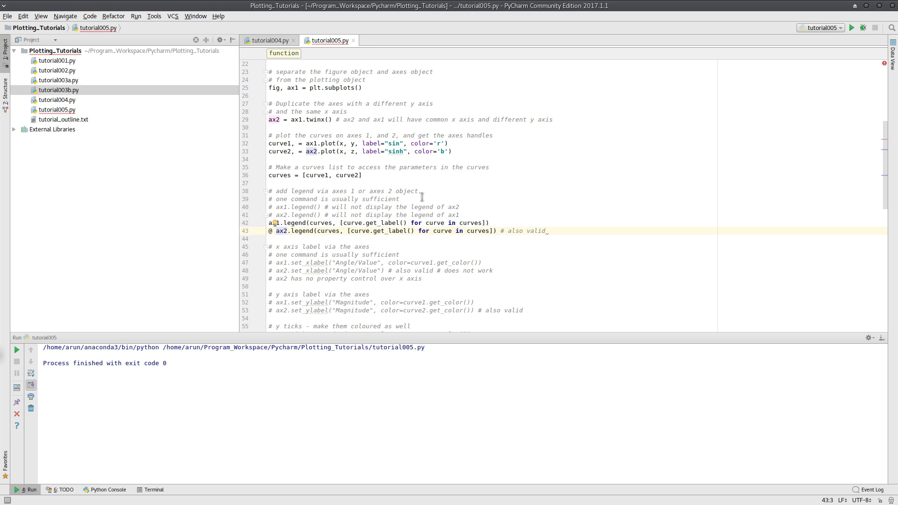
pyautogui.scroll(-3)
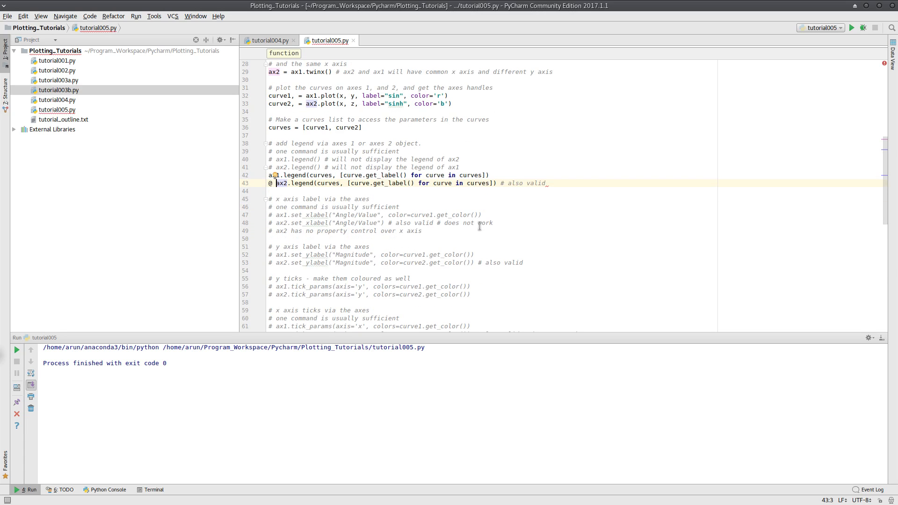
pyautogui.click(273, 215)
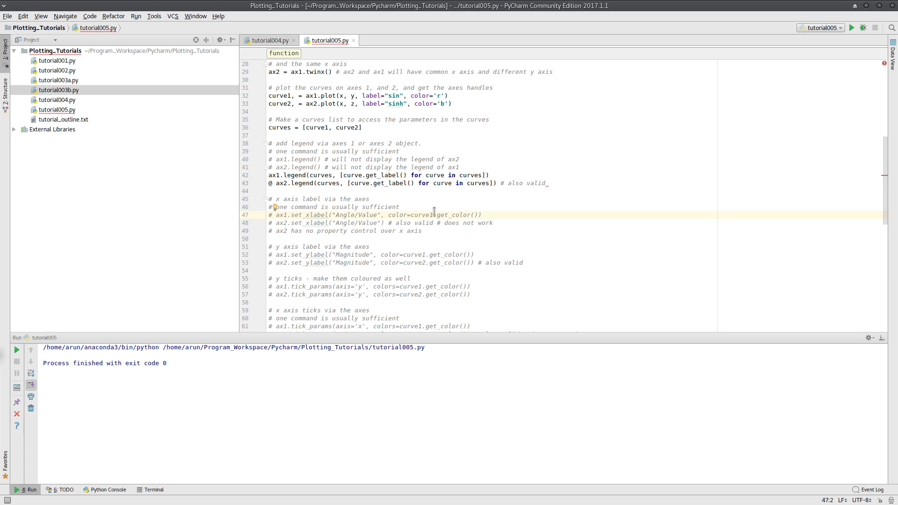
pyautogui.click(436, 214)
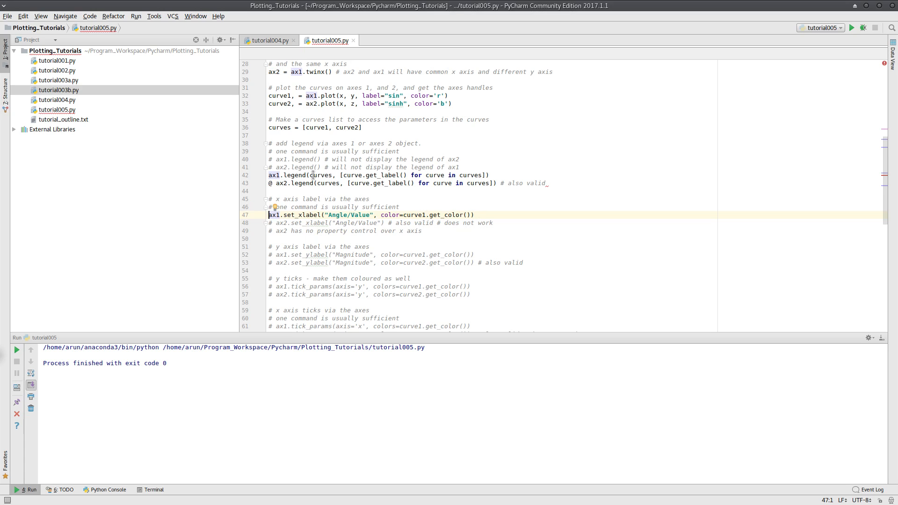
pyautogui.click(276, 183)
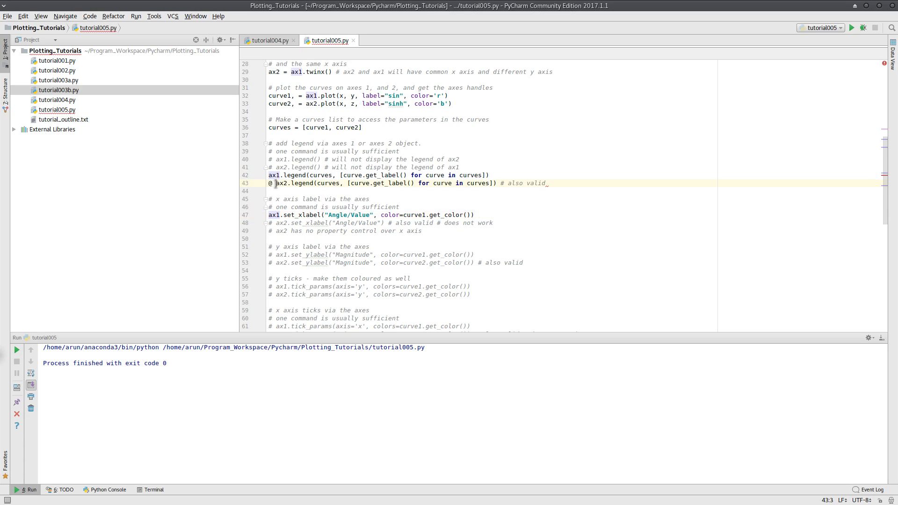
pyautogui.press('ctrl+slash')
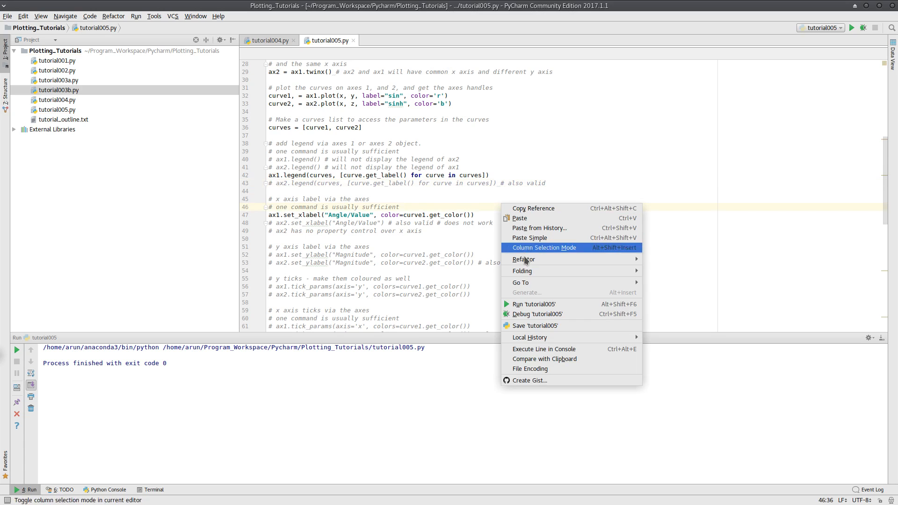
# Step: Run tutorial005 and move Figure 1 aside to view the red Angle/Value x-axis label
pyautogui.click(534, 303)
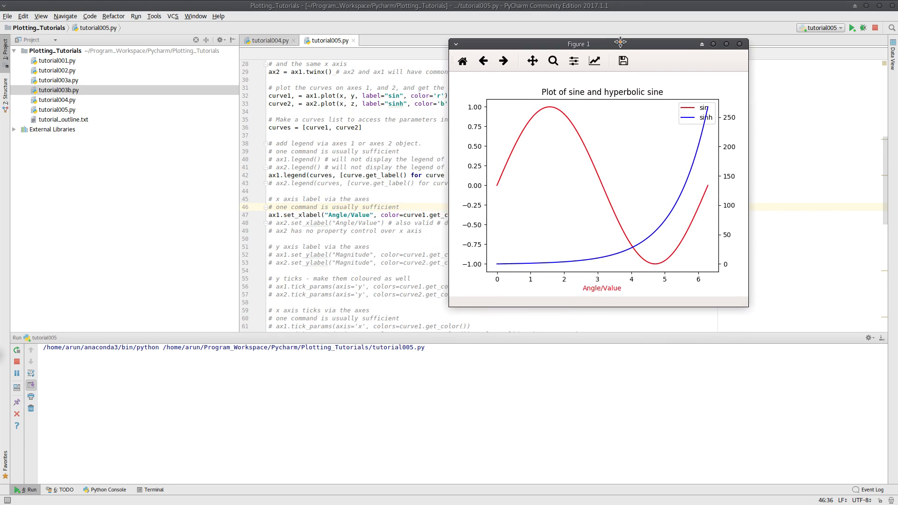
pyautogui.moveTo(579, 43); pyautogui.dragTo(592, 43)
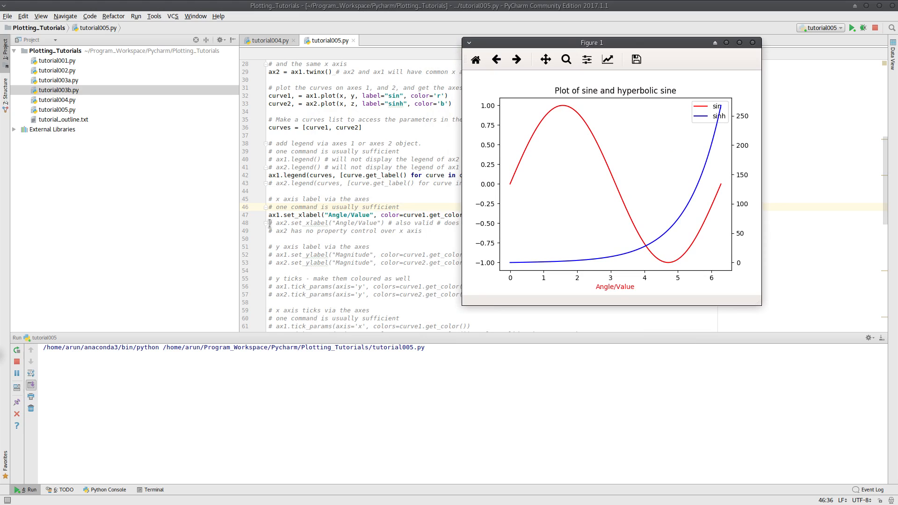
pyautogui.moveTo(483, 258)
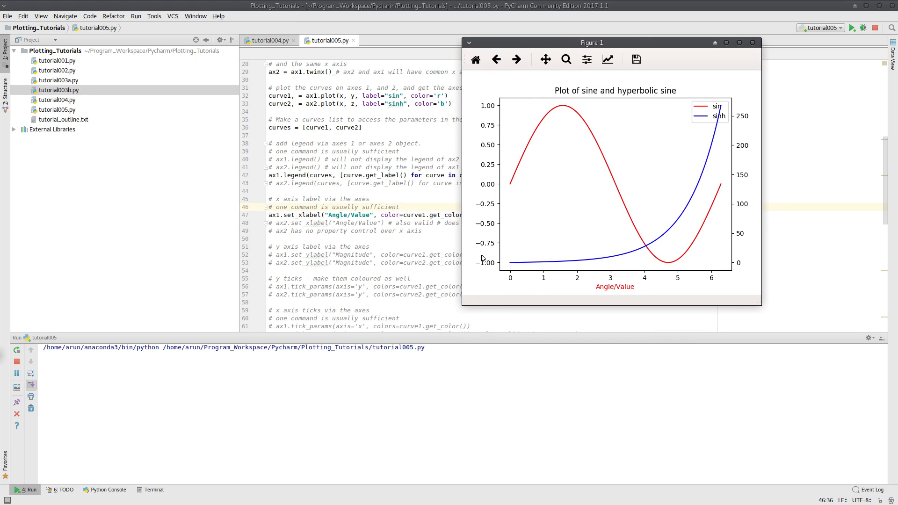
pyautogui.moveTo(612, 293)
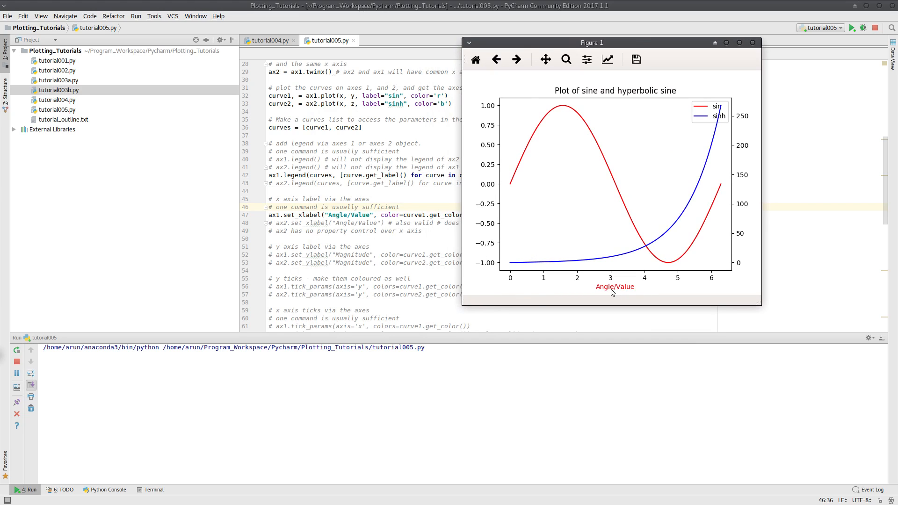
pyautogui.moveTo(622, 263)
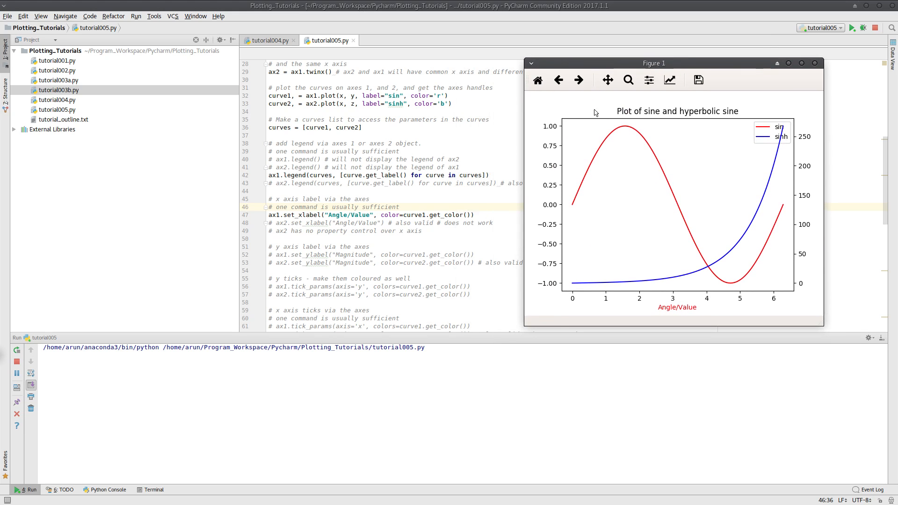
pyautogui.moveTo(419, 215)
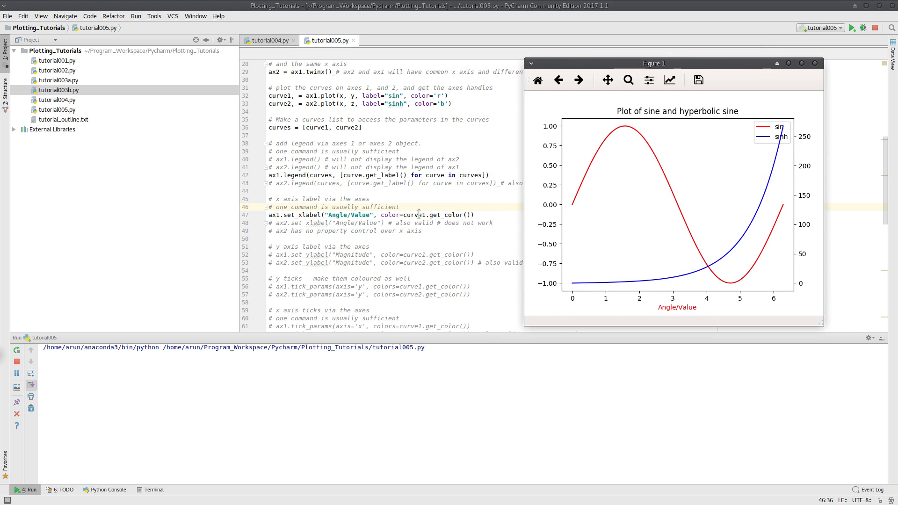
pyautogui.moveTo(392, 148)
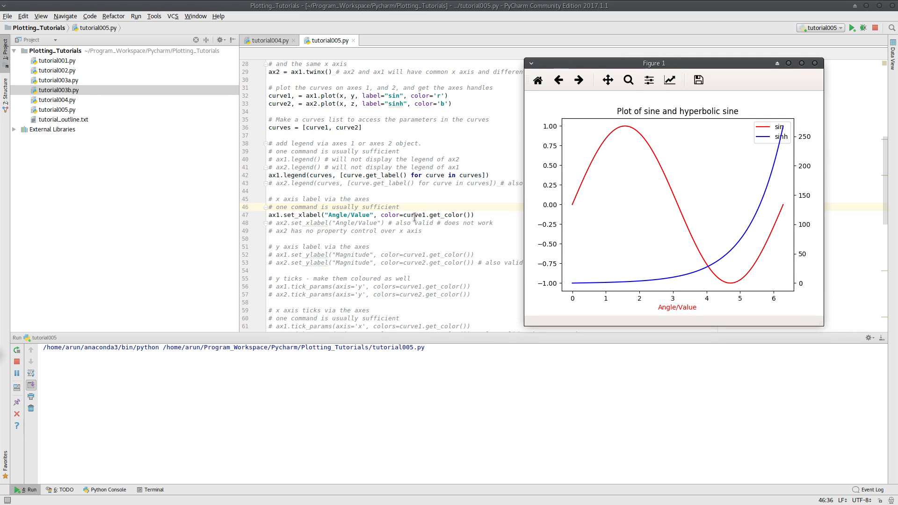
pyautogui.moveTo(836, 121)
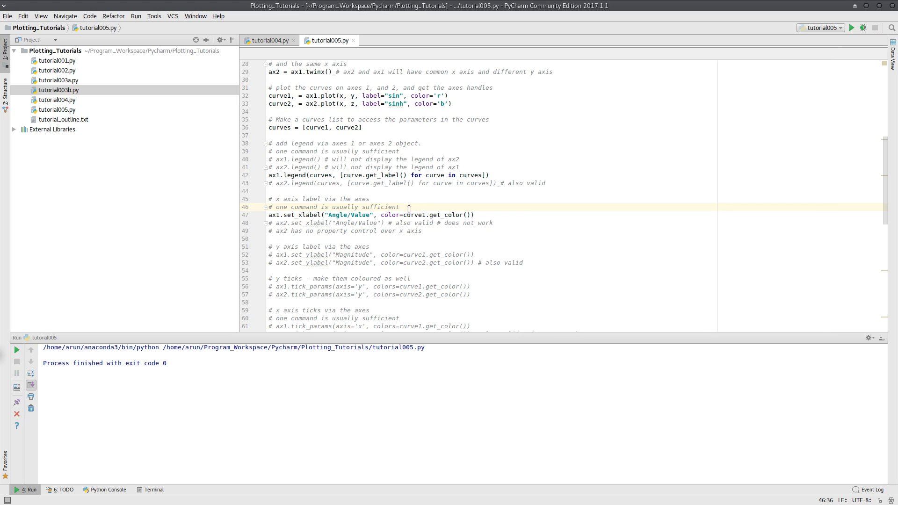
# Step: Comment out ax1's x-label line and activate the ax2.set_xlabel line for editing
pyautogui.click(281, 95)
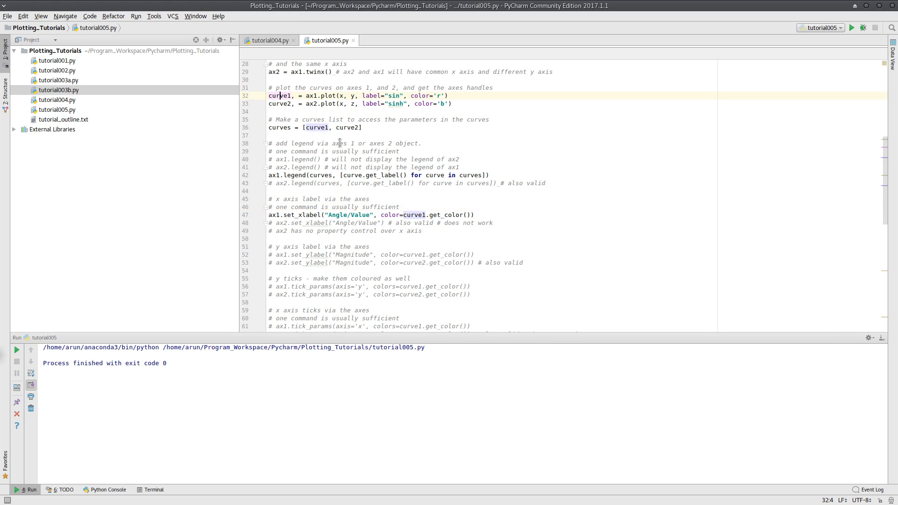
pyautogui.click(422, 214)
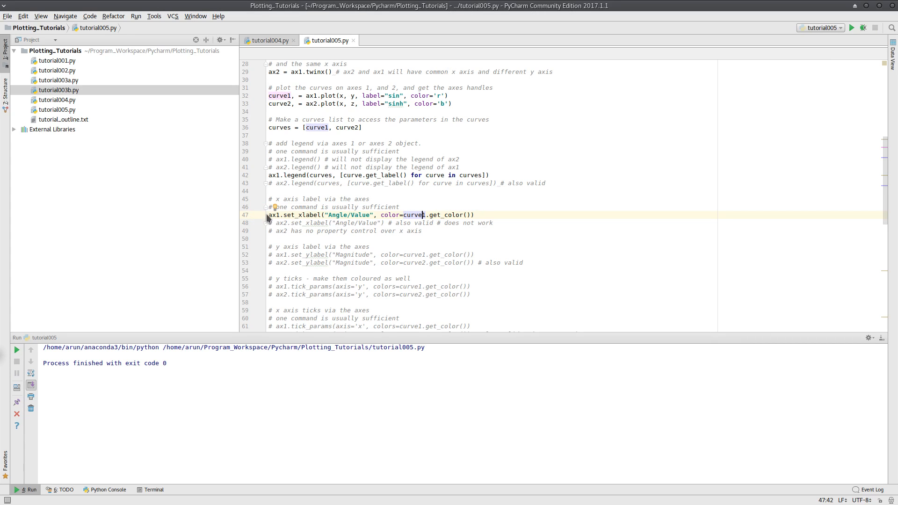
pyautogui.click(270, 215)
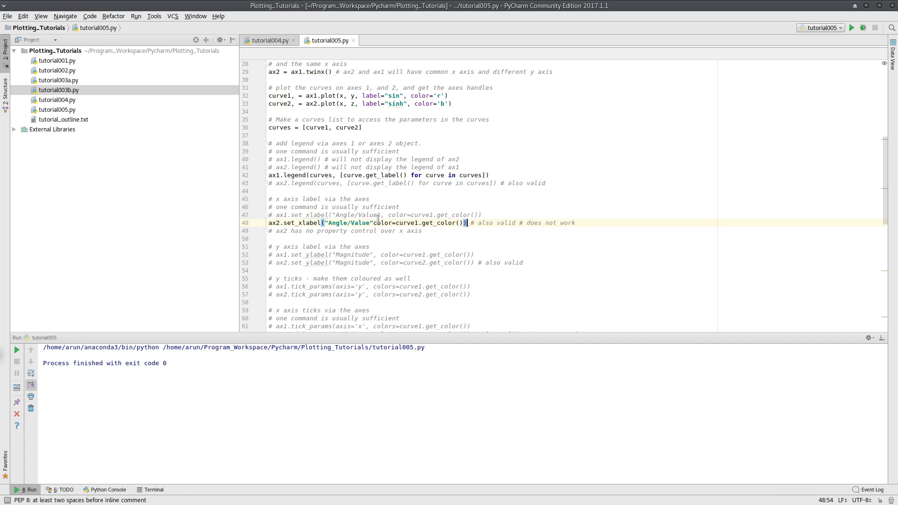
pyautogui.moveTo(406, 223)
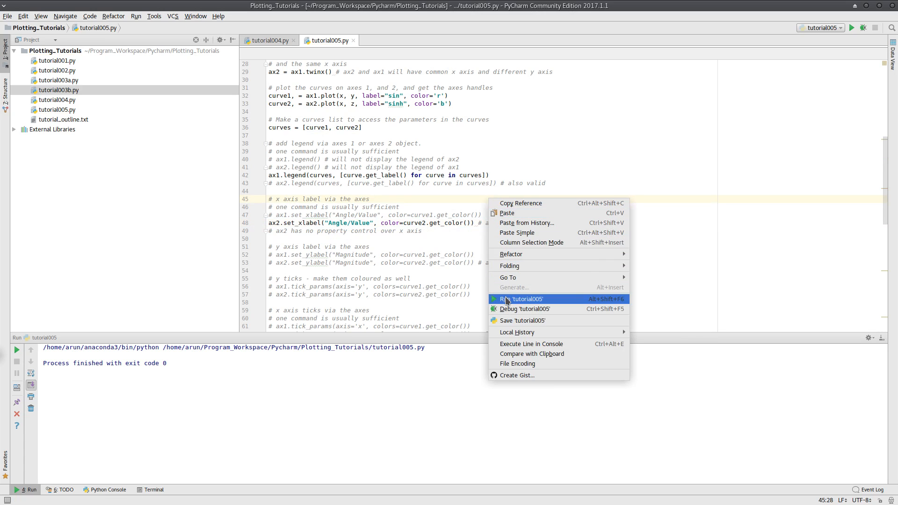
# Step: Run tutorial005 with the ax2 x-label and close the figure lacking an x-axis label
pyautogui.click(520, 298)
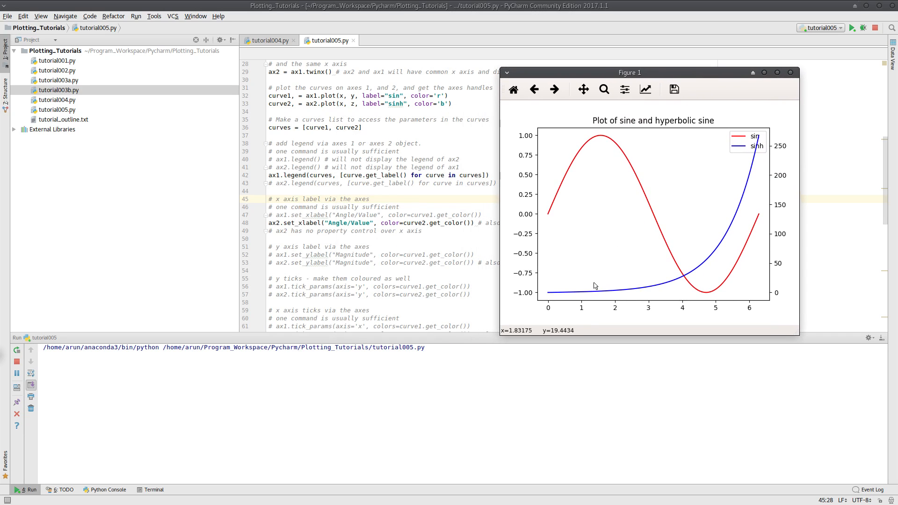
pyautogui.moveTo(669, 312)
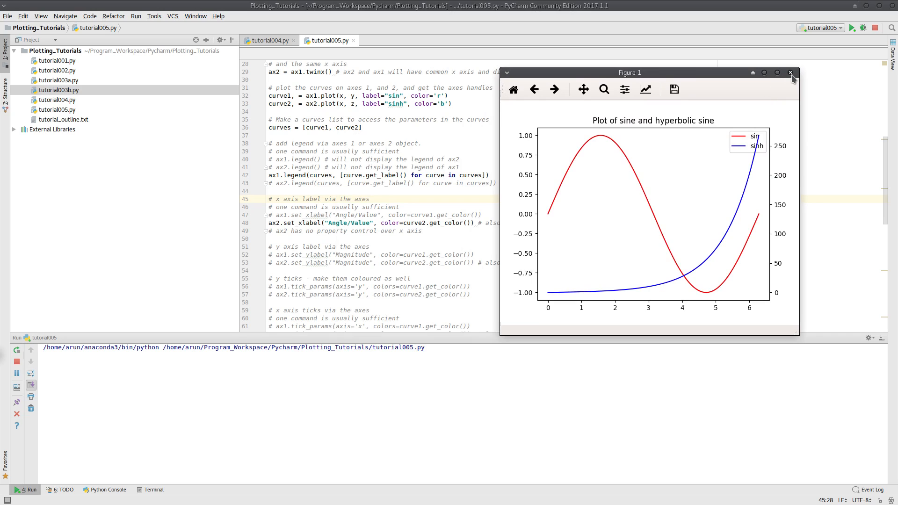
pyautogui.click(790, 73)
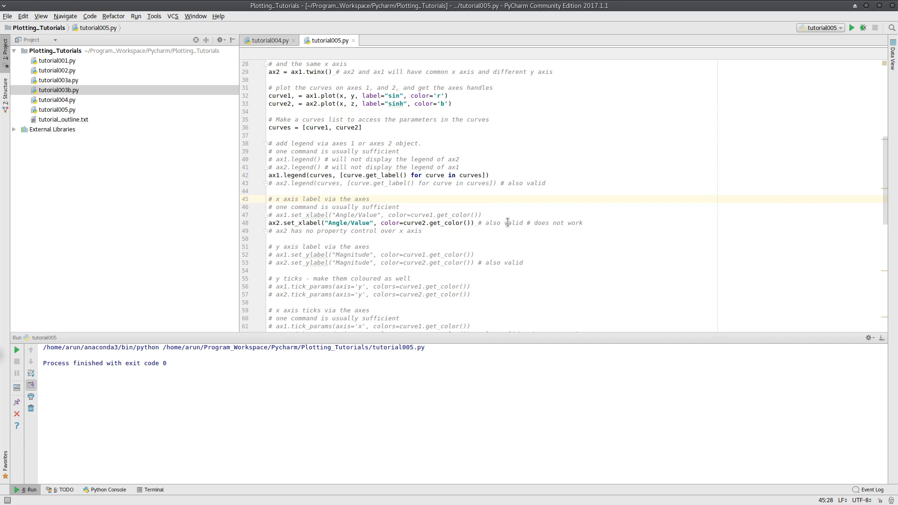
pyautogui.moveTo(270, 229)
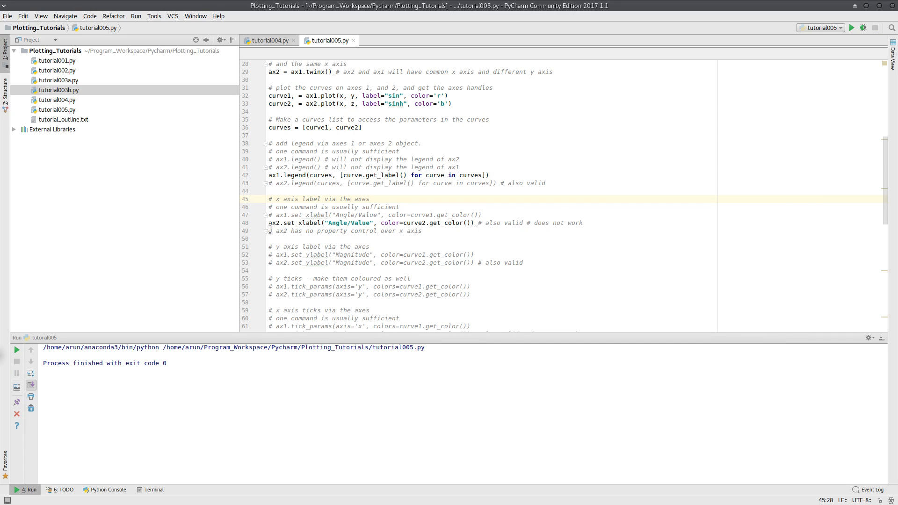
# Step: Extend the line 49 comment to read 'x axis label, grid and colour'
pyautogui.click(370, 199)
pyautogui.write(' w')
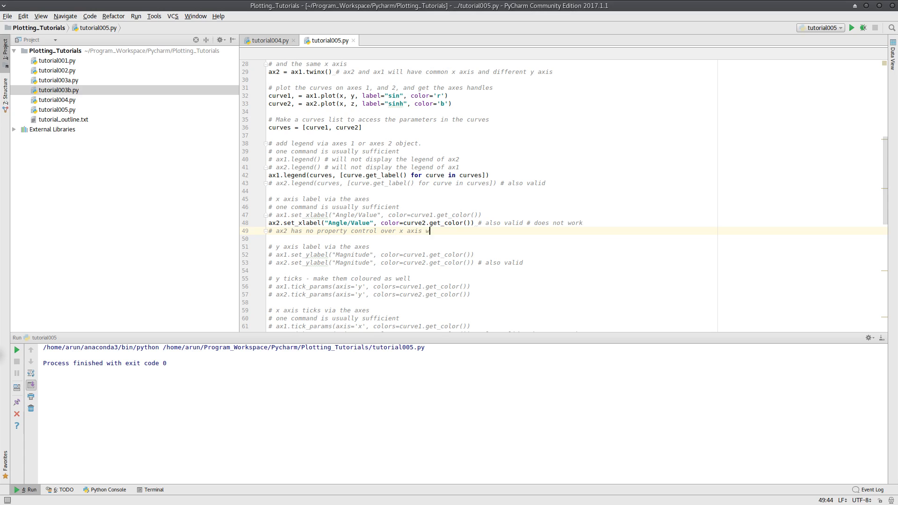
pyautogui.write('r.t')
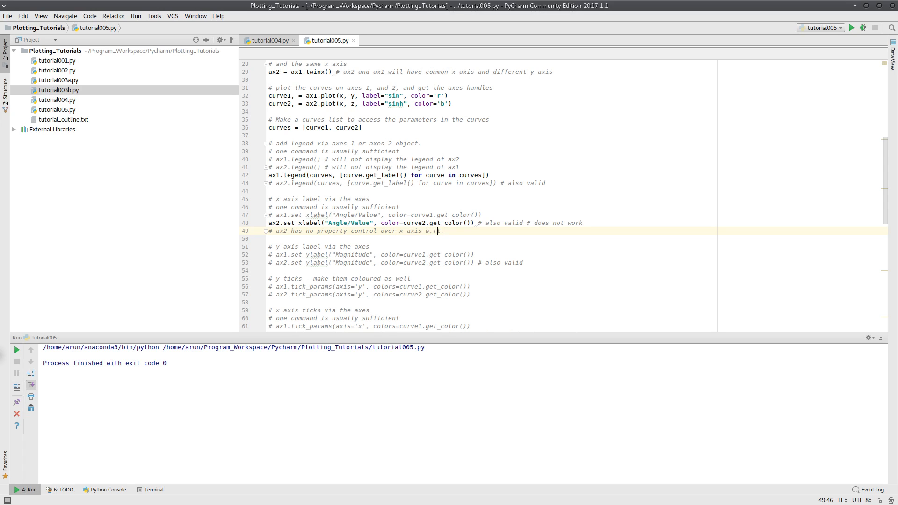
pyautogui.write('.t.')
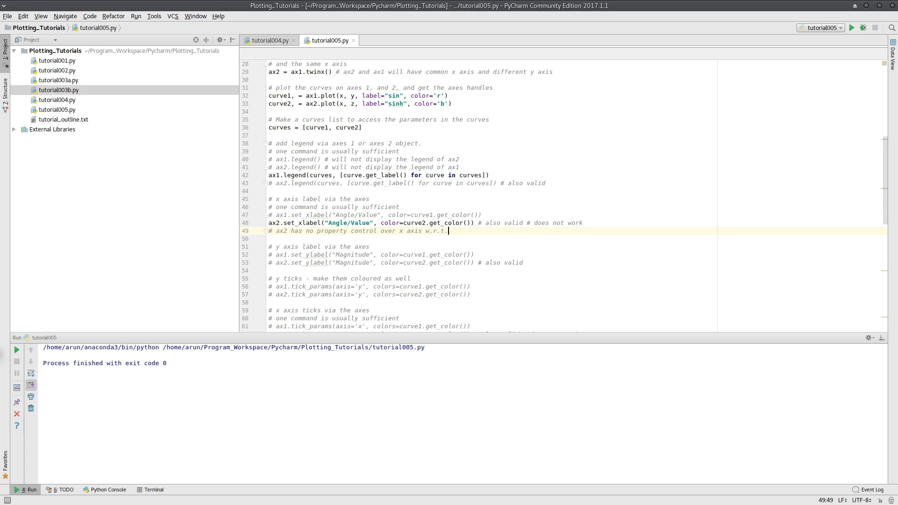
pyautogui.write('label a')
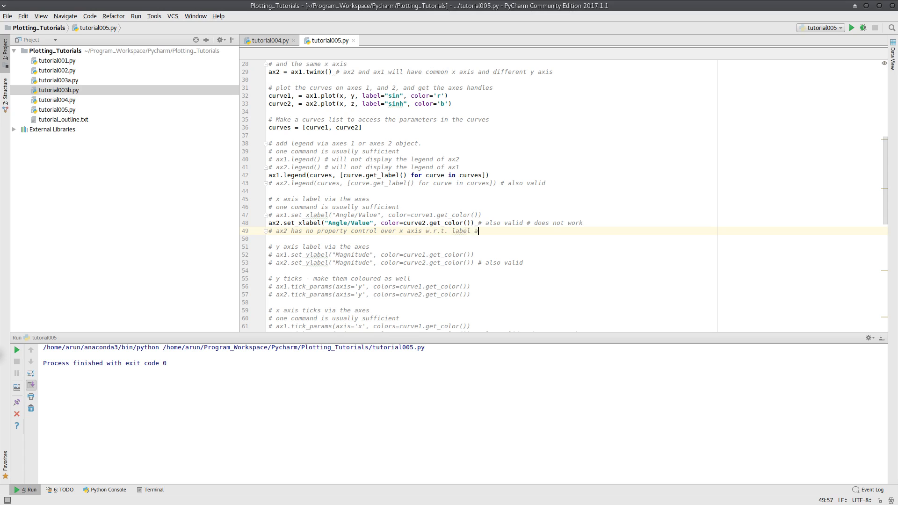
pyautogui.write('and colour')
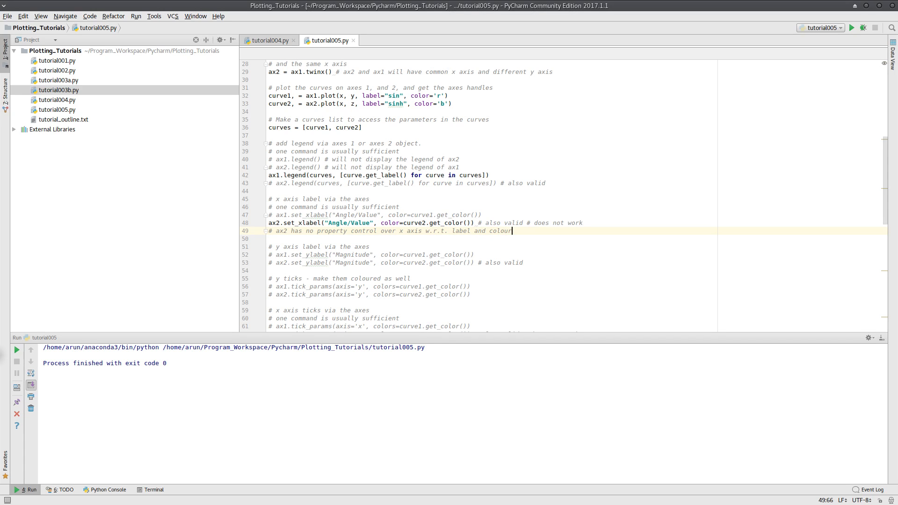
pyautogui.click(472, 231)
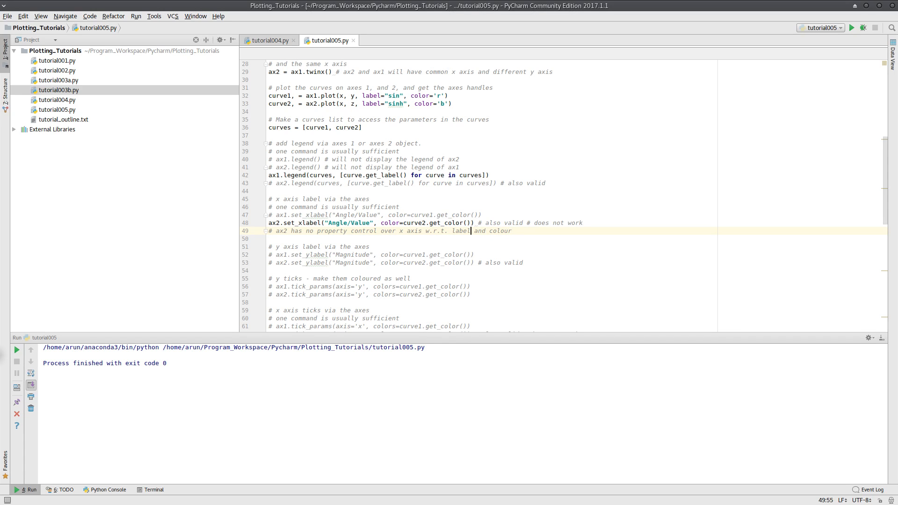
pyautogui.write(', grid,')
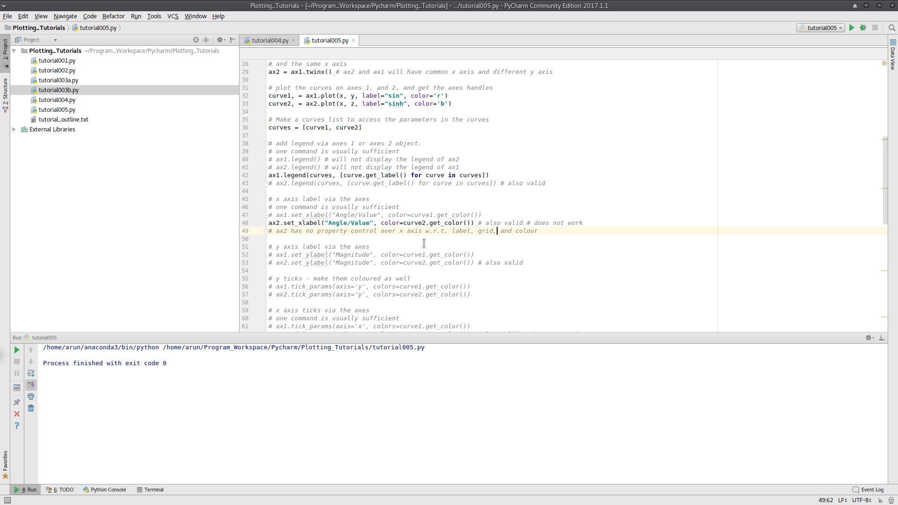
pyautogui.scroll(-3)
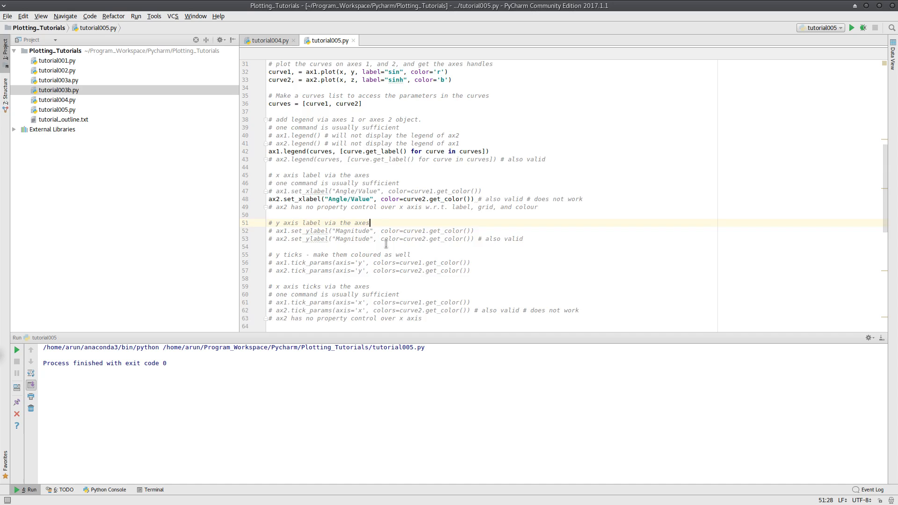
pyautogui.scroll(-3)
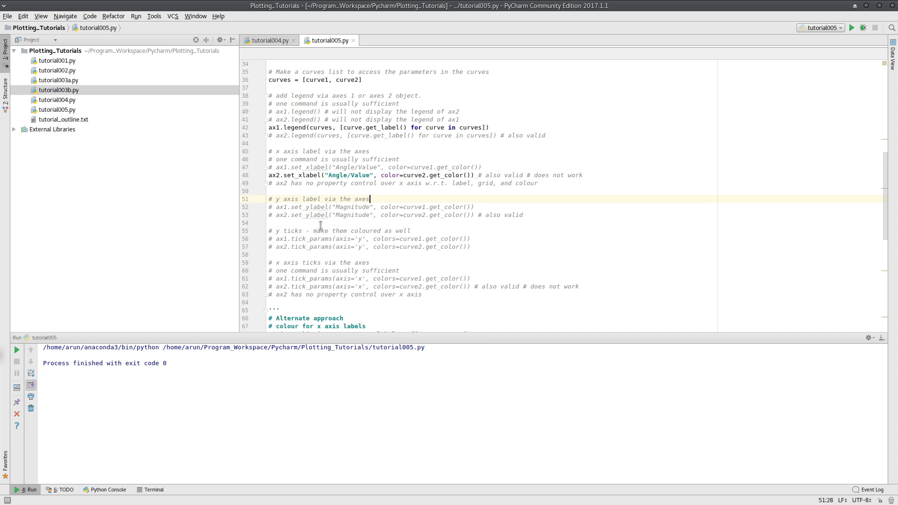
# Step: Restore ax1's x-label, uncomment both Magnitude y-label lines, and run the script
pyautogui.click(269, 175)
pyautogui.write('# ')
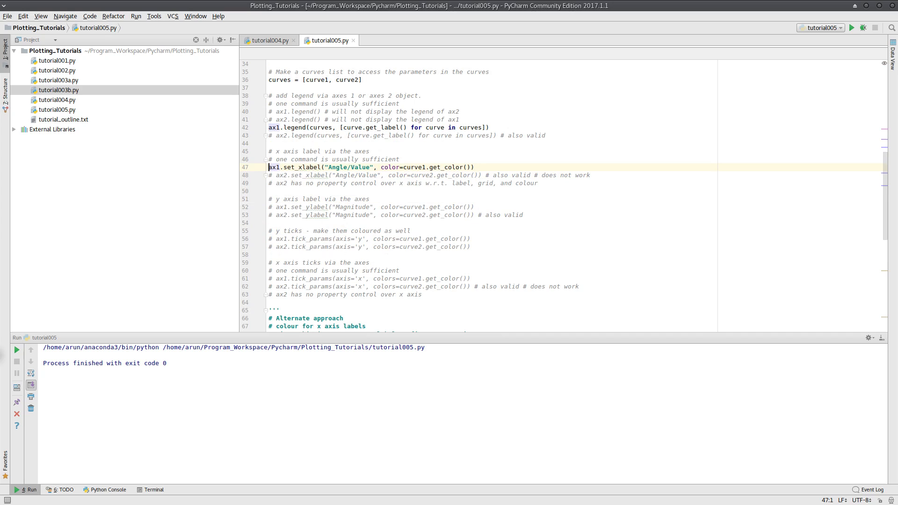
pyautogui.click(273, 214)
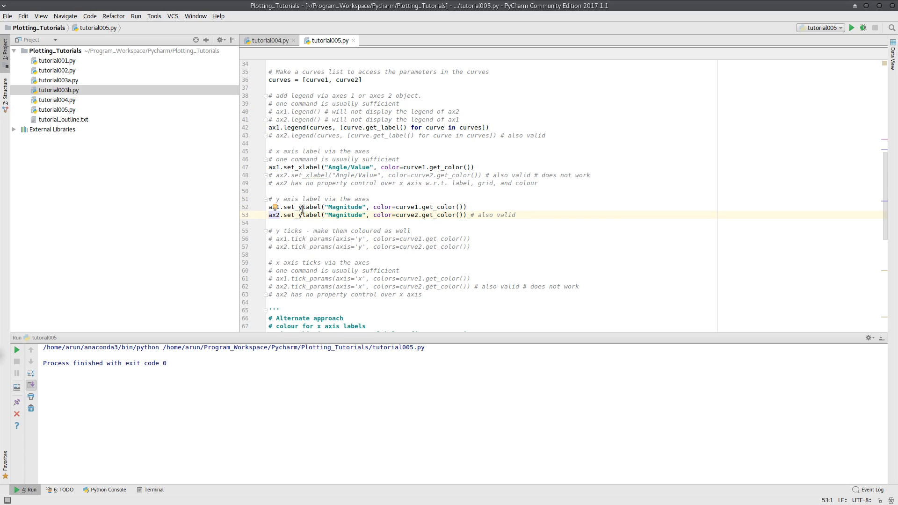
pyautogui.moveTo(498, 200)
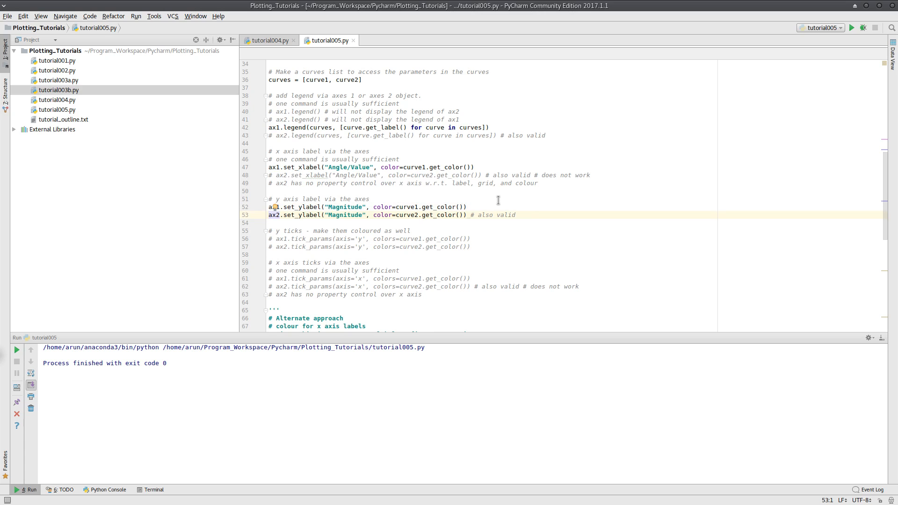
pyautogui.click(502, 198)
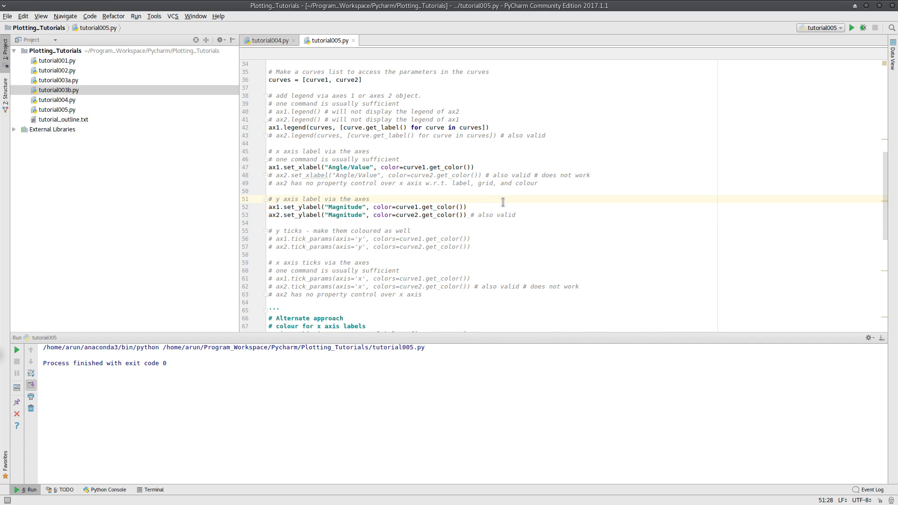
pyautogui.click(851, 27)
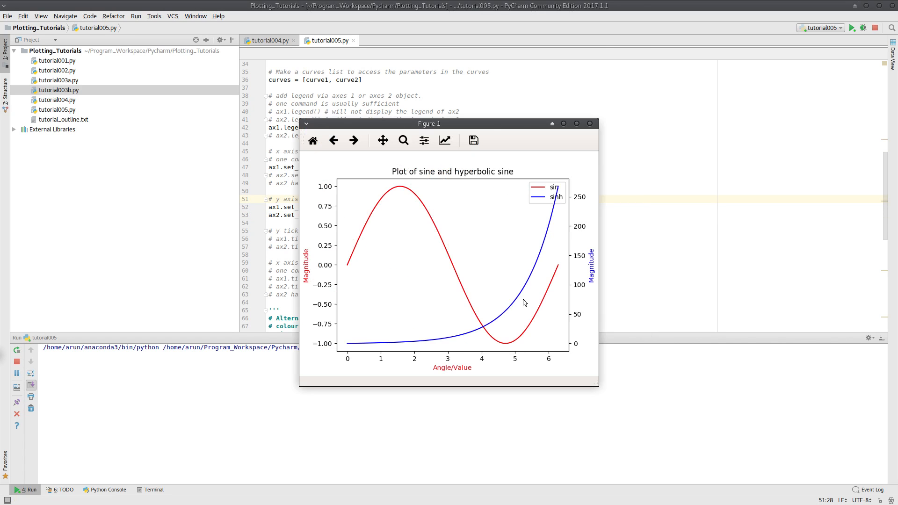
# Step: Move Figure 1 up and right to inspect the red and blue Magnitude y-labels
pyautogui.moveTo(428, 123); pyautogui.dragTo(495, 82)
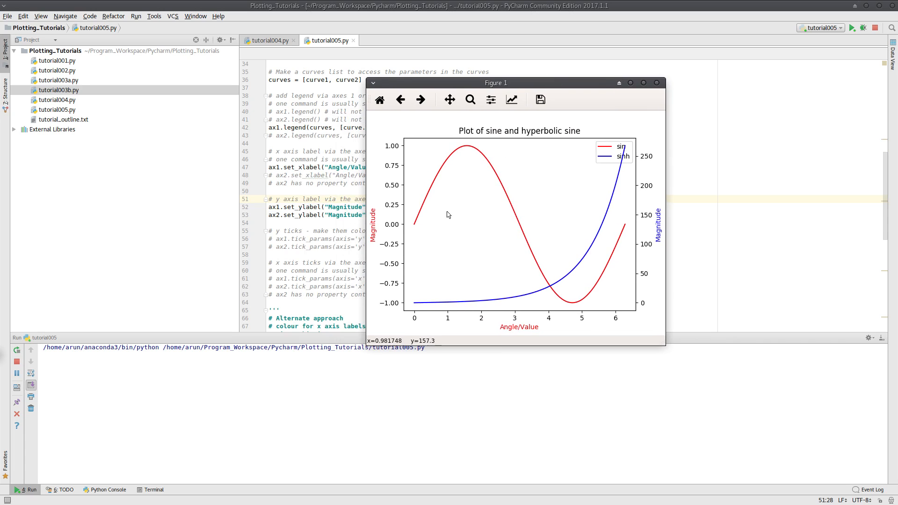
pyautogui.moveTo(359, 230)
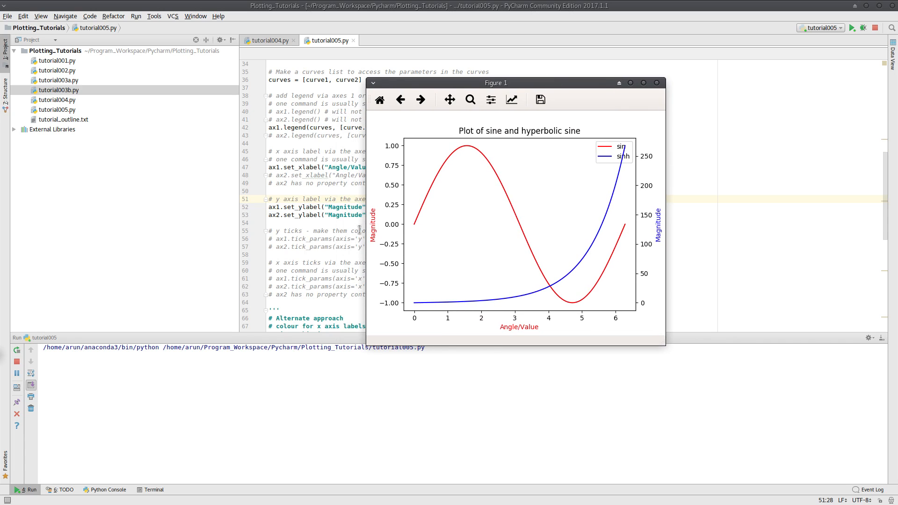
pyautogui.moveTo(470, 163)
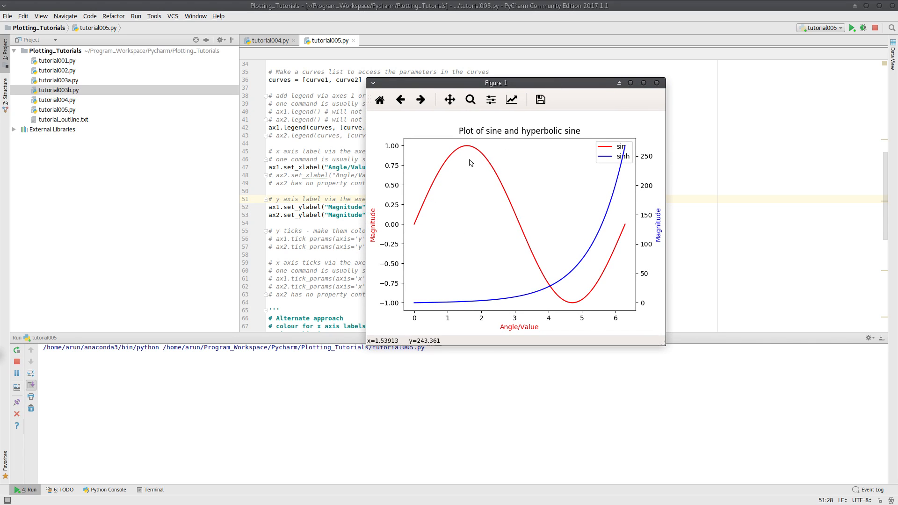
pyautogui.moveTo(531, 241)
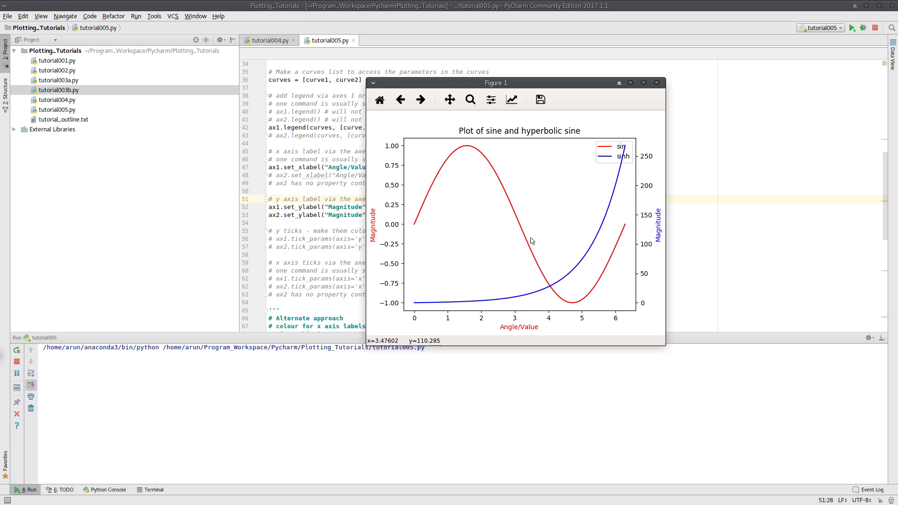
pyautogui.moveTo(433, 205)
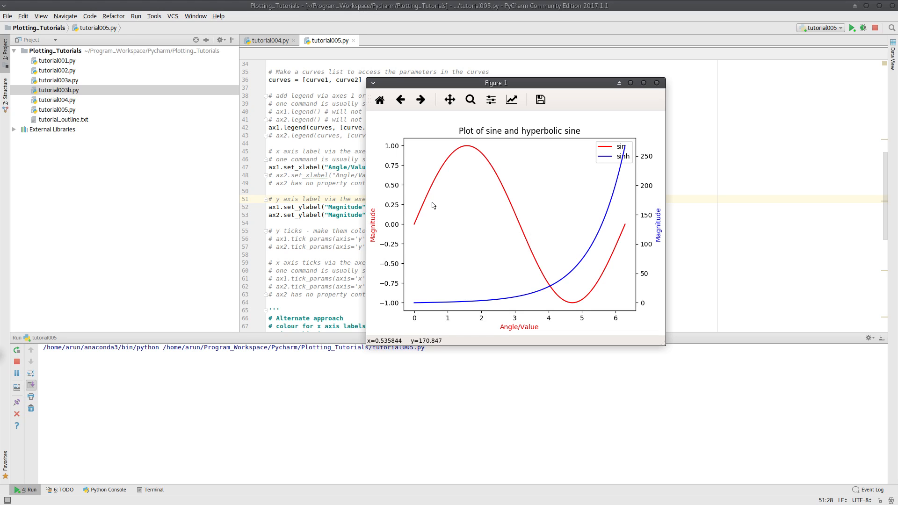
pyautogui.moveTo(505, 204)
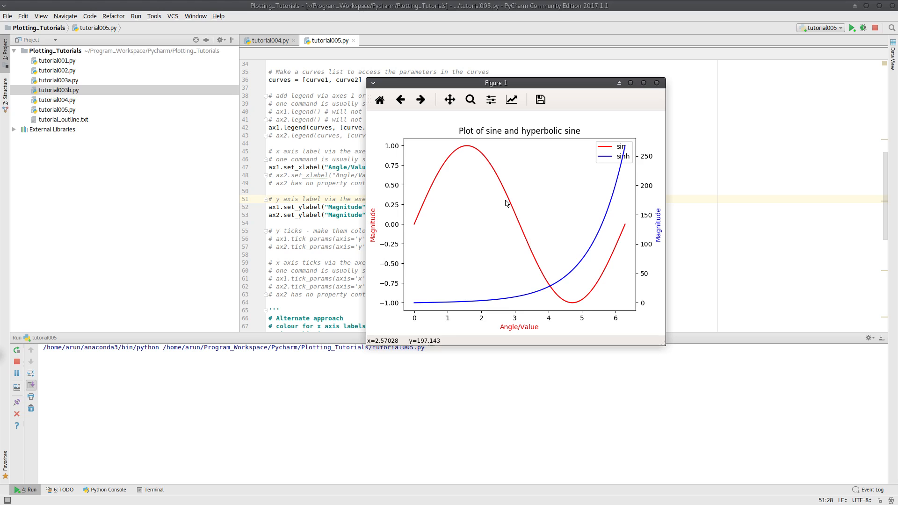
pyautogui.moveTo(639, 267)
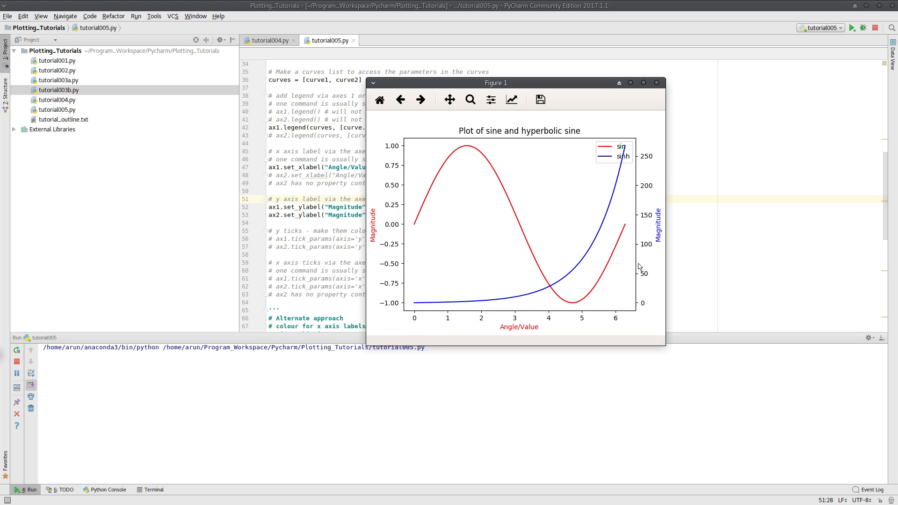
pyautogui.moveTo(616, 196)
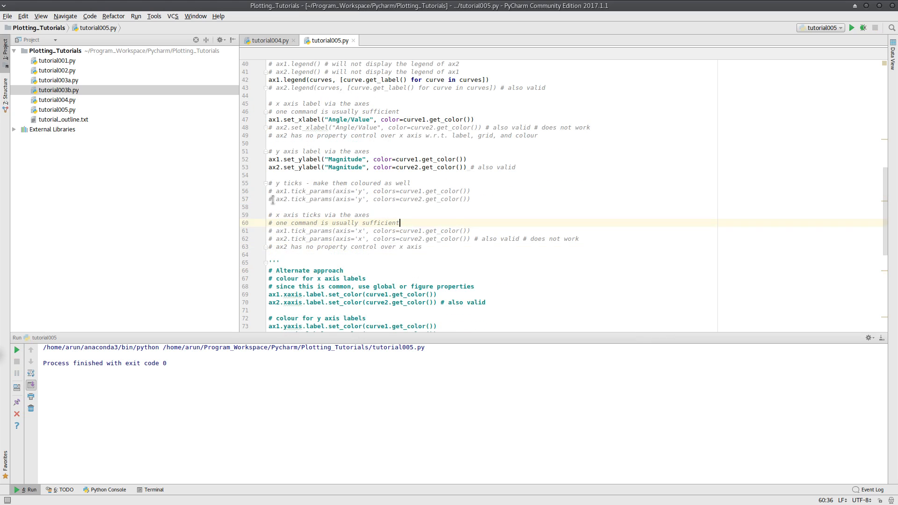
# Step: Uncomment both y-axis tick_params lines that colour ticks by their curve
pyautogui.click(289, 191)
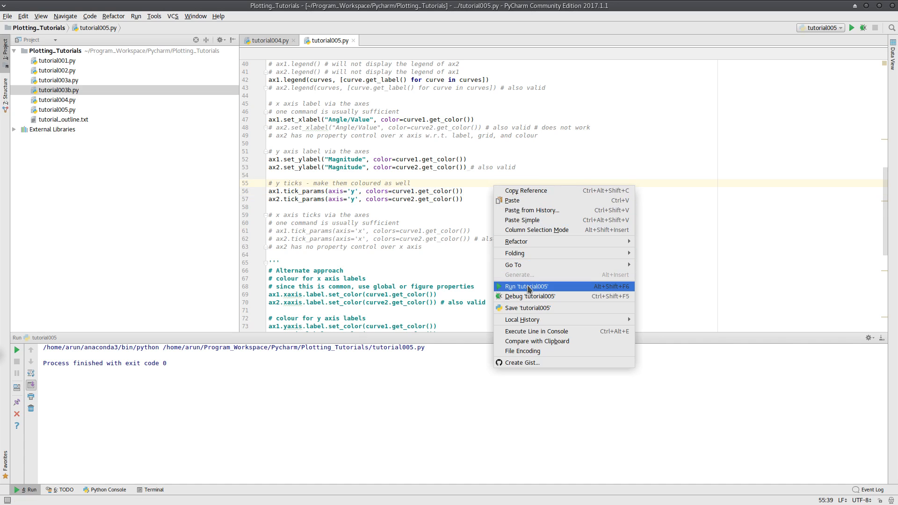
# Step: Run tutorial005, check the red and blue y tick labels, and close the figure
pyautogui.click(525, 286)
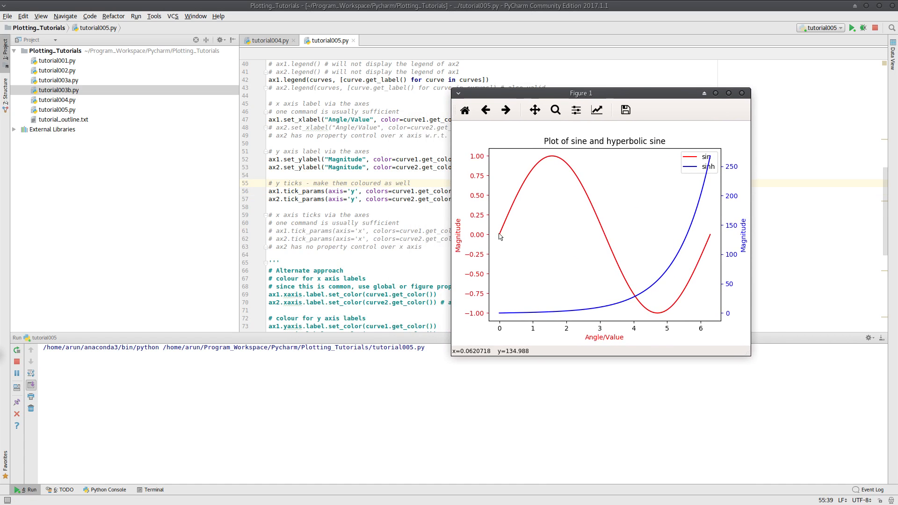
pyautogui.moveTo(717, 247)
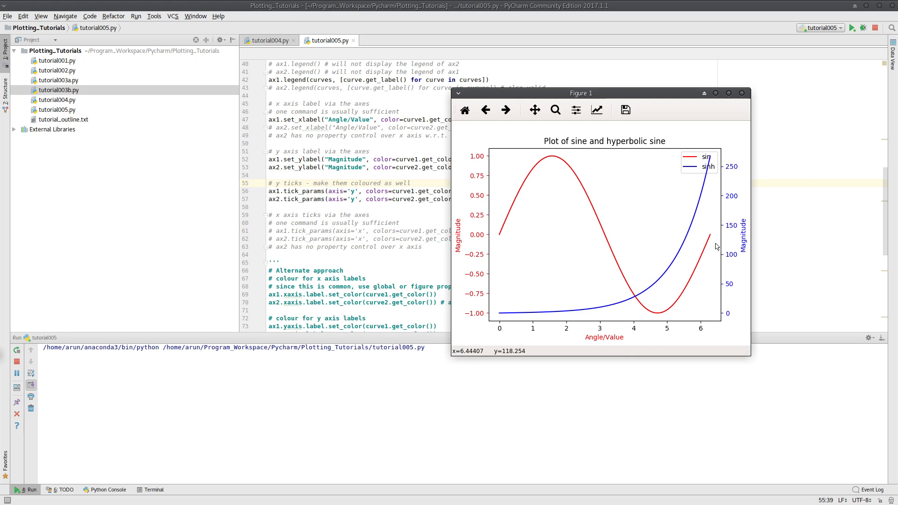
pyautogui.moveTo(491, 207)
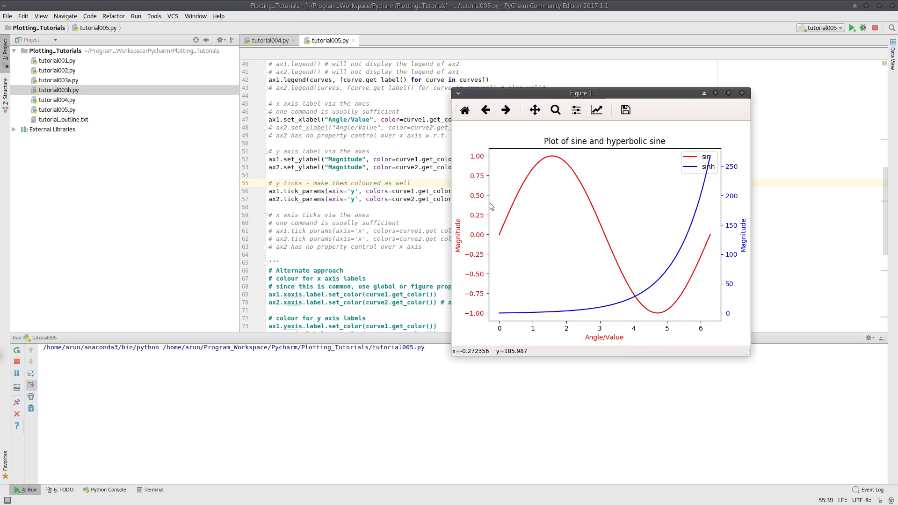
pyautogui.moveTo(742, 95)
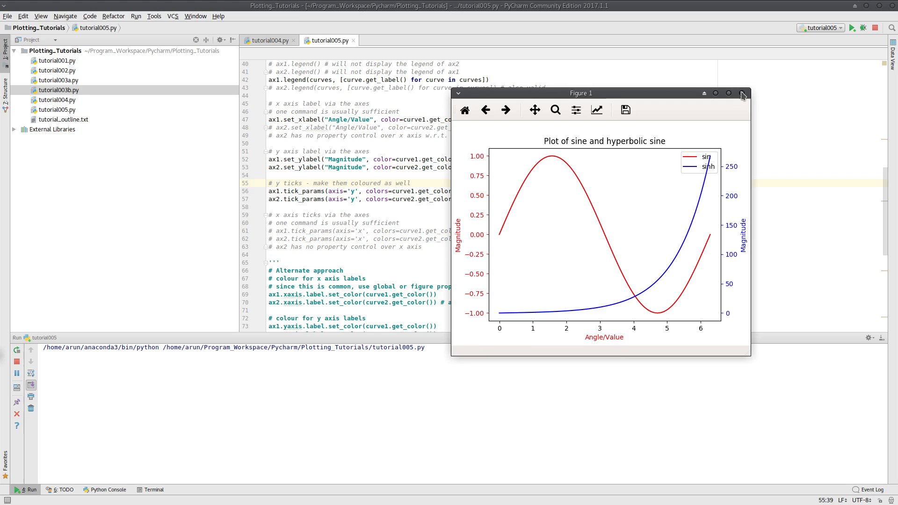
pyautogui.click(742, 92)
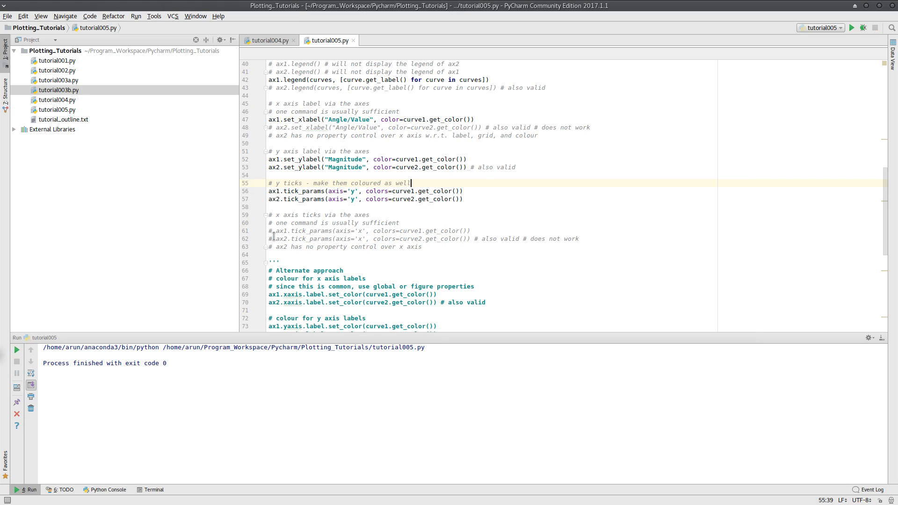
# Step: Uncomment ax1's x-axis tick_params line, run the script, and close the figure
pyautogui.click(276, 230)
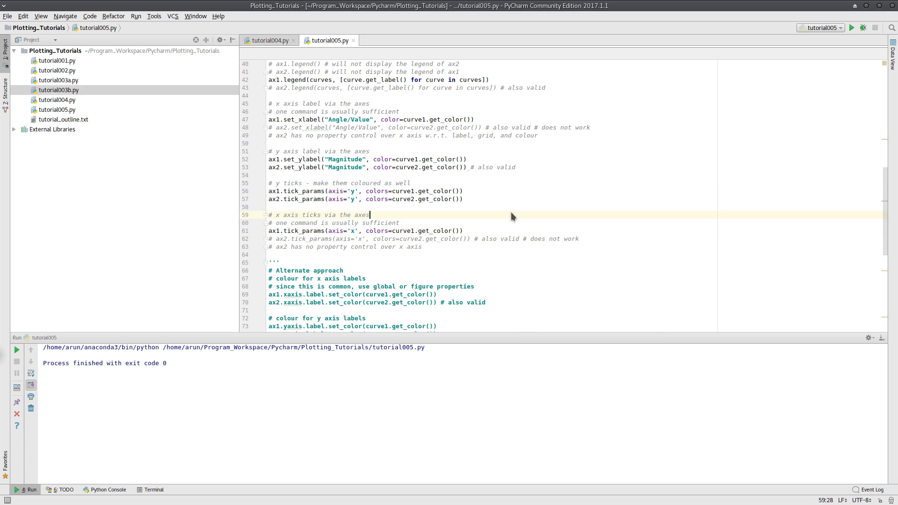
pyautogui.click(851, 28)
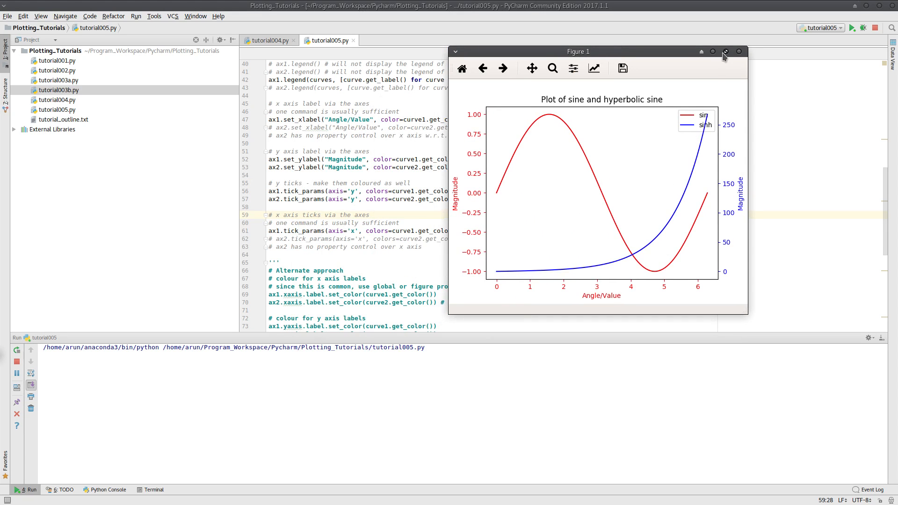
pyautogui.click(739, 51)
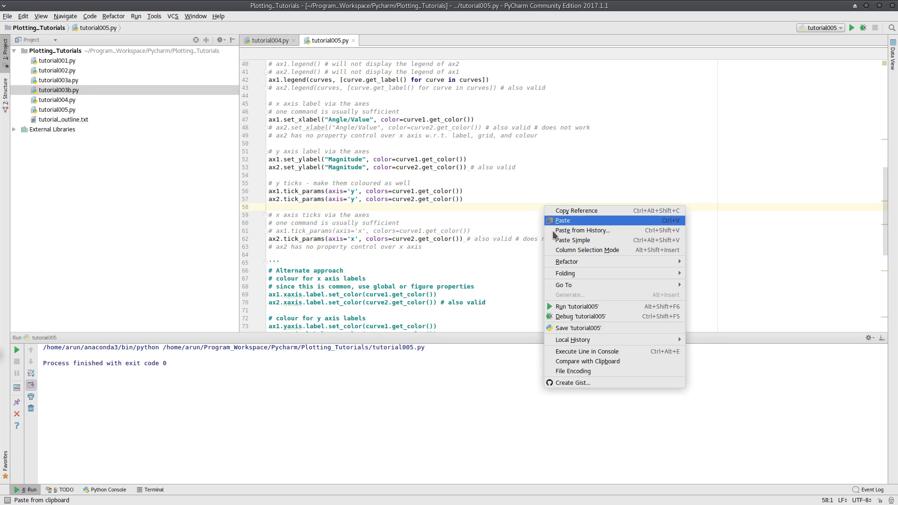
# Step: Run with ax2's x tick_params line and close the figure with uncoloured x ticks
pyautogui.click(576, 305)
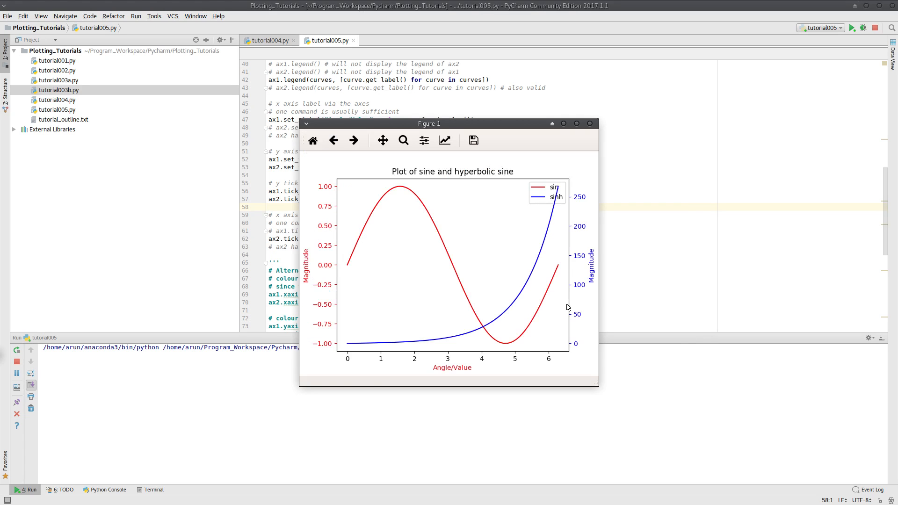
pyautogui.moveTo(462, 374)
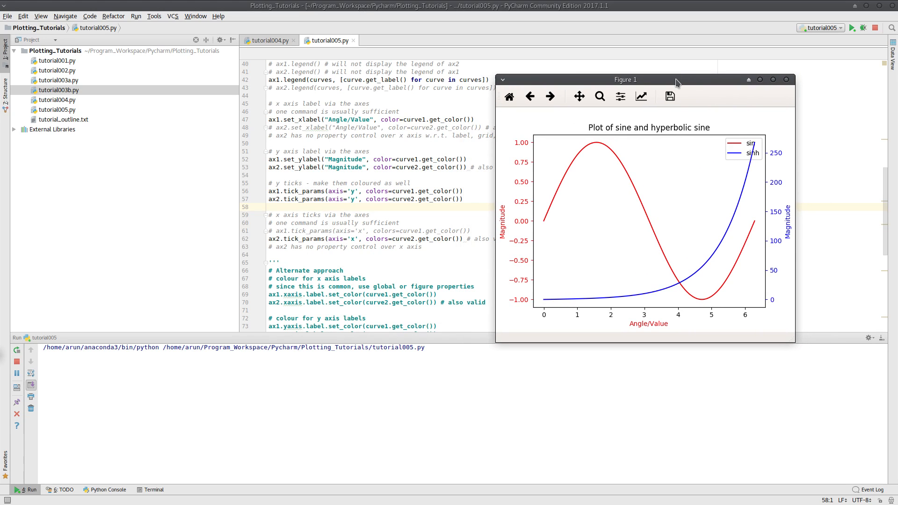
pyautogui.moveTo(787, 80)
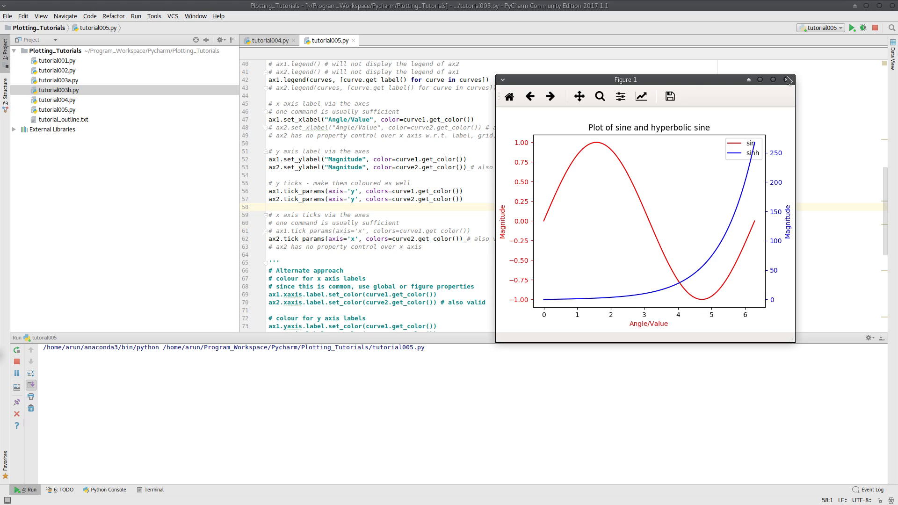
pyautogui.click(787, 79)
pyautogui.write('# ')
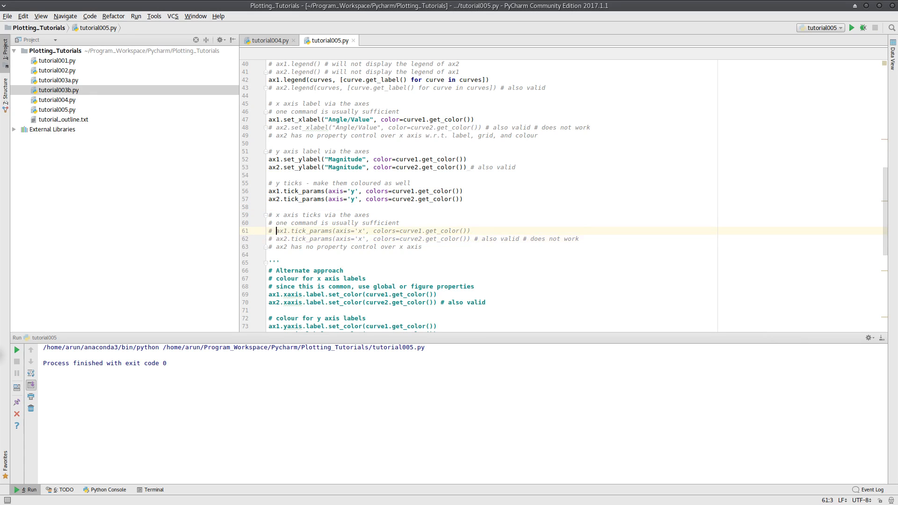
# Step: Re-enable ax1's x-axis tick_params line and test-run tutorial005 to see red tick labels
pyautogui.click(268, 230)
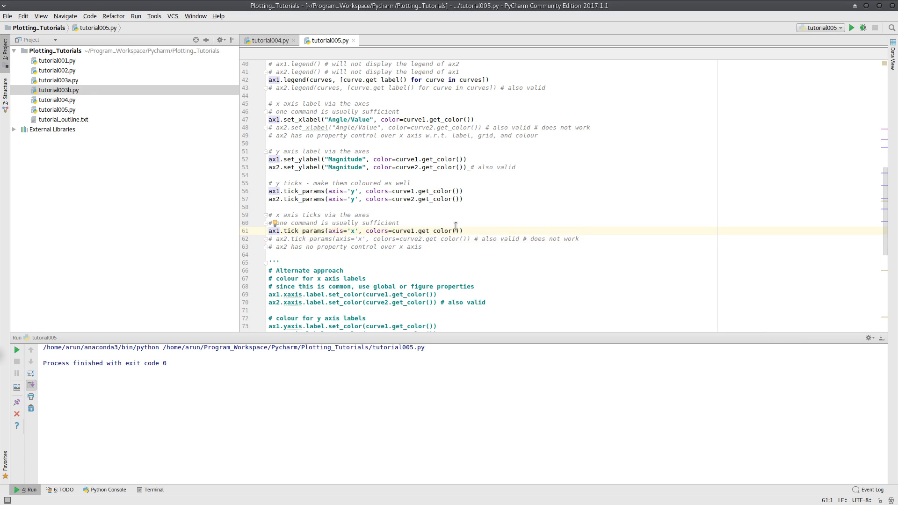
pyautogui.rightClick(455, 227)
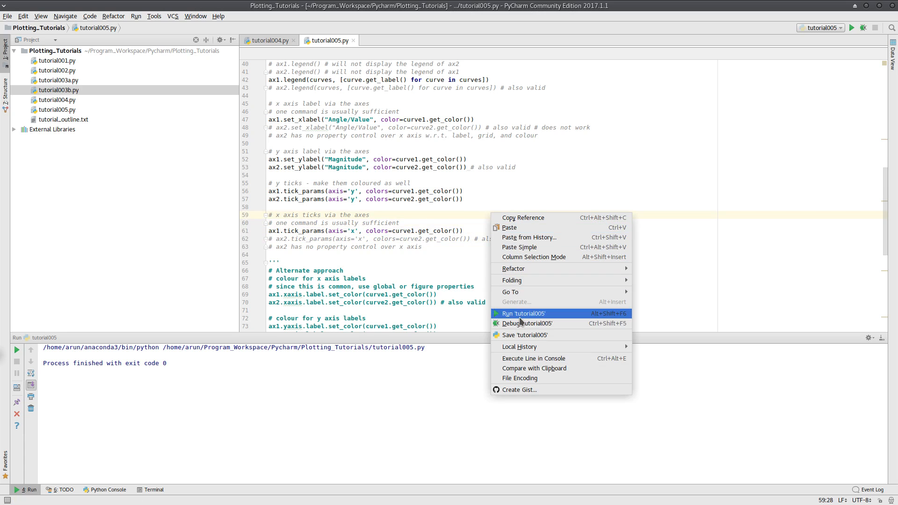
pyautogui.click(522, 313)
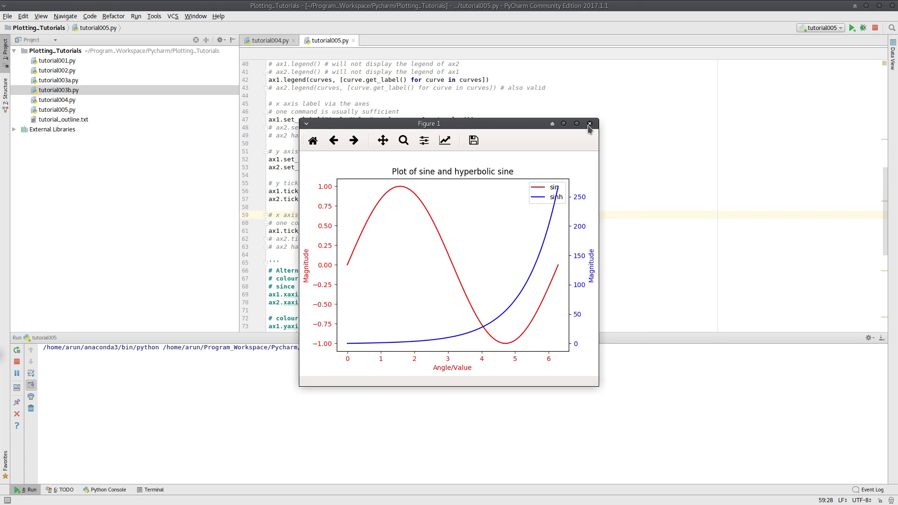
pyautogui.click(590, 123)
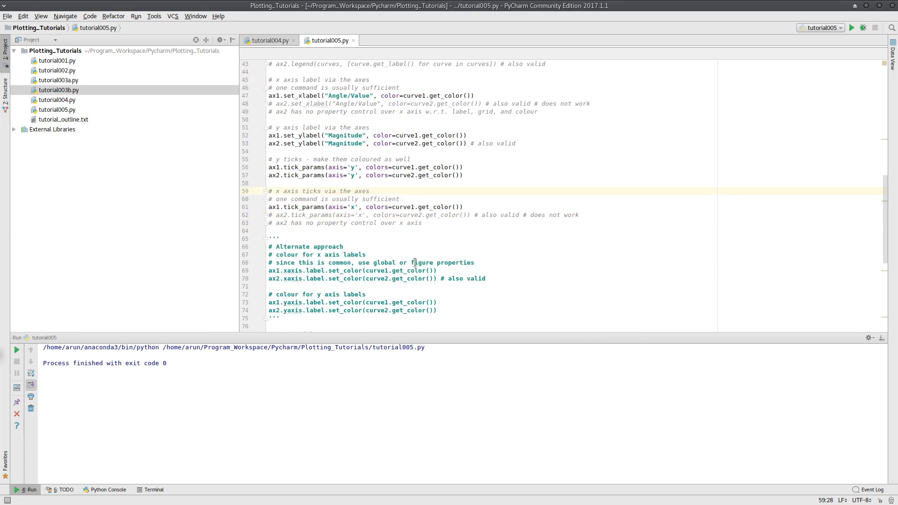
# Step: Review the alternate x-axis label colouring code, including ax2's non-working version
pyautogui.scroll(-3)
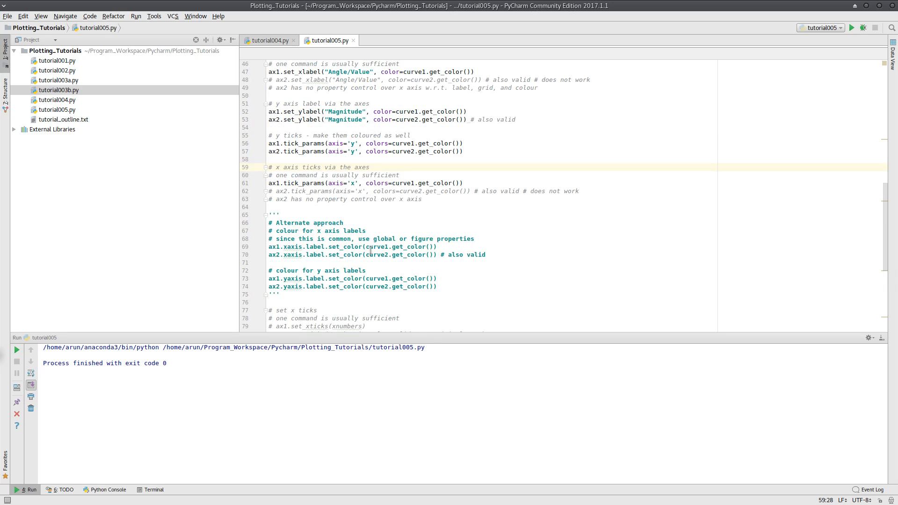
pyautogui.scroll(3)
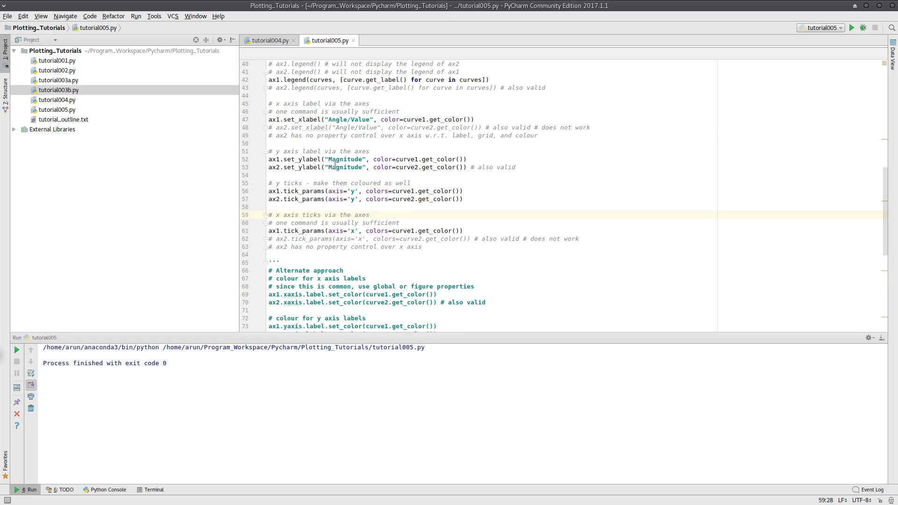
pyautogui.click(311, 119)
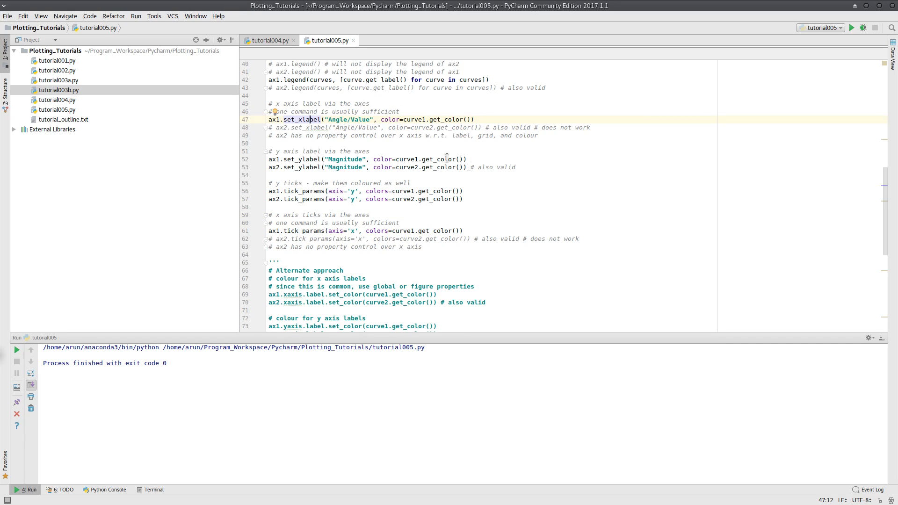
pyautogui.scroll(-3)
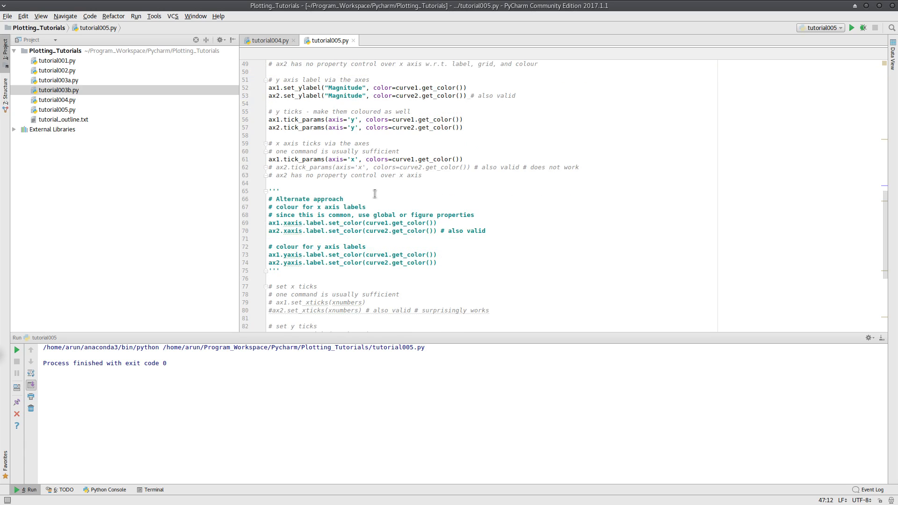
pyautogui.click(275, 223)
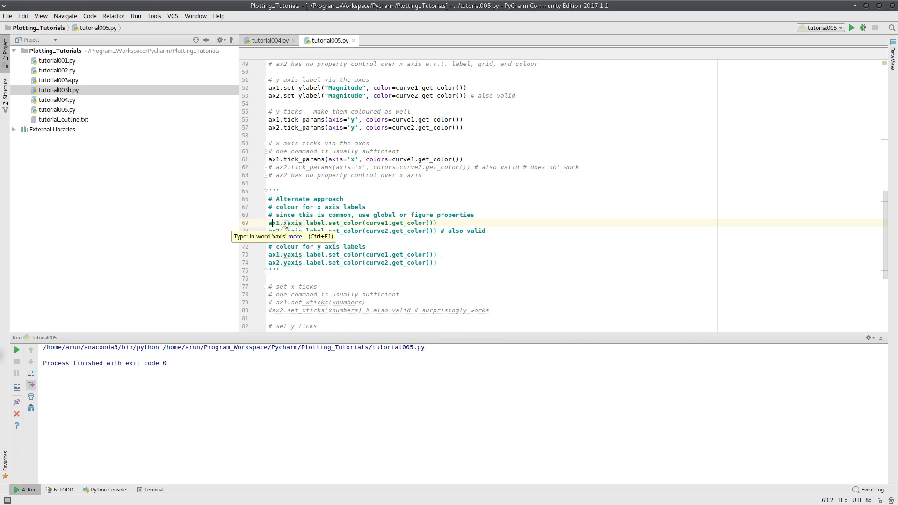
pyautogui.click(314, 222)
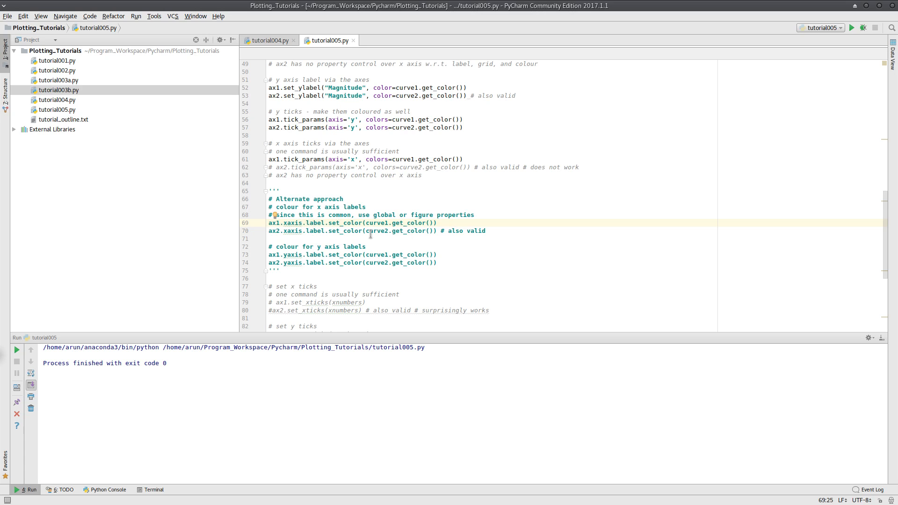
pyautogui.scroll(3)
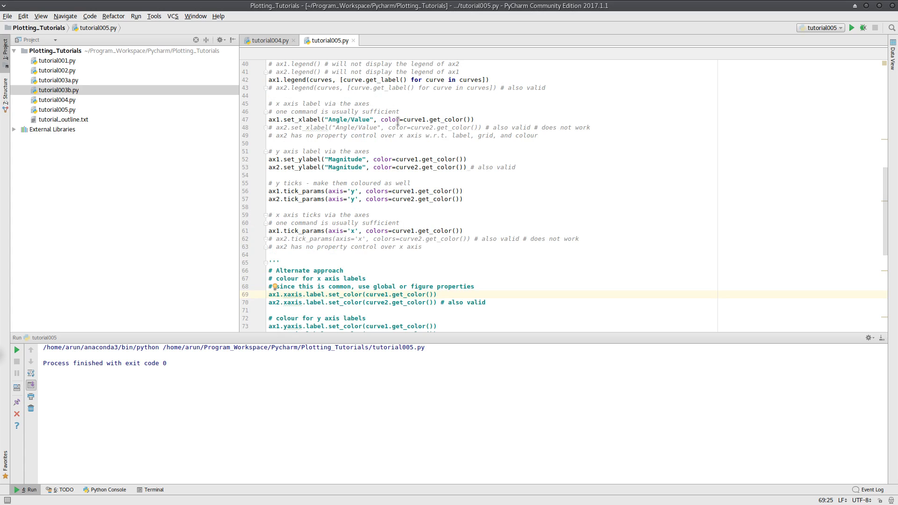
pyautogui.scroll(-3)
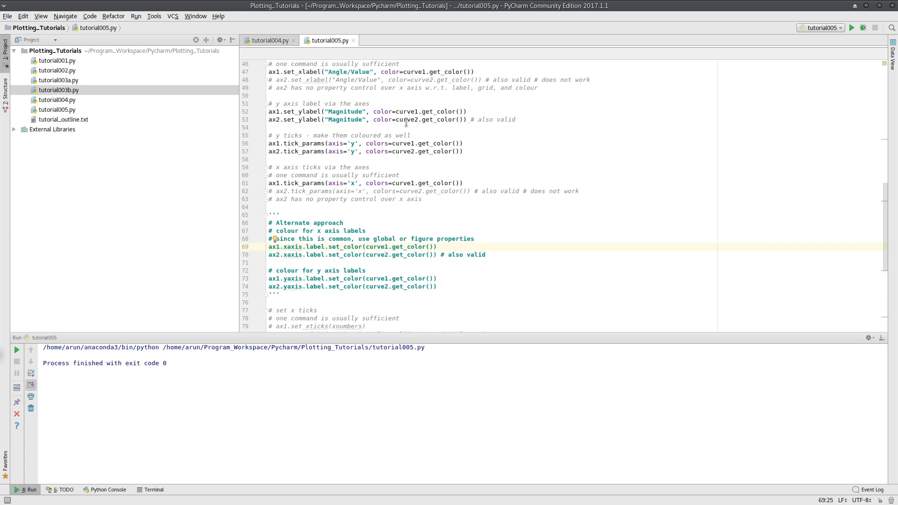
pyautogui.scroll(-3)
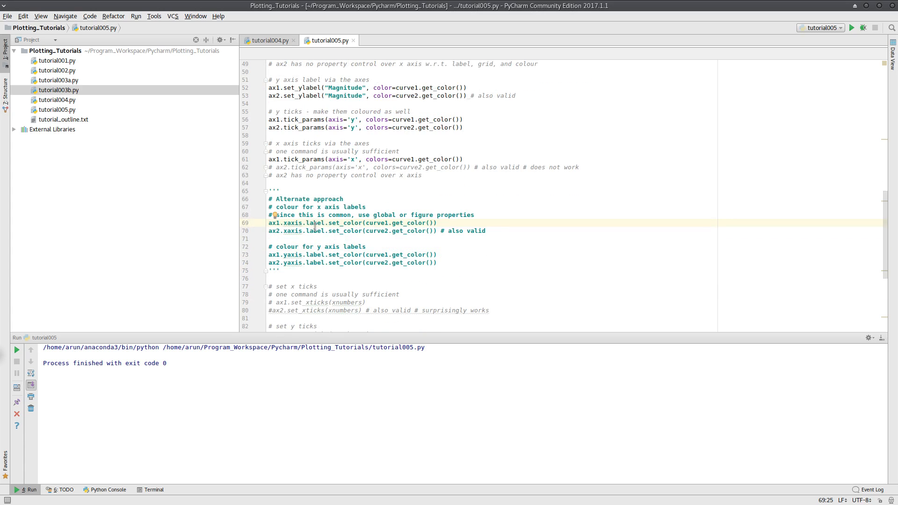
pyautogui.scroll(-3)
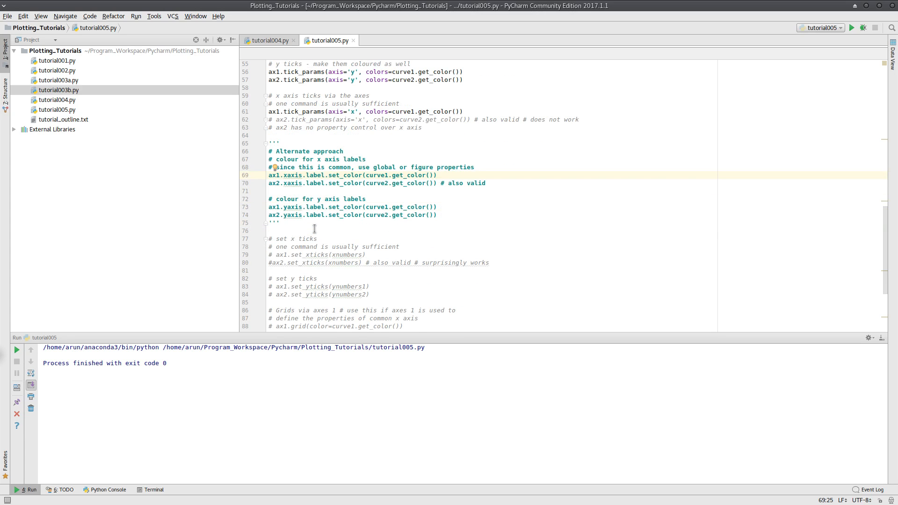
pyautogui.scroll(-3)
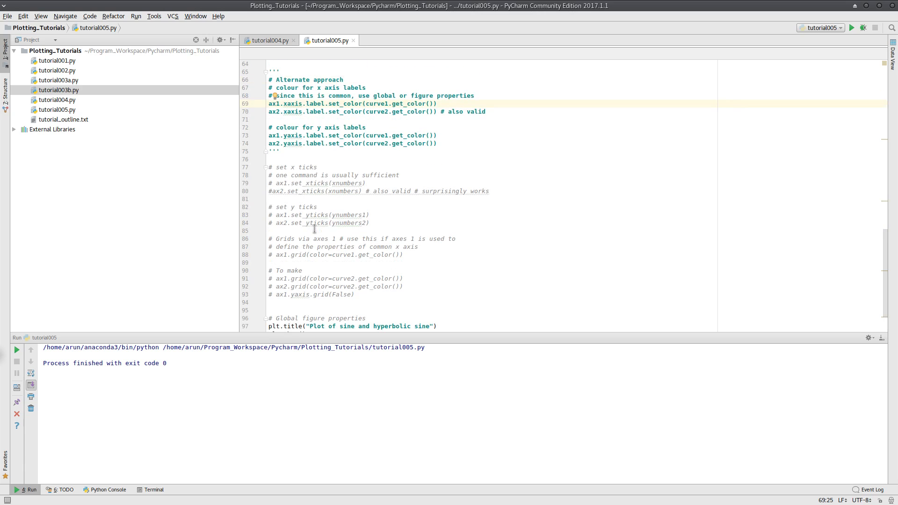
# Step: Enable ax1.set_xticks and test-run the plot to view custom x ticks
pyautogui.click(272, 191)
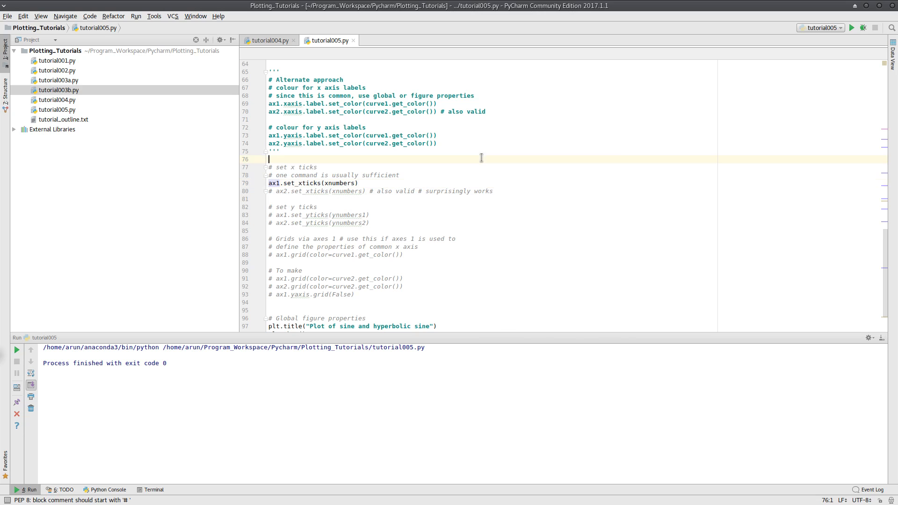
pyautogui.click(852, 27)
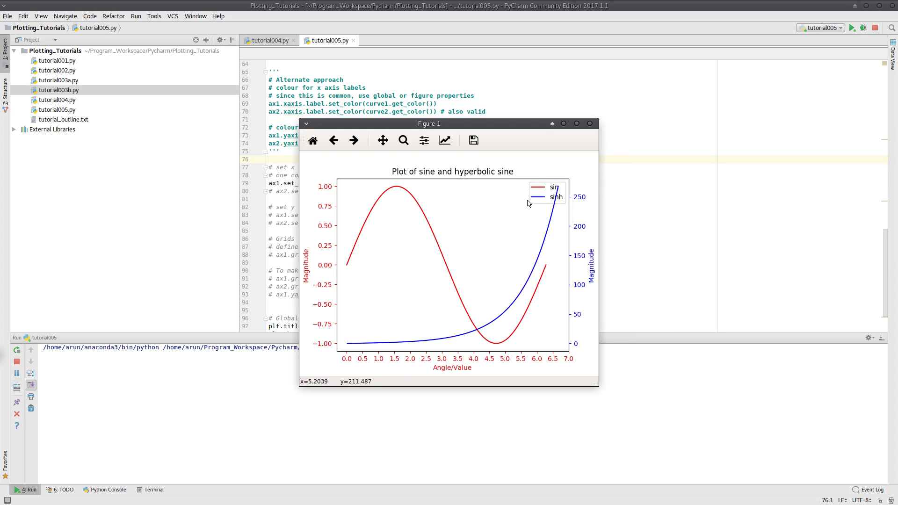
pyautogui.click(577, 123)
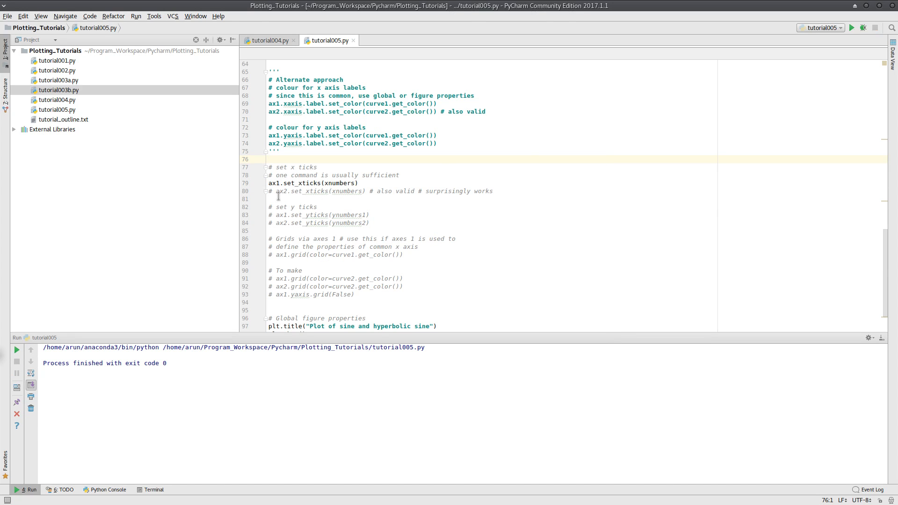
# Step: Swap to ax2.set_xticks for a test run, then re-enable ax1.set_xticks
pyautogui.click(269, 183)
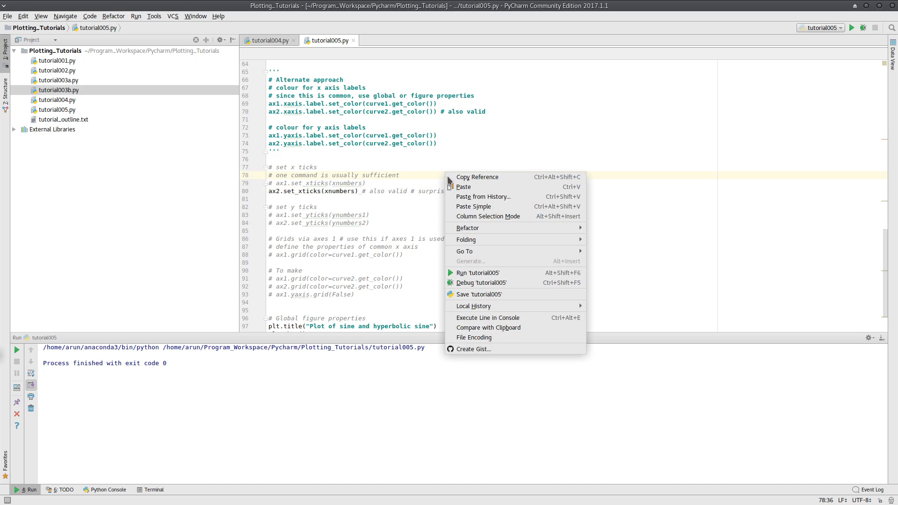
pyautogui.click(477, 273)
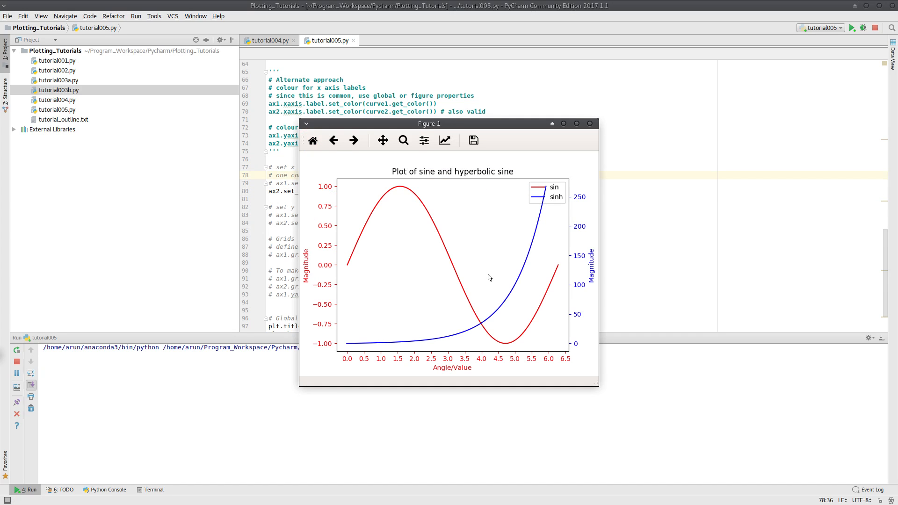
pyautogui.moveTo(589, 123)
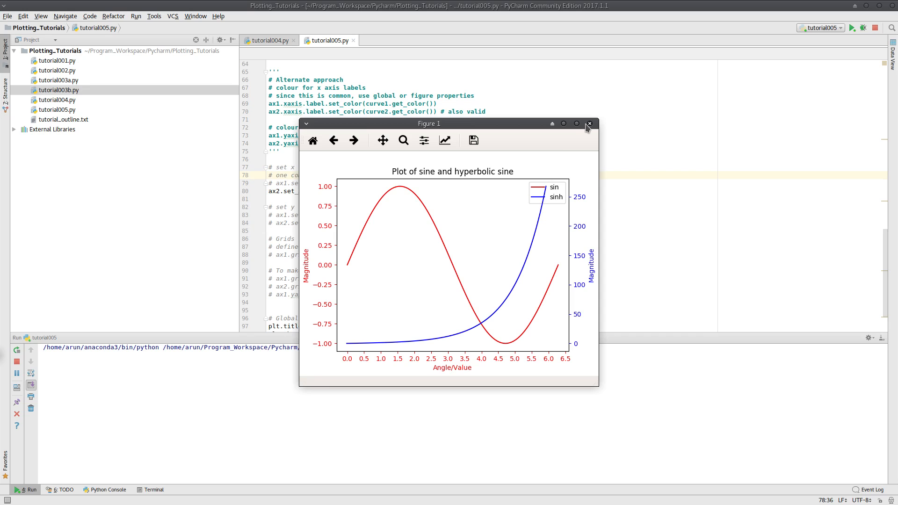
pyautogui.click(589, 123)
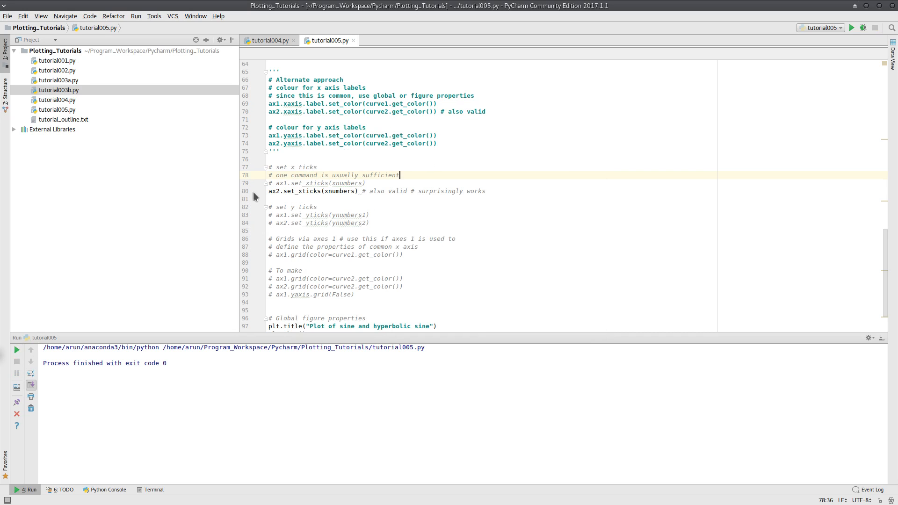
pyautogui.scroll(3)
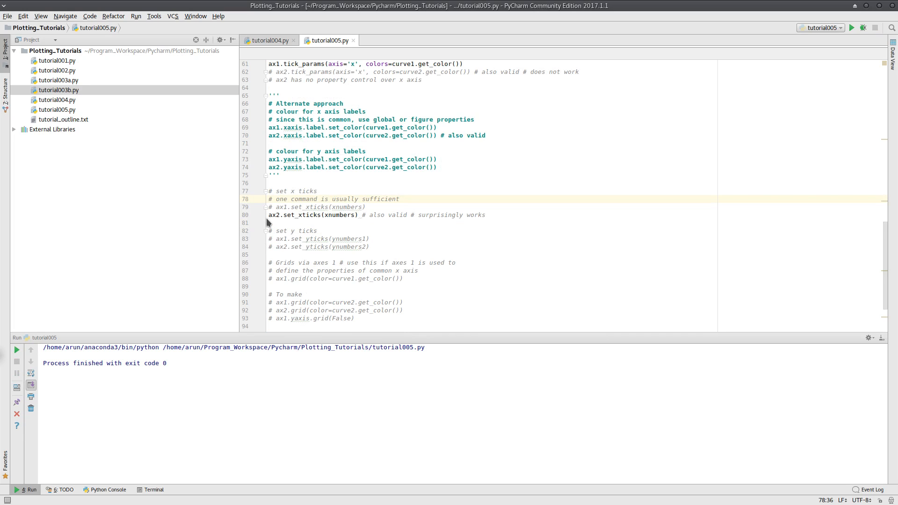
pyautogui.click(288, 214)
pyautogui.write('# ')
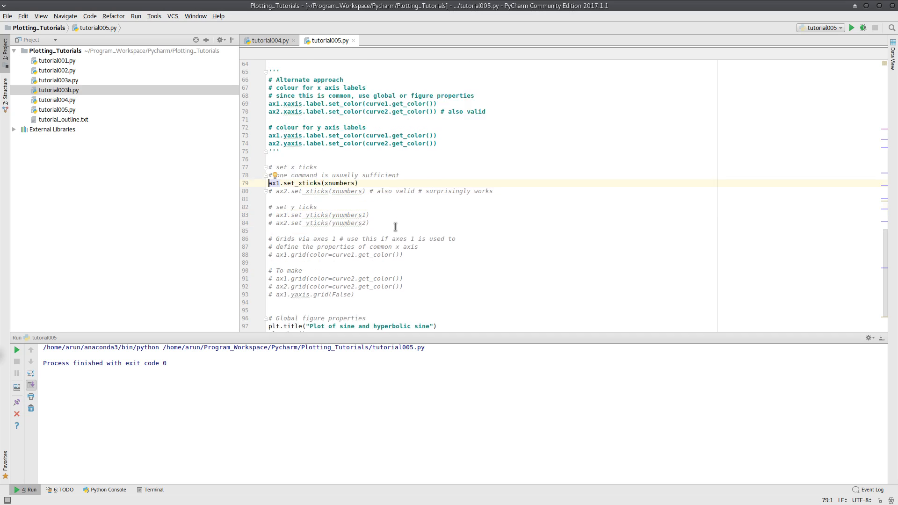
pyautogui.scroll(-3)
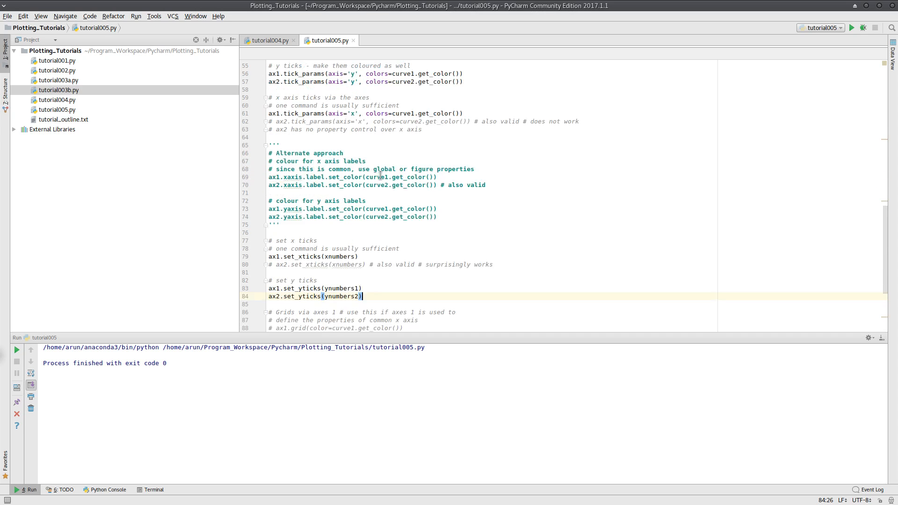
pyautogui.scroll(3)
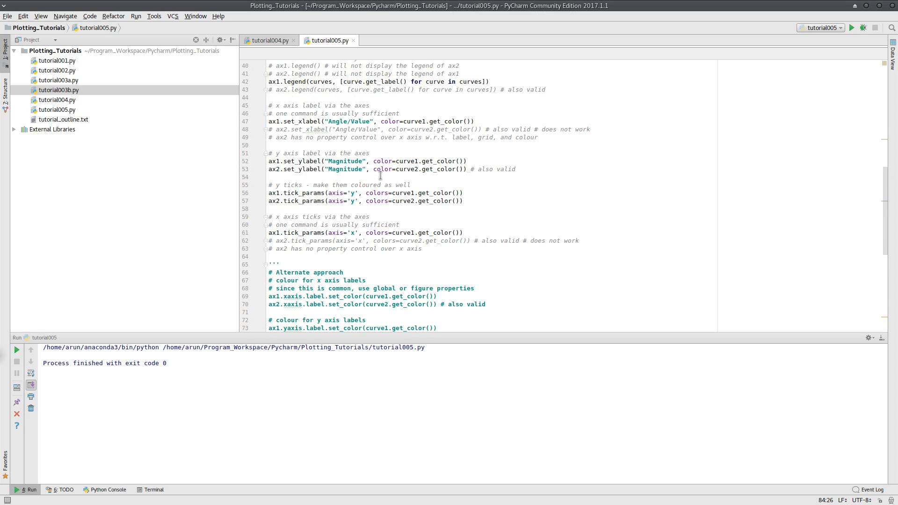
pyautogui.scroll(-3)
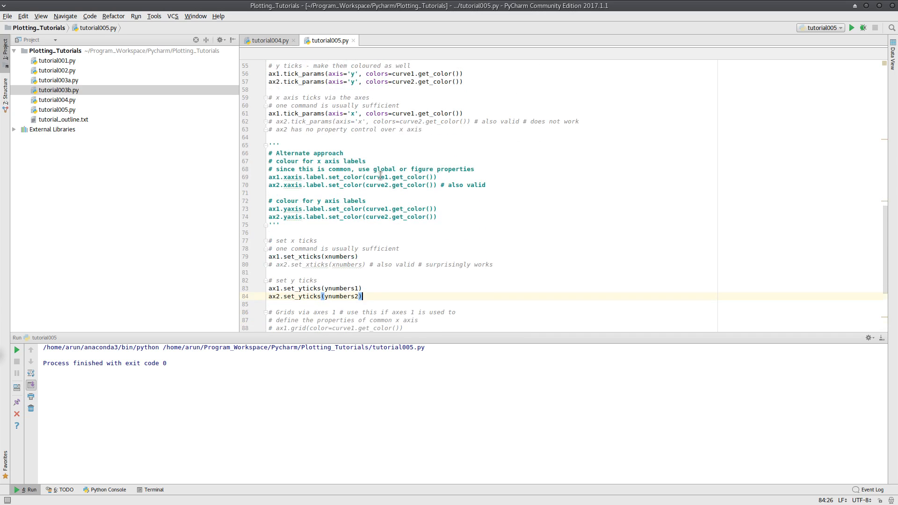
pyautogui.scroll(-3)
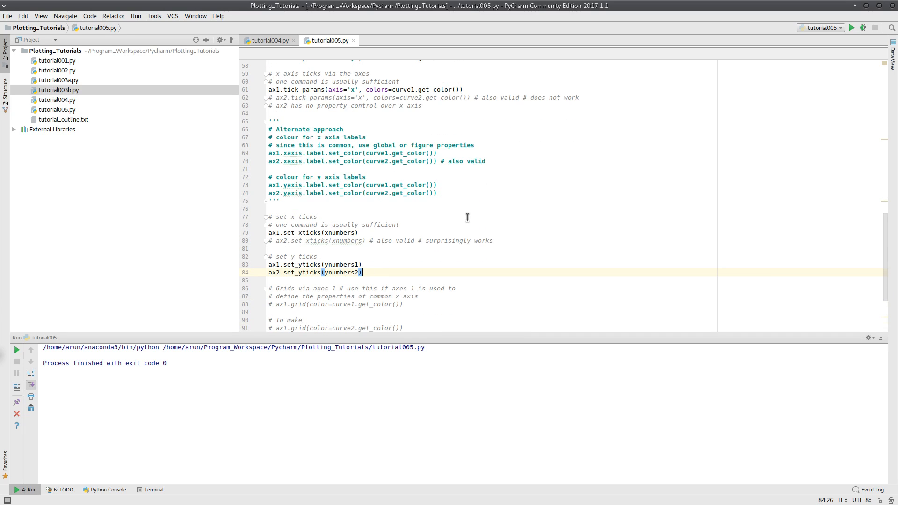
pyautogui.scroll(-3)
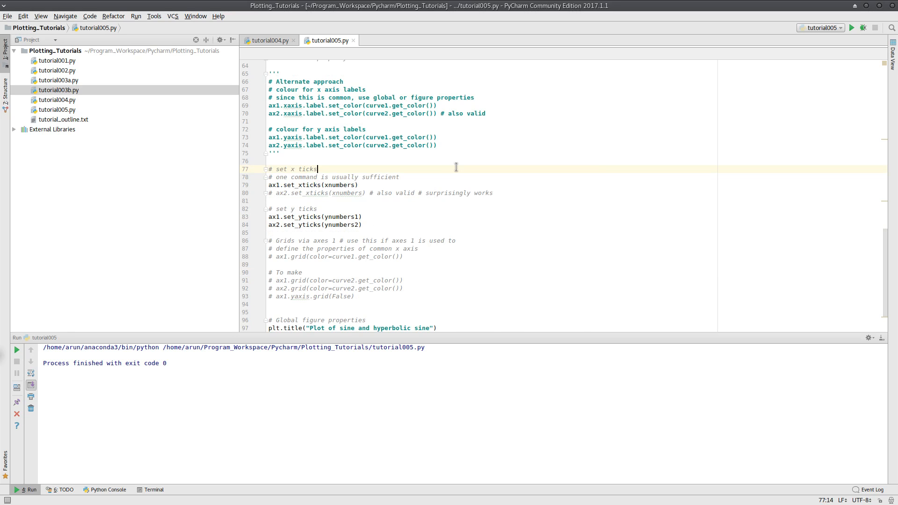
pyautogui.click(853, 27)
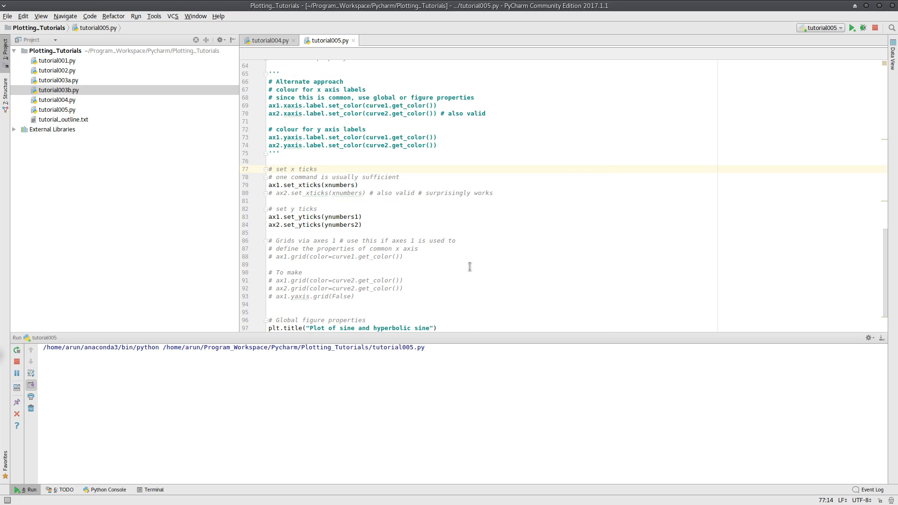
pyautogui.click(851, 27)
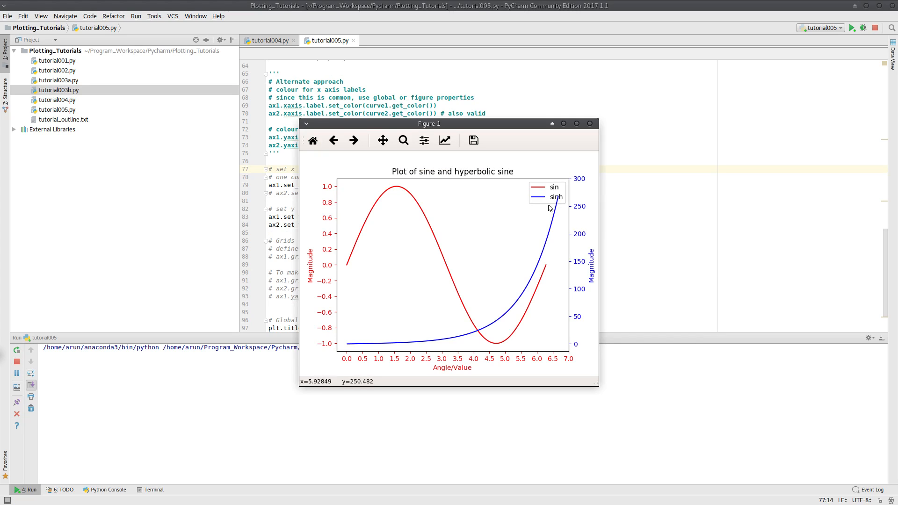
pyautogui.moveTo(577, 318)
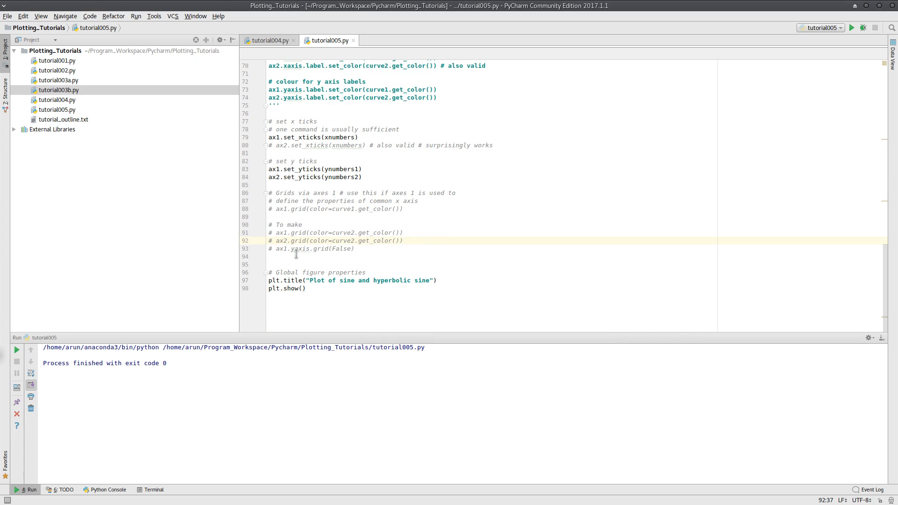
pyautogui.moveTo(289, 205)
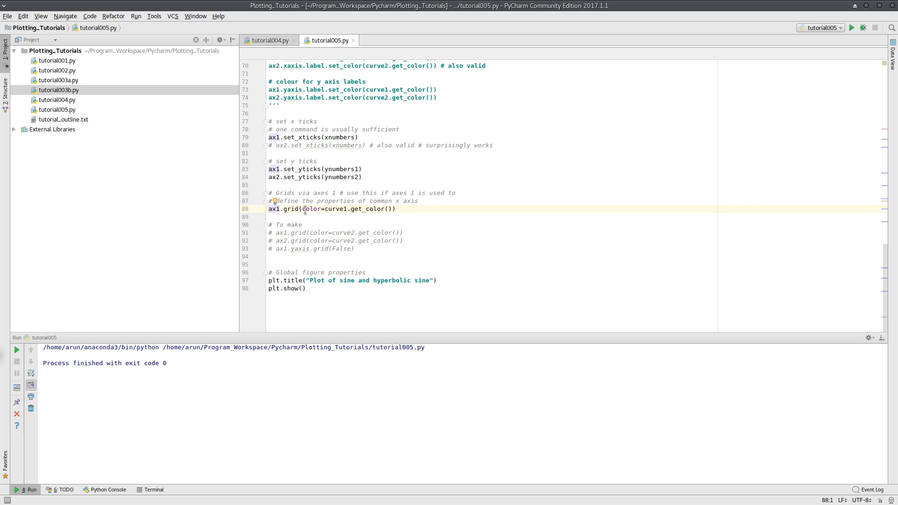
# Step: Run tutorial005 with ax1.grid(color=curve1.get_color()) active and view the red grid
pyautogui.rightClick(355, 217)
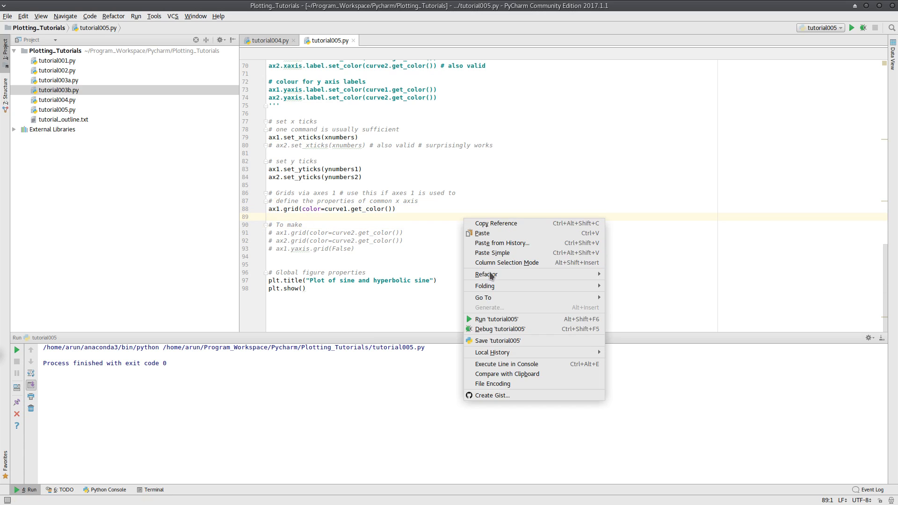
pyautogui.click(496, 319)
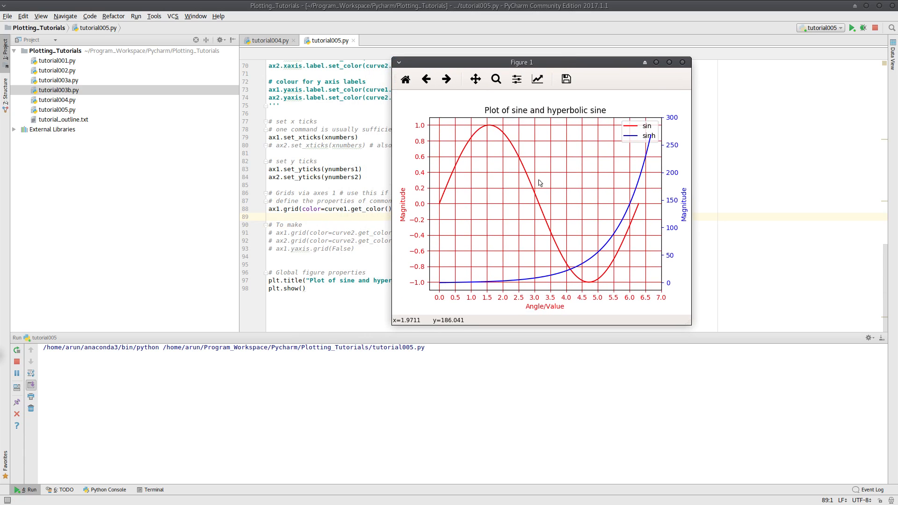
pyautogui.moveTo(586, 215)
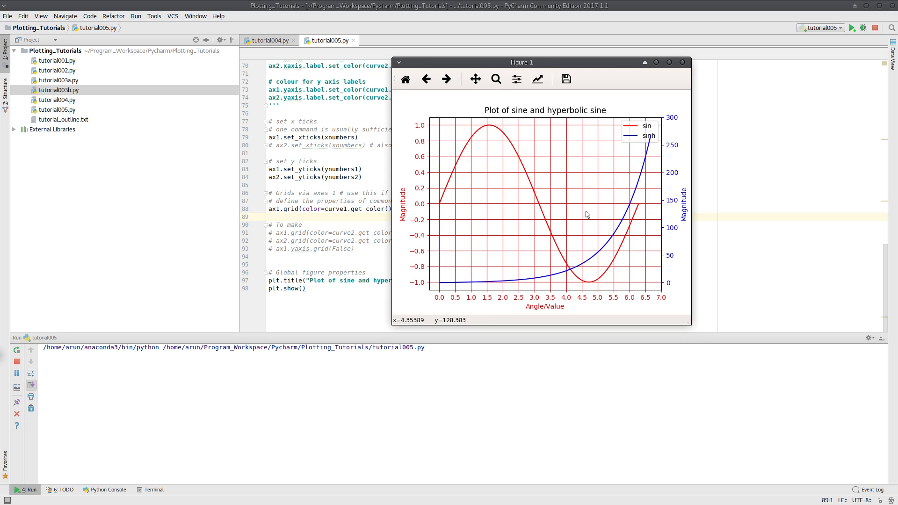
pyautogui.moveTo(587, 215)
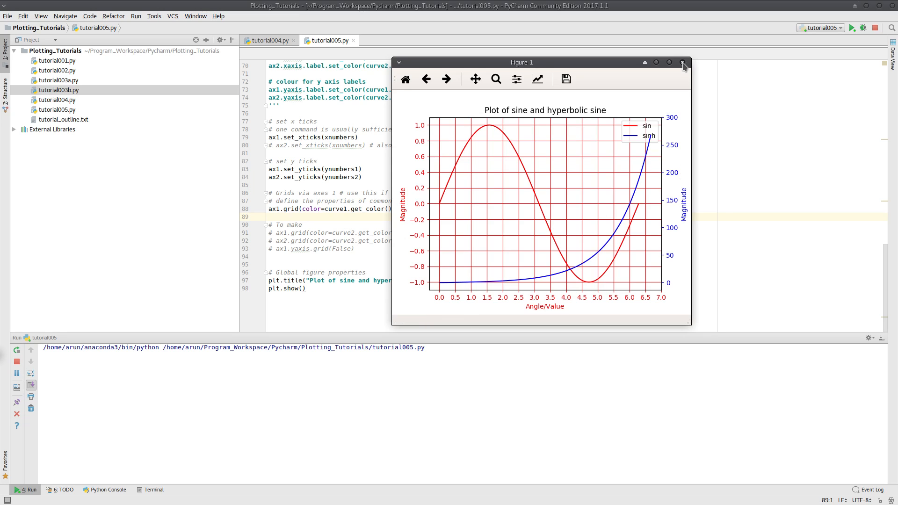
pyautogui.click(683, 62)
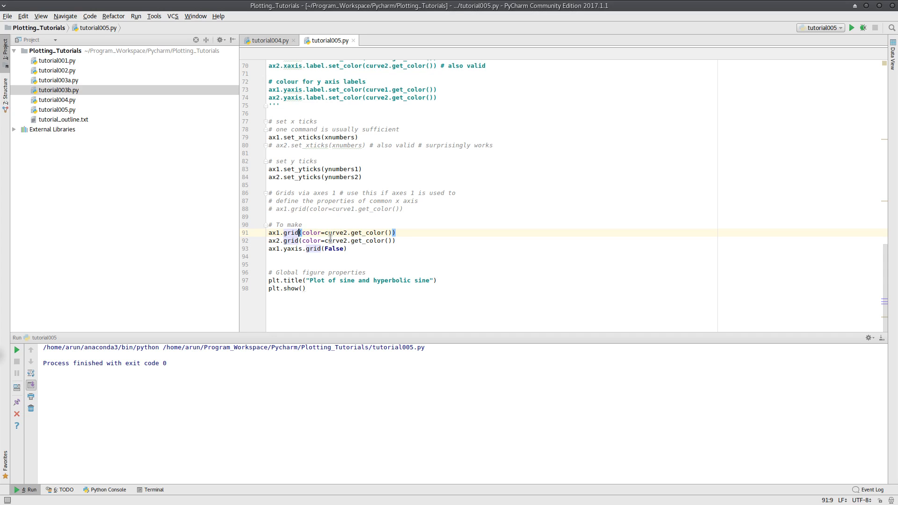
# Step: Run tutorial005 with blue sinh-coloured grids on both axes and check the figure
pyautogui.click(330, 240)
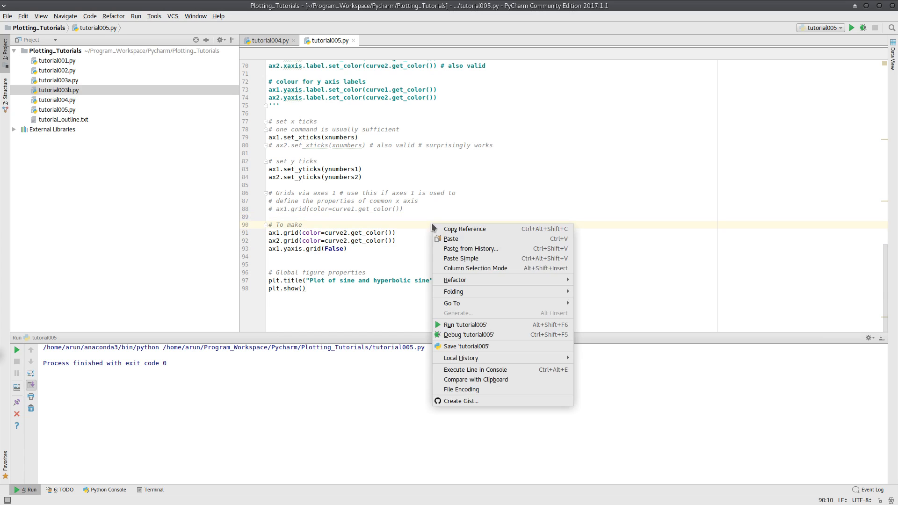
pyautogui.click(464, 324)
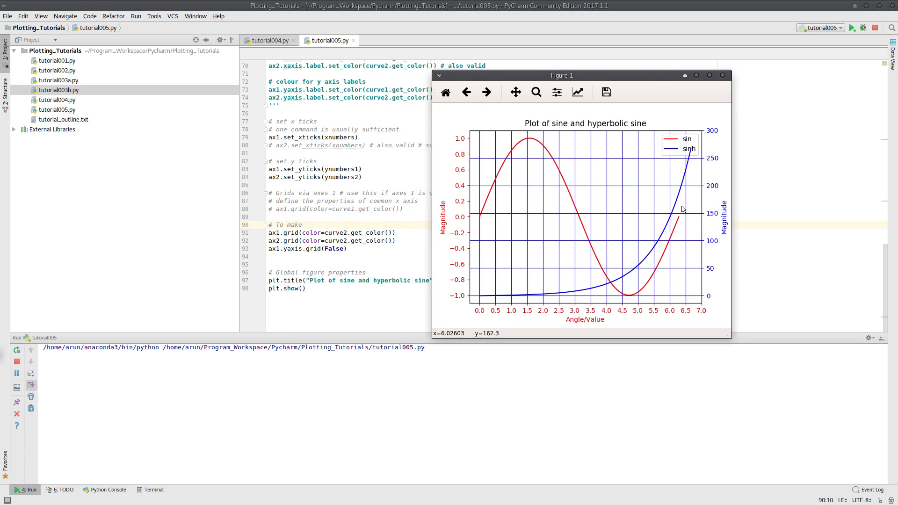
pyautogui.moveTo(691, 202)
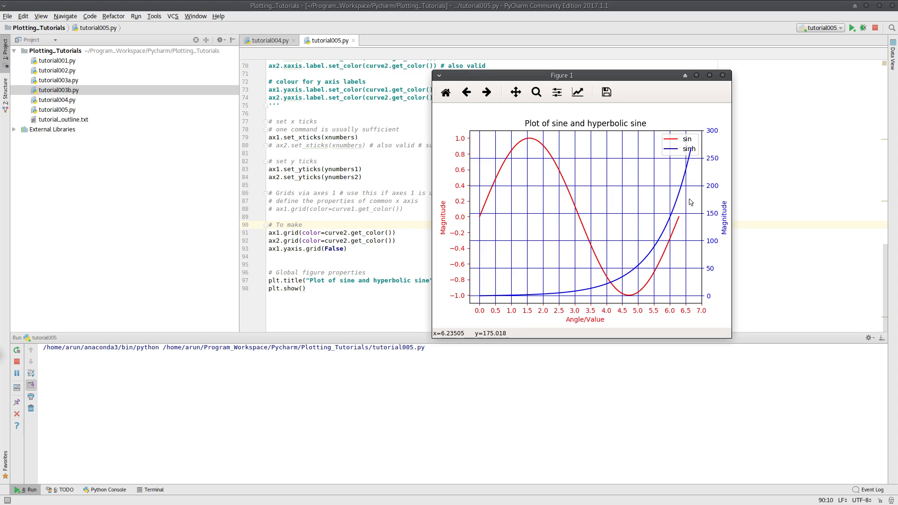
pyautogui.moveTo(700, 234)
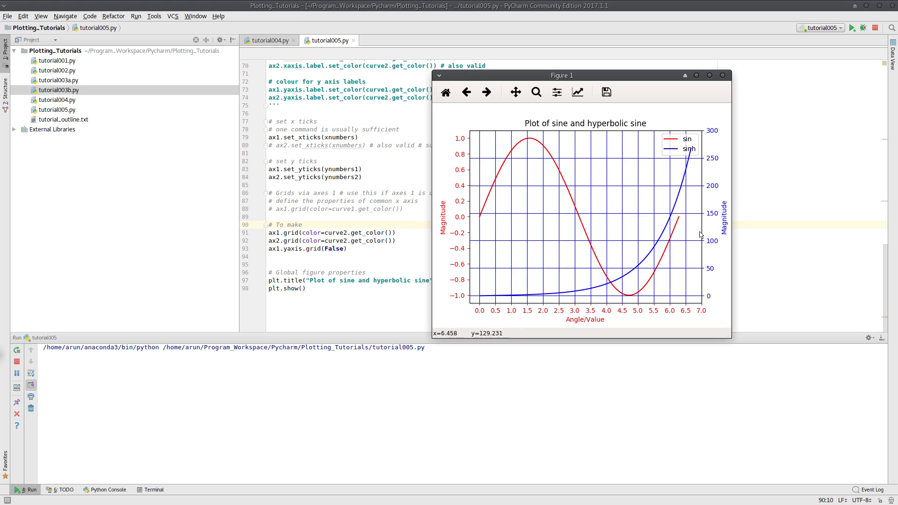
pyautogui.moveTo(711, 252)
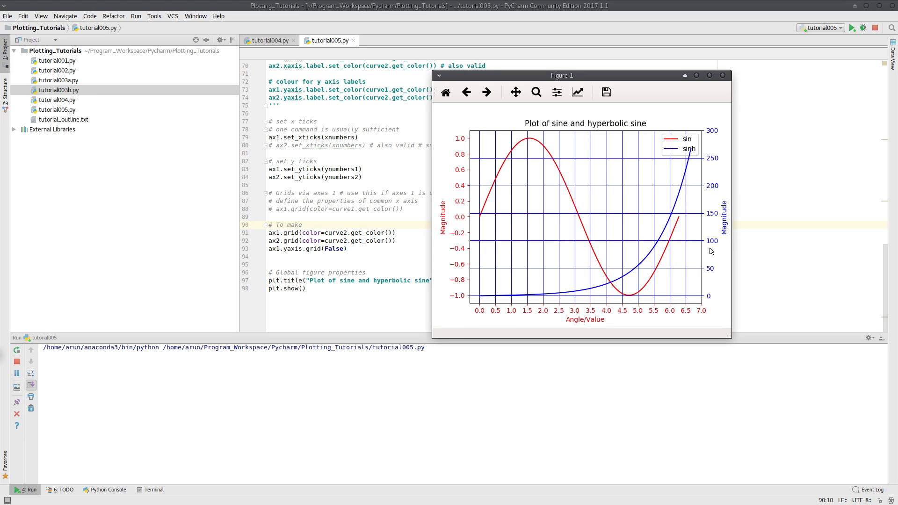
pyautogui.moveTo(708, 245)
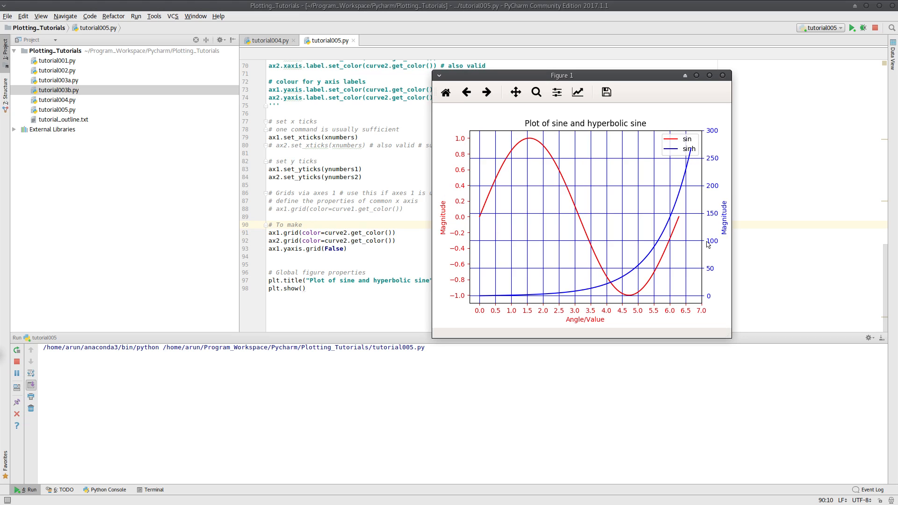
pyautogui.moveTo(707, 117)
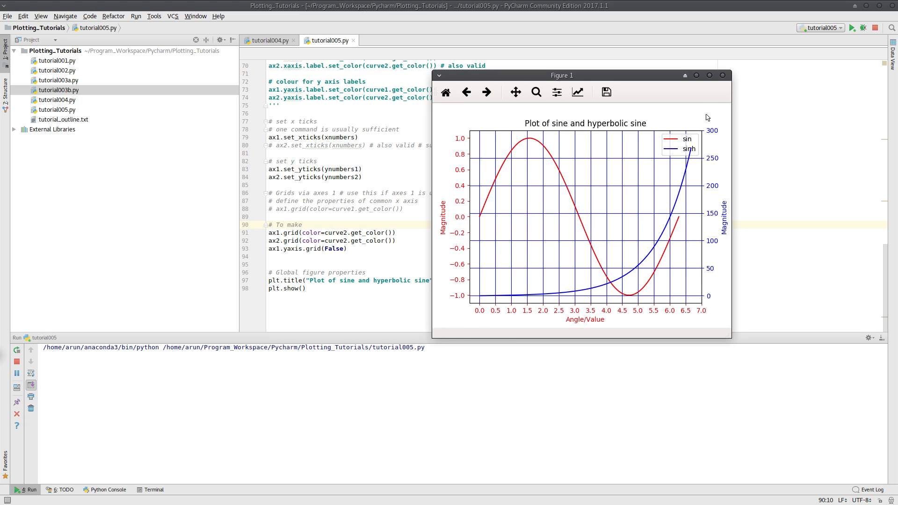
pyautogui.click(723, 75)
pyautogui.write('#')
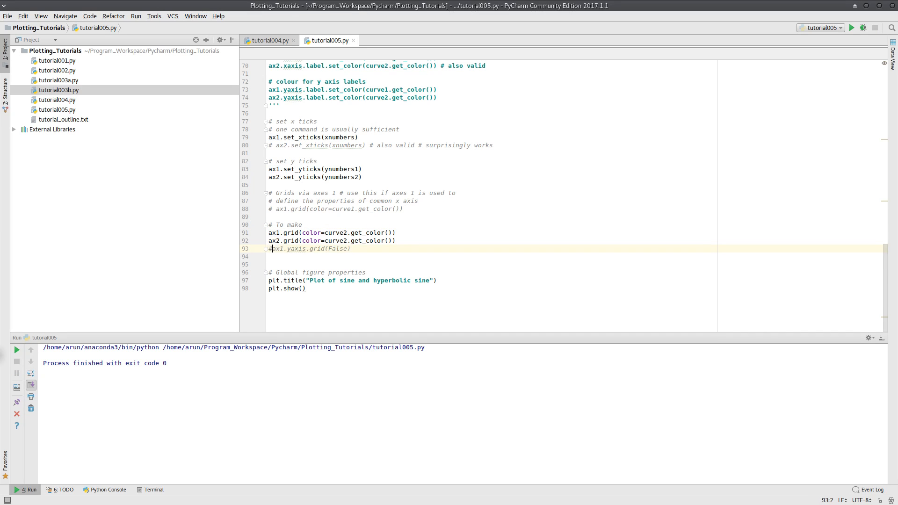
pyautogui.moveTo(348, 229)
pyautogui.write('1')
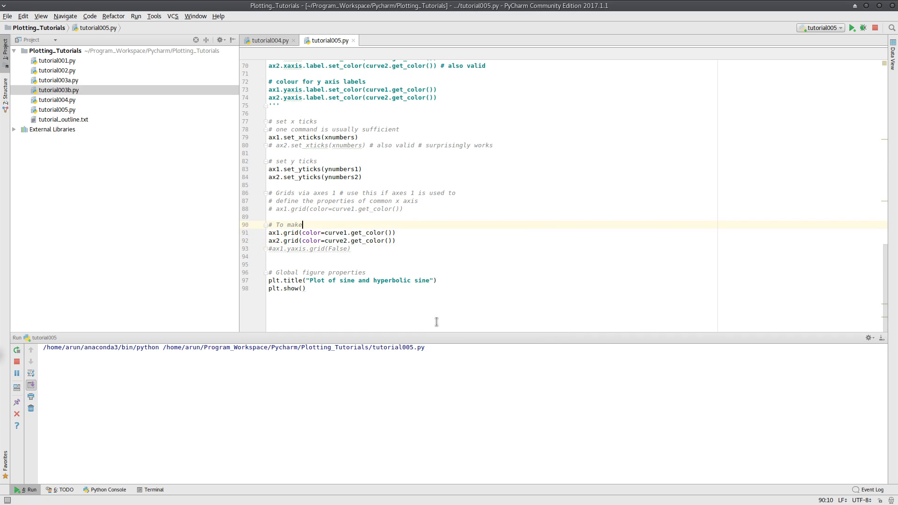
# Step: Run tutorial005 to see red ax1 and blue ax2 grid lines together
pyautogui.click(851, 28)
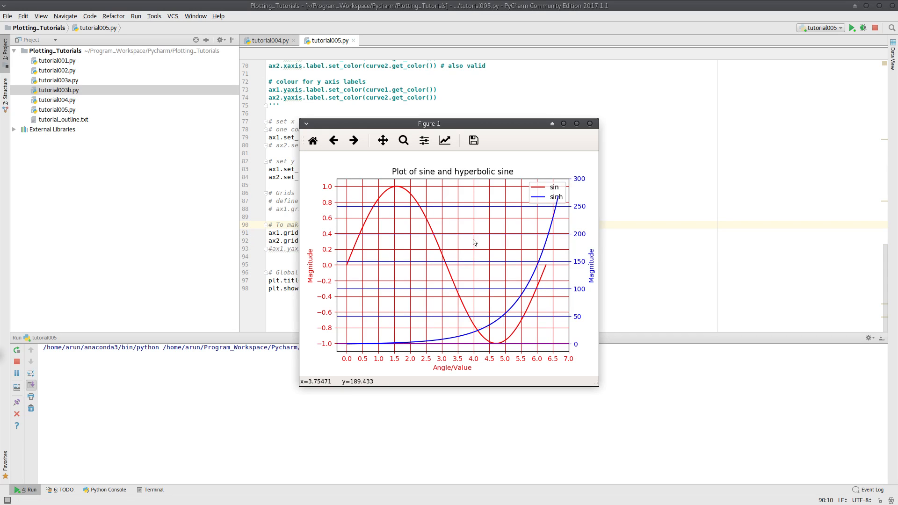
pyautogui.moveTo(581, 189)
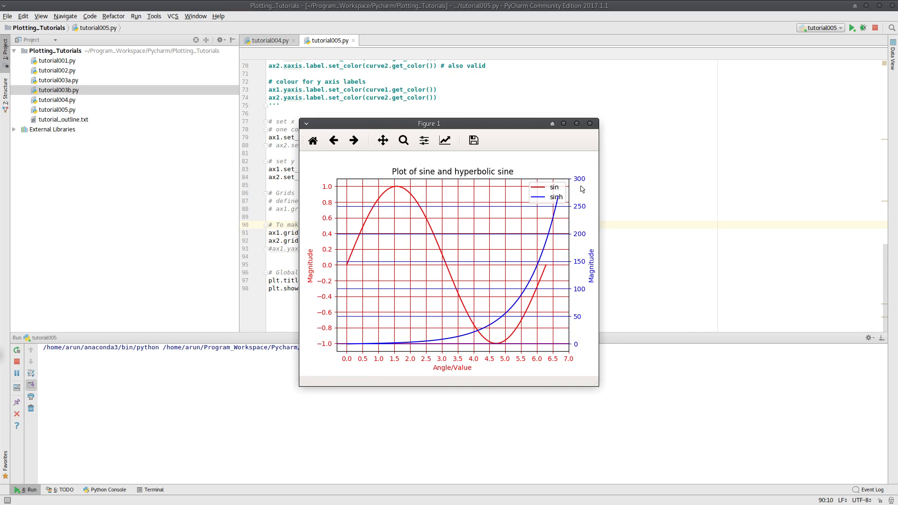
pyautogui.click(598, 123)
pyautogui.write('# ')
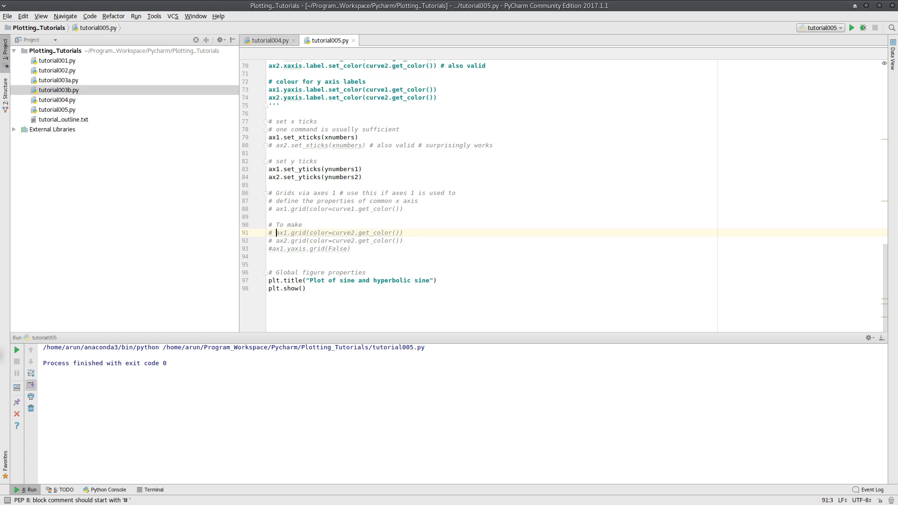
# Step: Change ynumbers2's linspace count from 7 to 11 and rerun to check sinh-axis ticks
pyautogui.scroll(3)
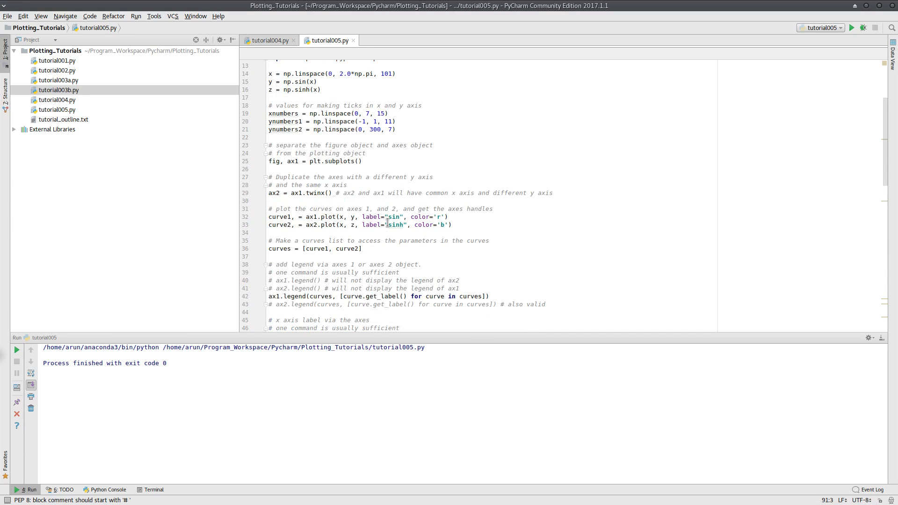
pyautogui.scroll(3)
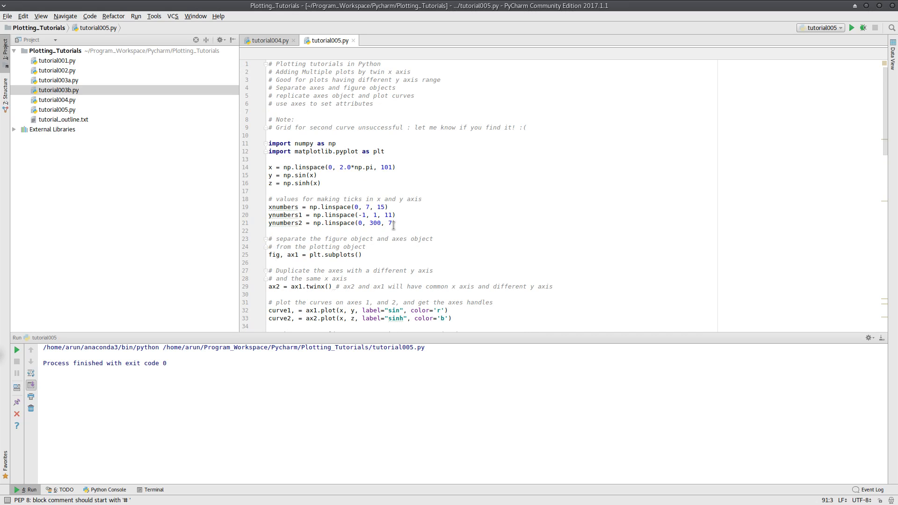
pyautogui.click(403, 223)
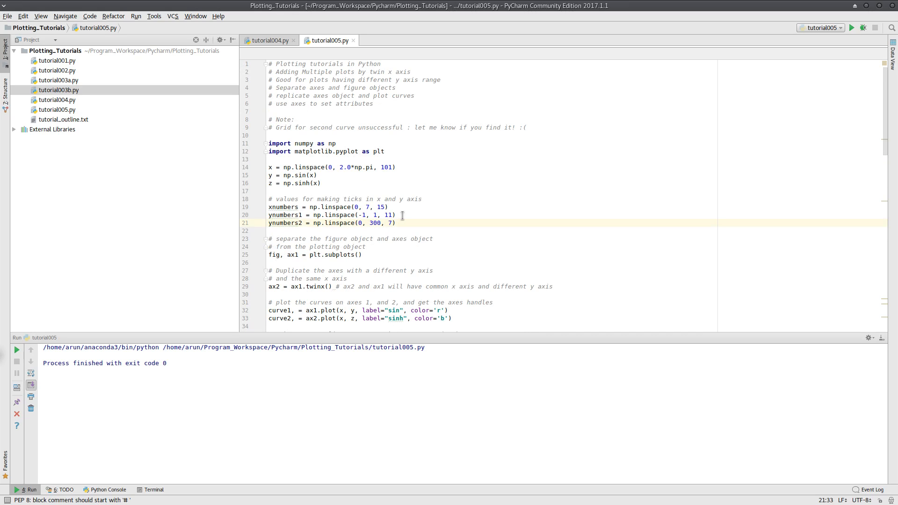
pyautogui.write('11')
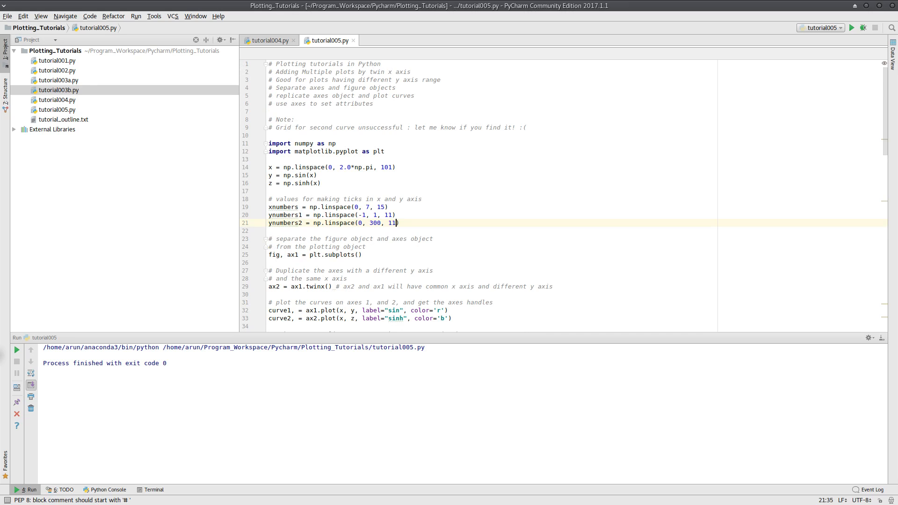
pyautogui.click(460, 209)
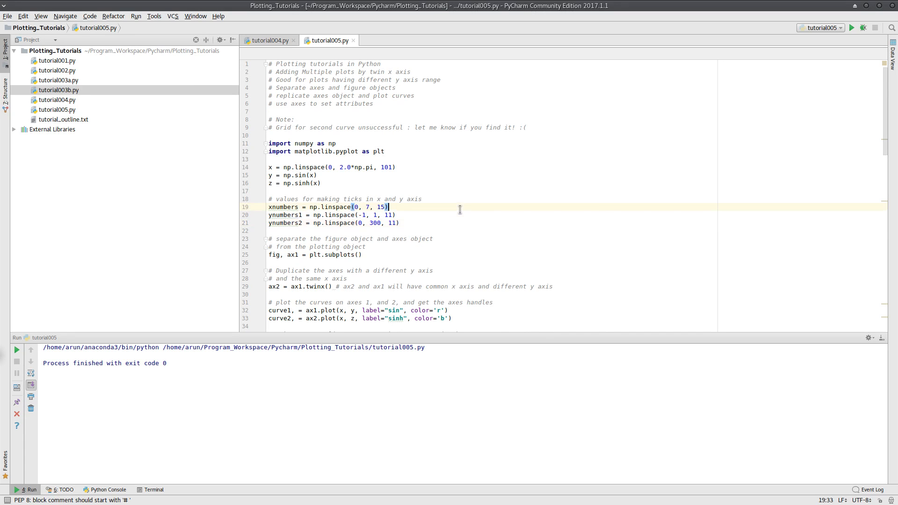
pyautogui.rightClick(460, 207)
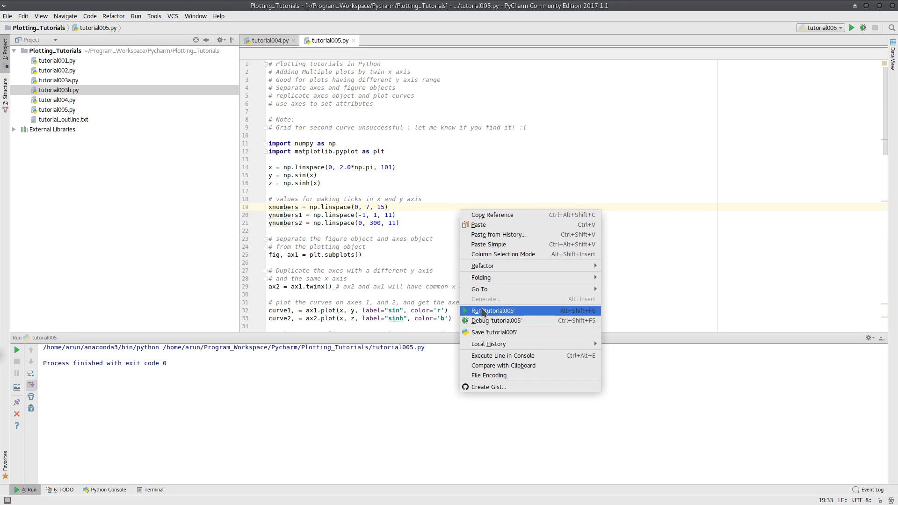
pyautogui.click(490, 311)
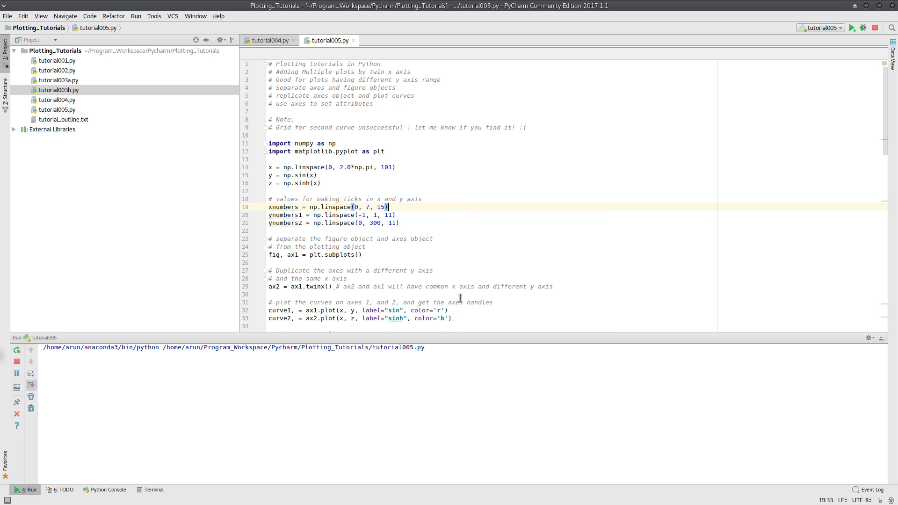
pyautogui.click(853, 27)
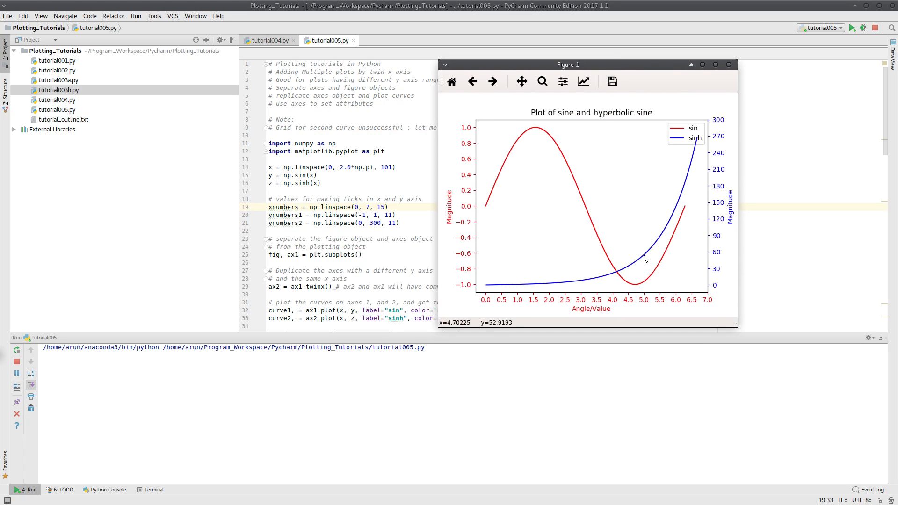
pyautogui.click(728, 64)
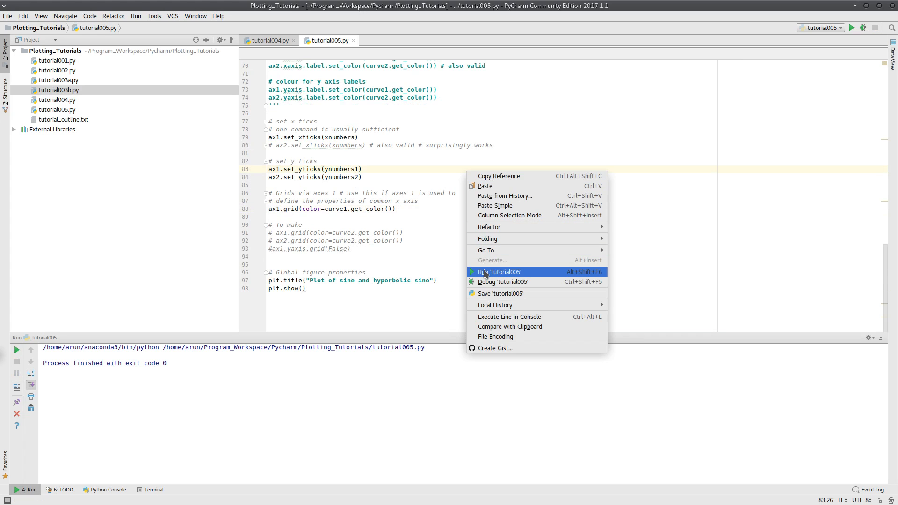
# Step: Rerun with ax1's red grid restored and confirm grid lines align with both y-axes
pyautogui.click(501, 271)
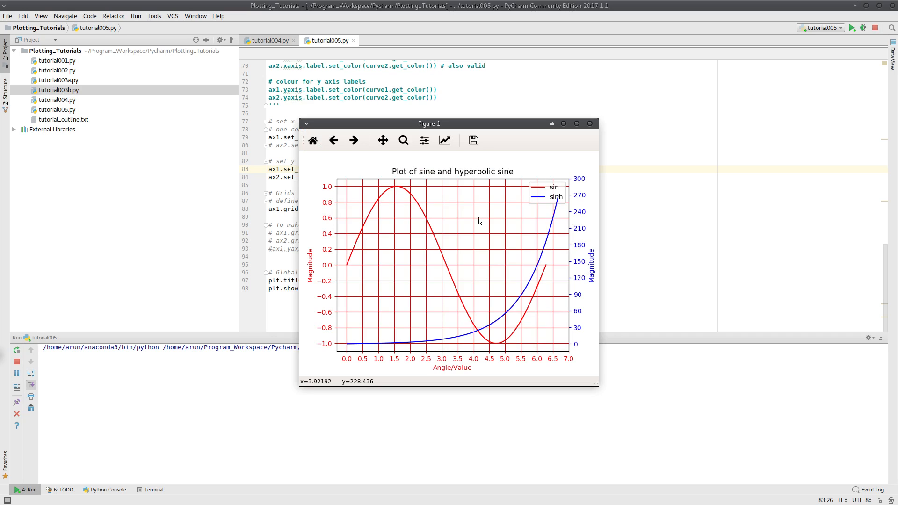
pyautogui.moveTo(583, 203)
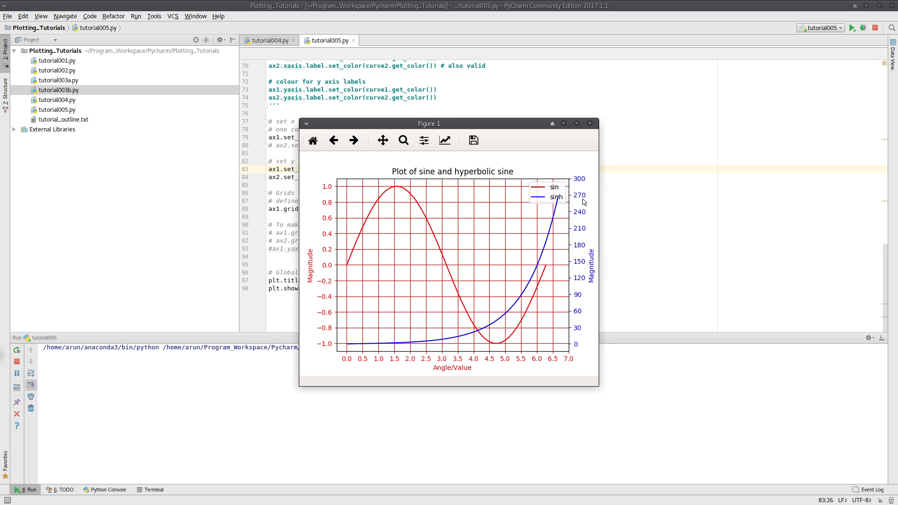
pyautogui.moveTo(590, 141)
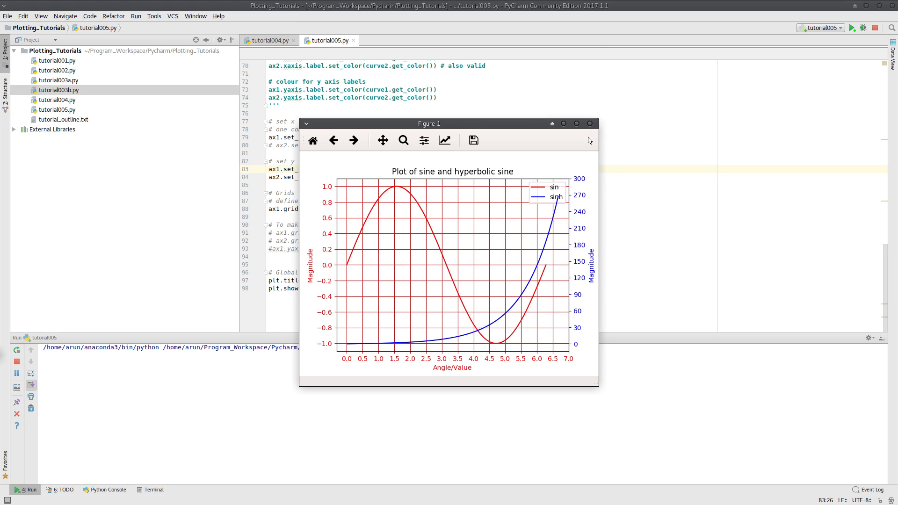
pyautogui.moveTo(583, 313)
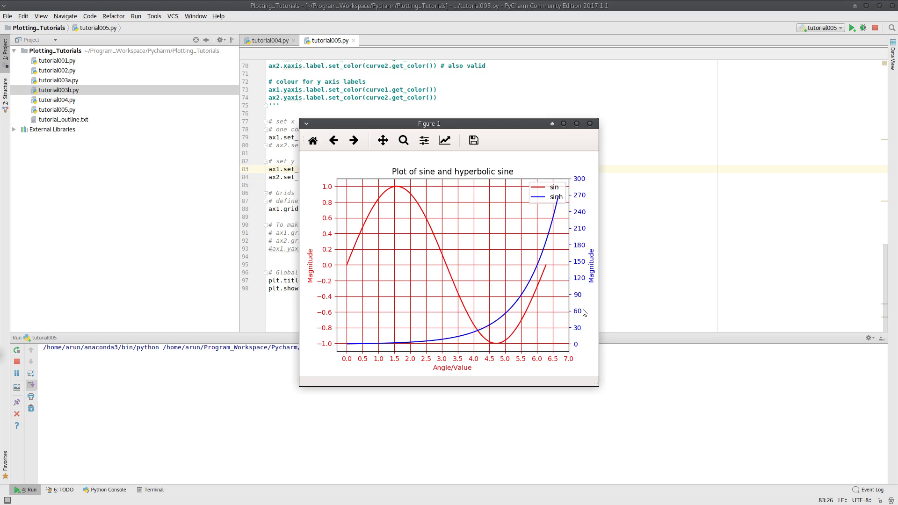
pyautogui.moveTo(574, 318)
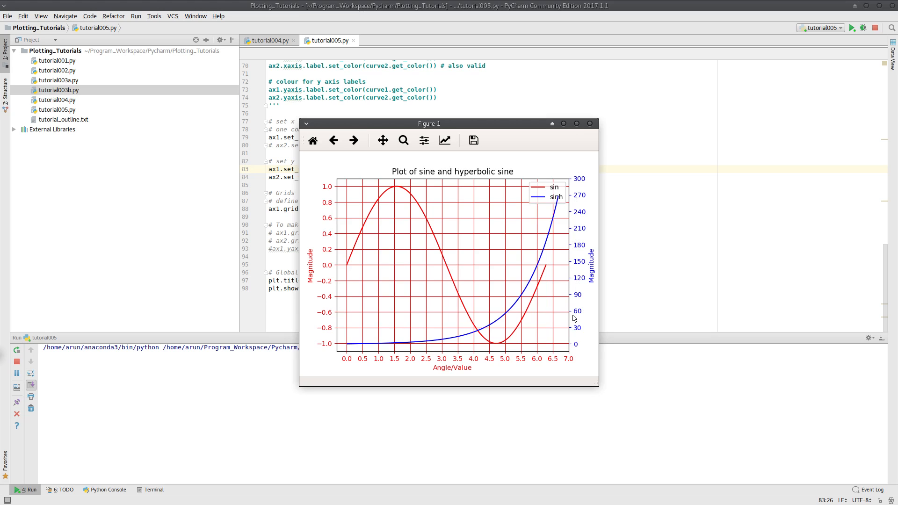
pyautogui.click(598, 123)
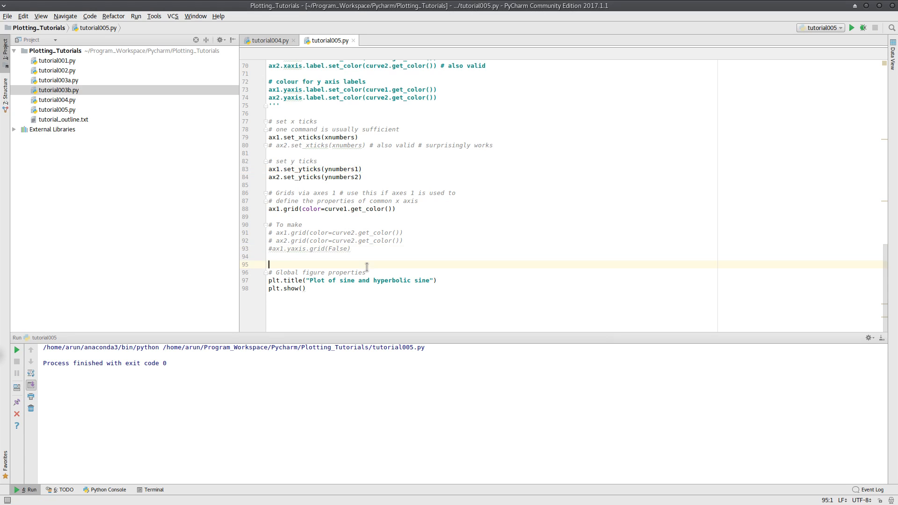
# Step: Change ynumbers2's tick count from 11 to 7 and rerun to see sinh ticks every 50
pyautogui.scroll(3)
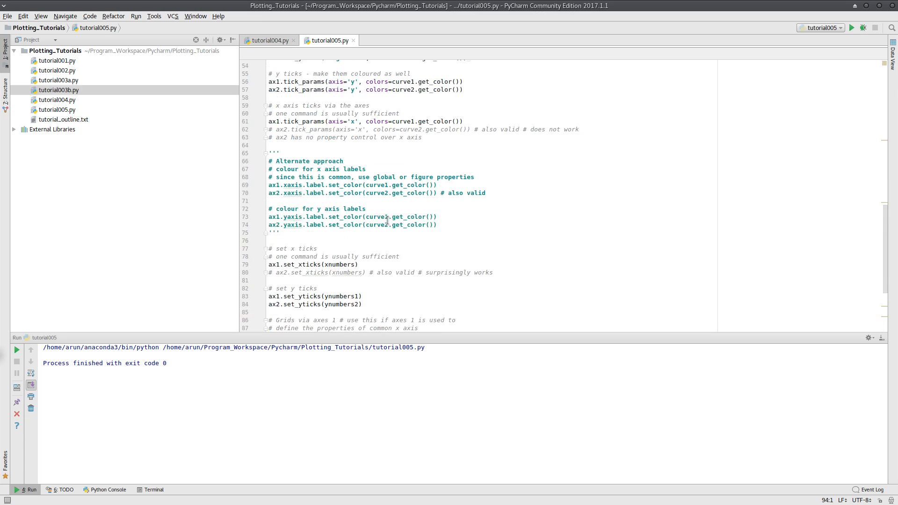
pyautogui.scroll(3)
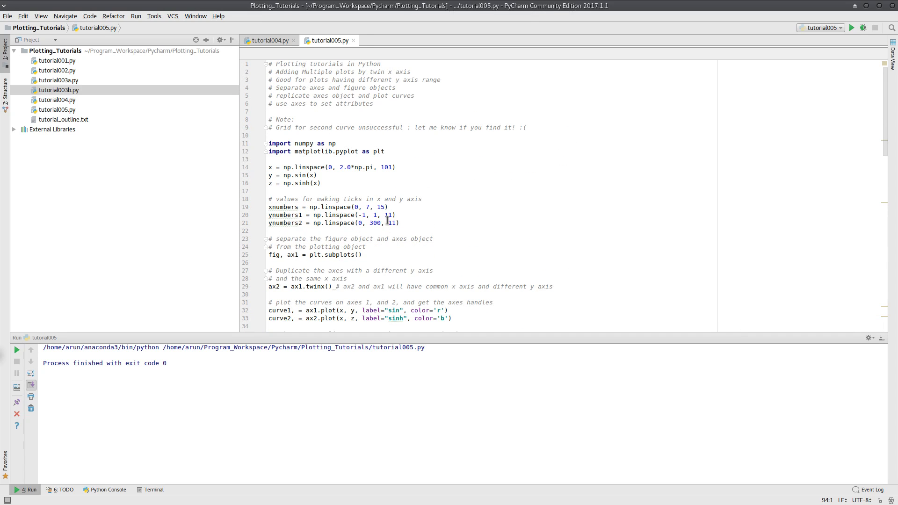
pyautogui.scroll(-3)
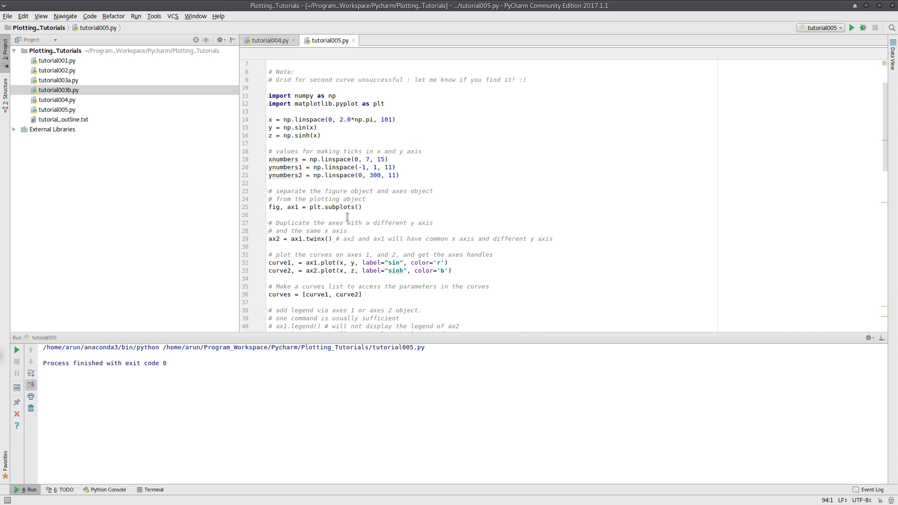
pyautogui.scroll(-3)
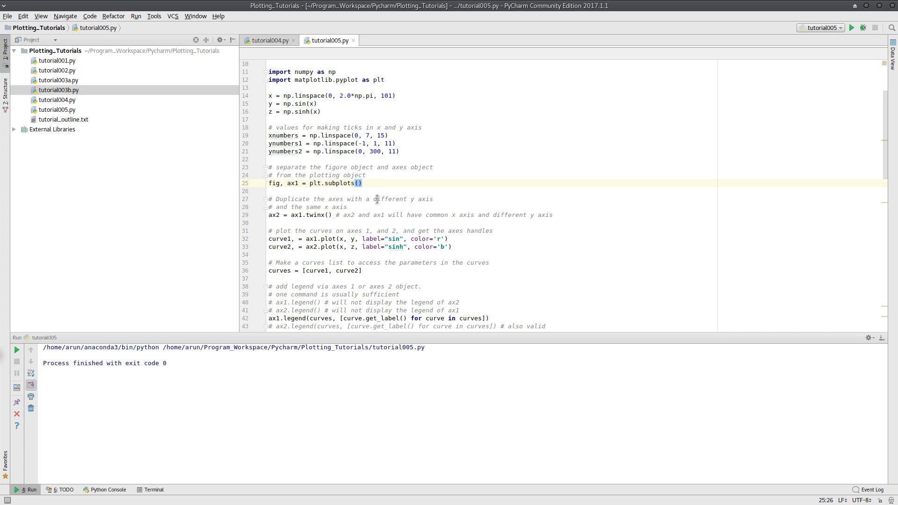
pyautogui.click(291, 183)
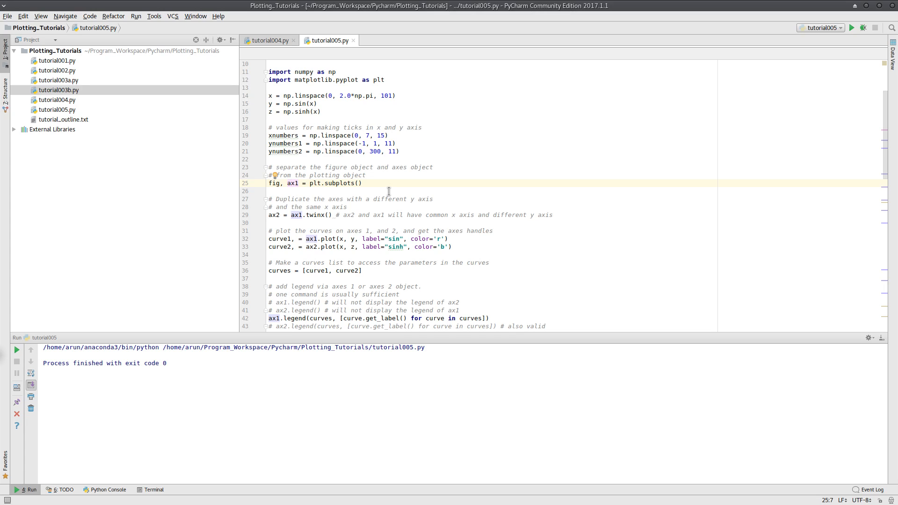
pyautogui.moveTo(393, 147)
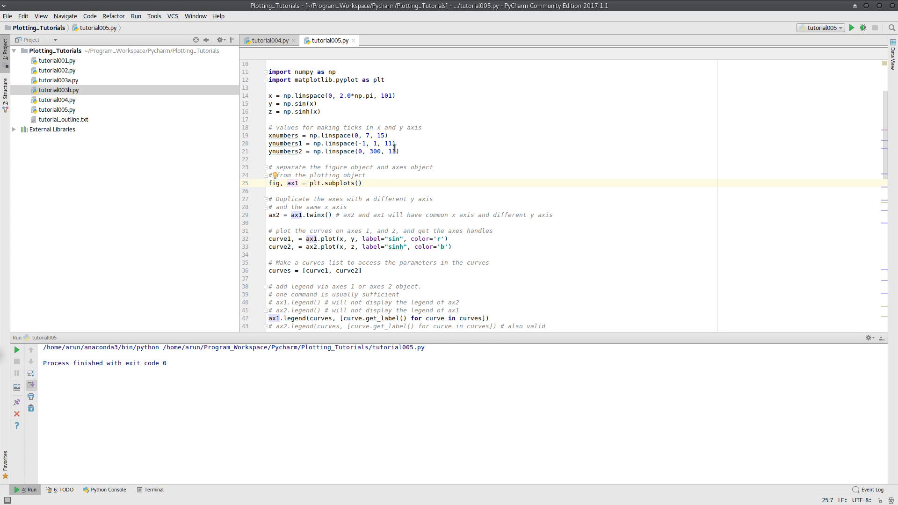
pyautogui.doubleClick(390, 151)
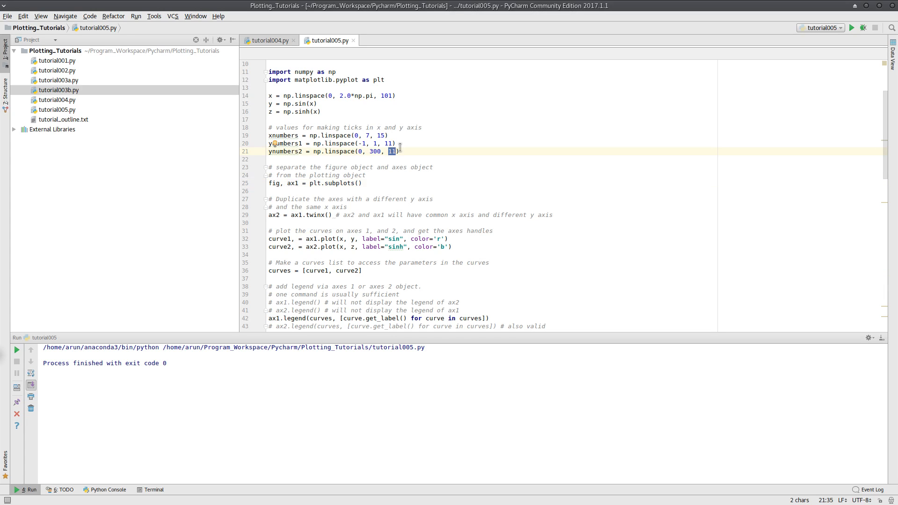
pyautogui.write('7')
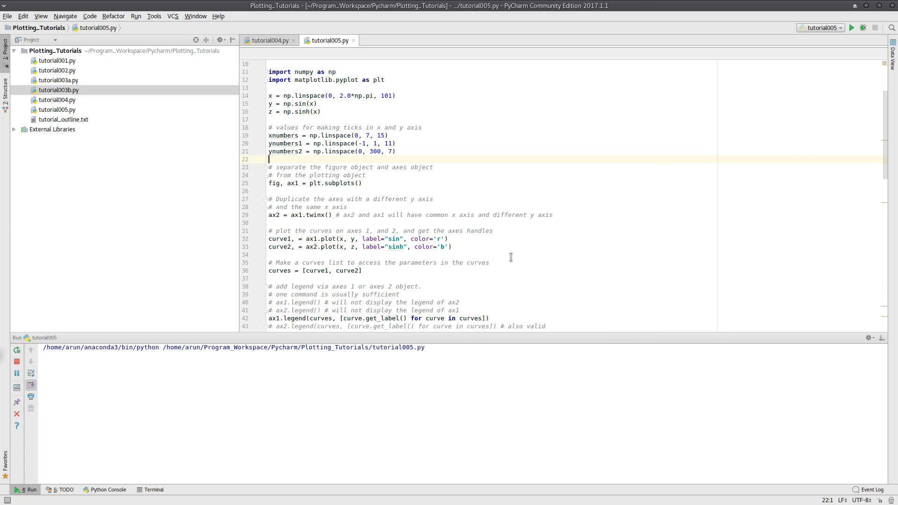
pyautogui.click(852, 27)
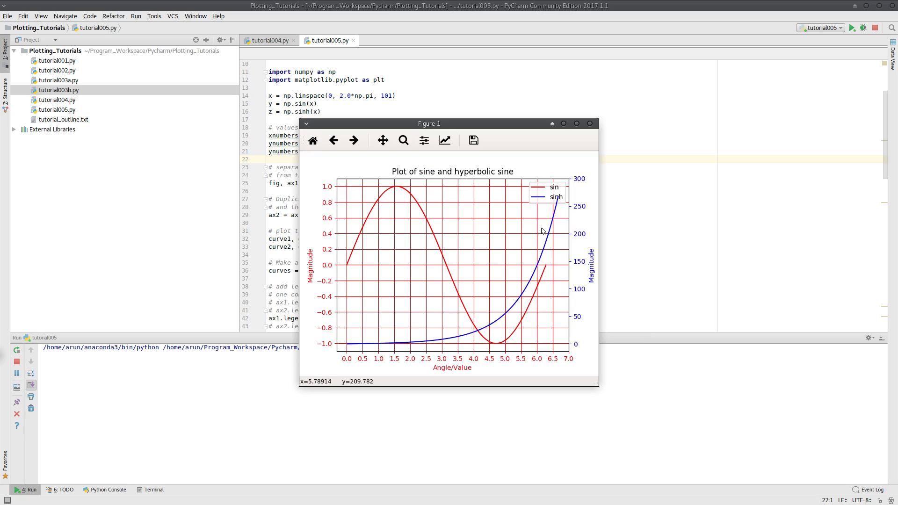
pyautogui.moveTo(589, 123)
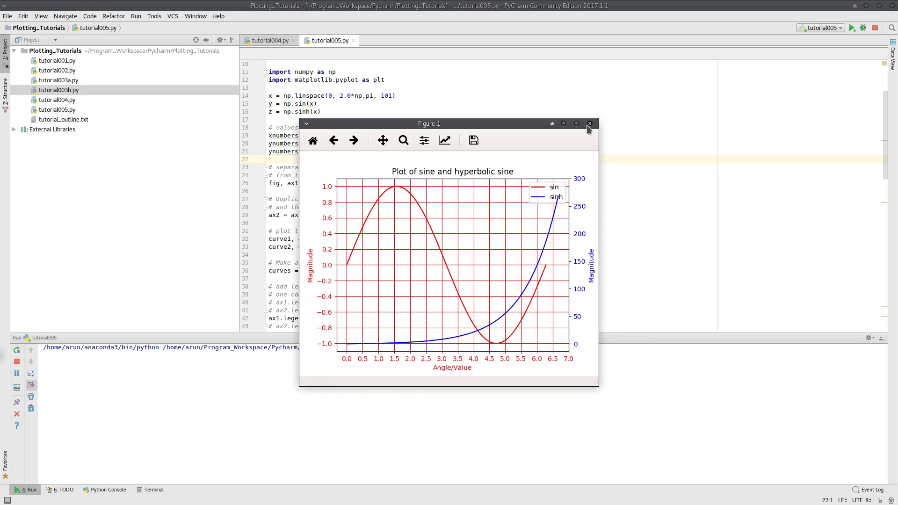
pyautogui.click(589, 123)
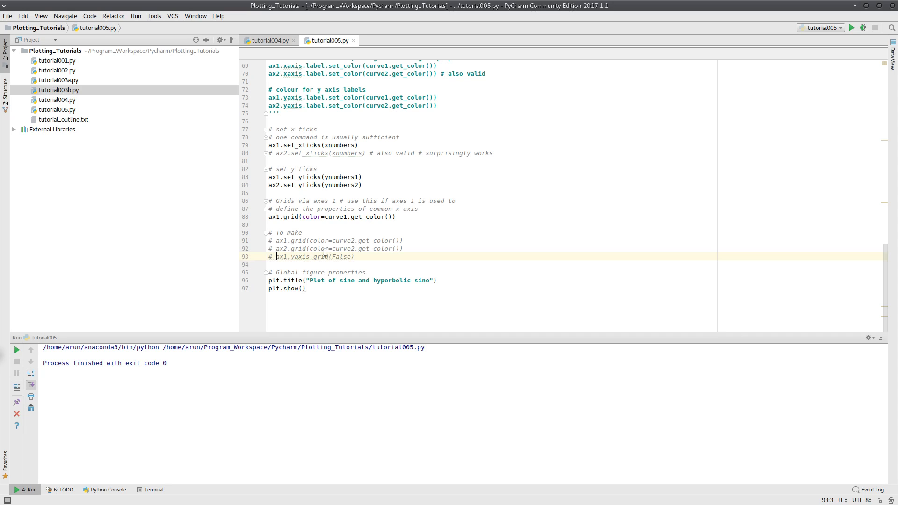
# Step: Extend the grid comment to 'To make grids using axes 2' and rerun the plot
pyautogui.click(329, 234)
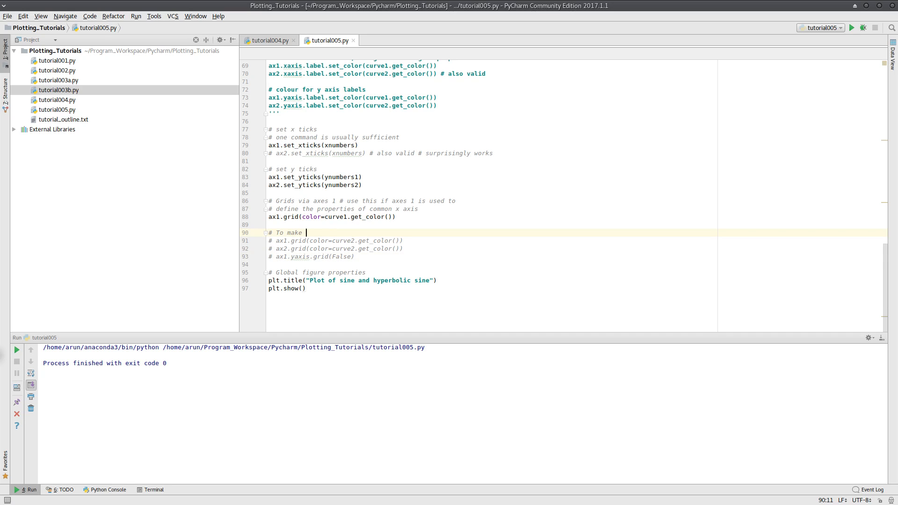
pyautogui.write('grids')
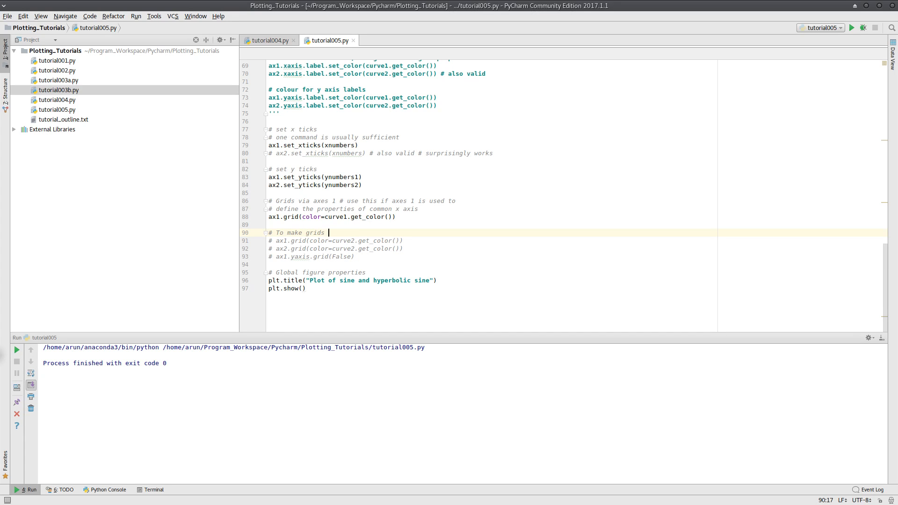
pyautogui.write('using ax1')
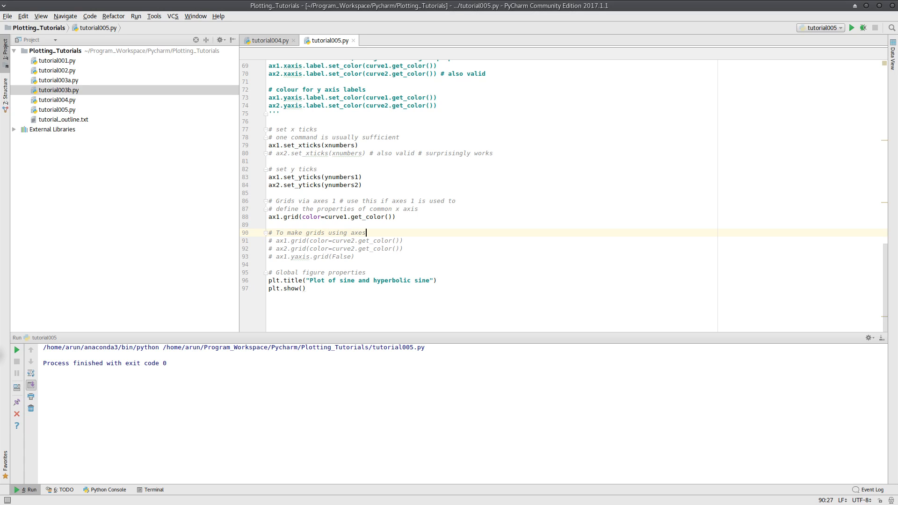
pyautogui.write('2')
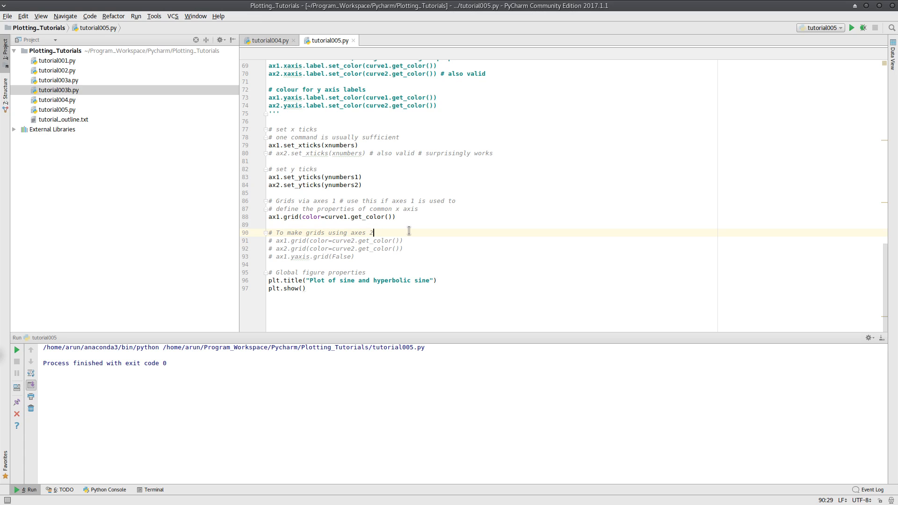
pyautogui.scroll(3)
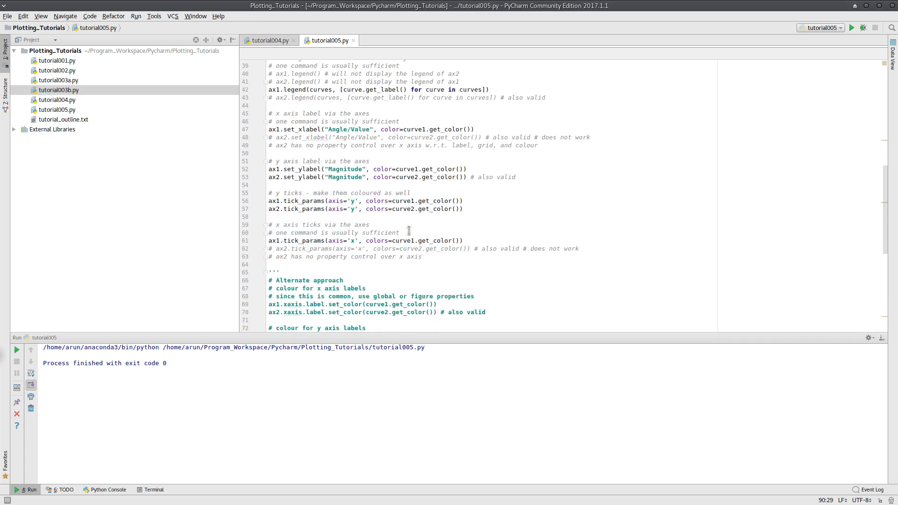
pyautogui.scroll(3)
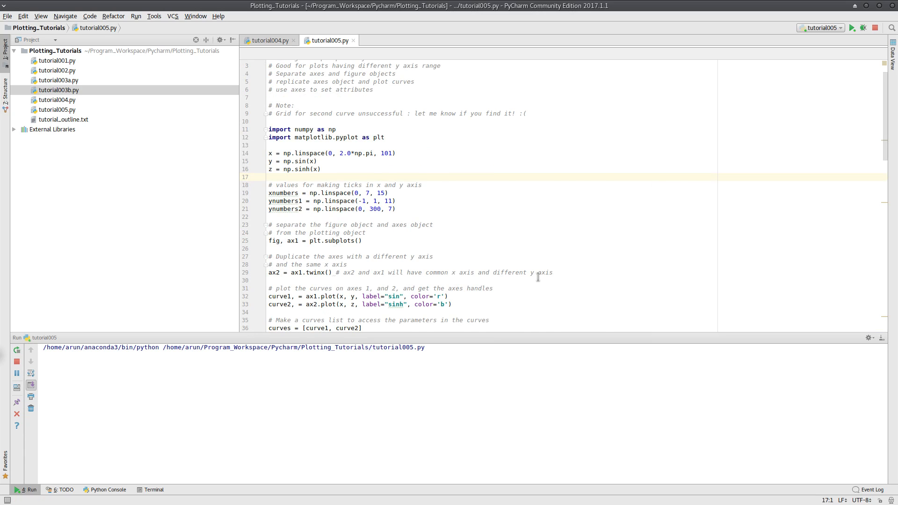
pyautogui.click(852, 28)
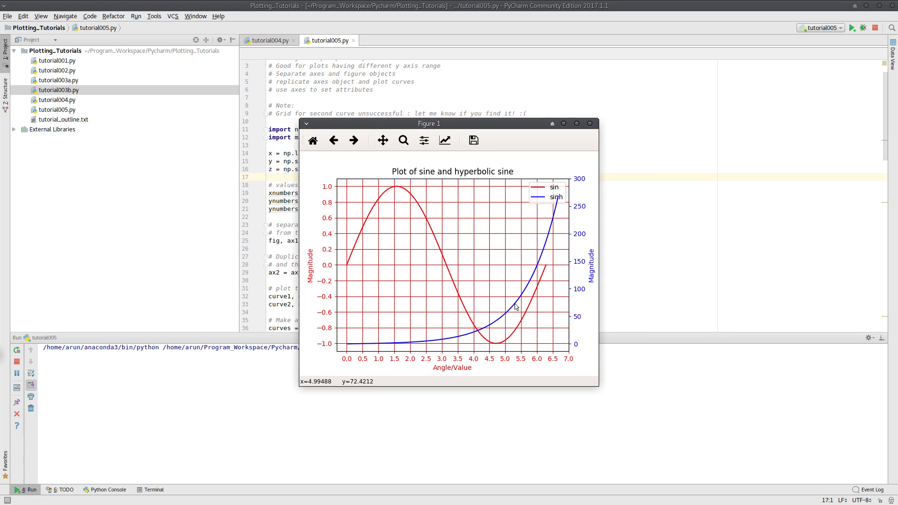
pyautogui.moveTo(566, 251)
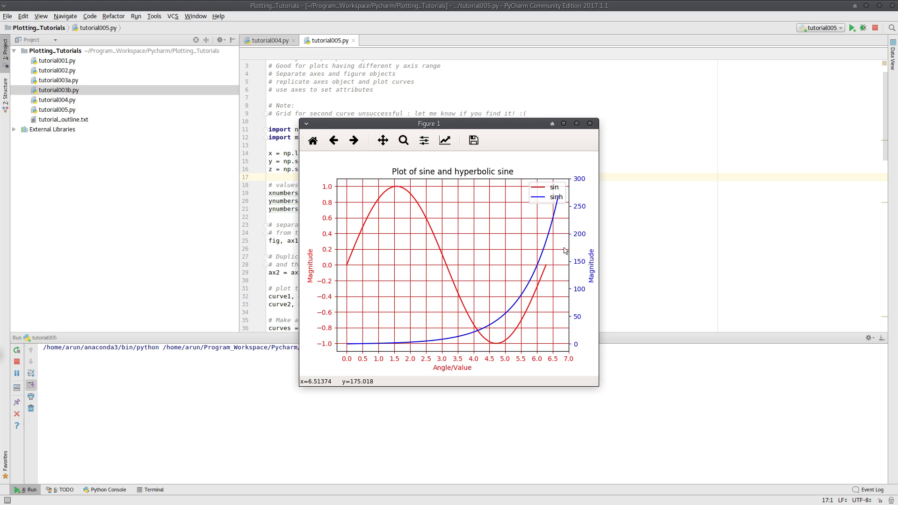
pyautogui.moveTo(377, 239)
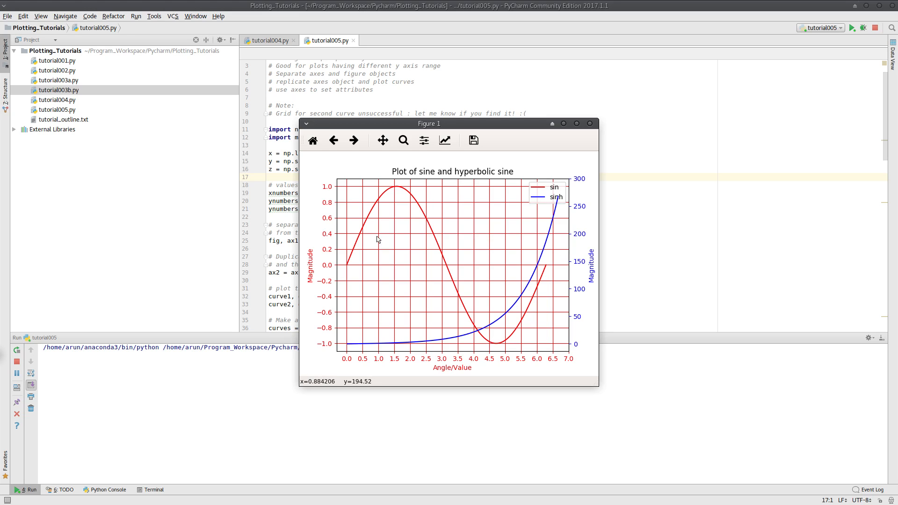